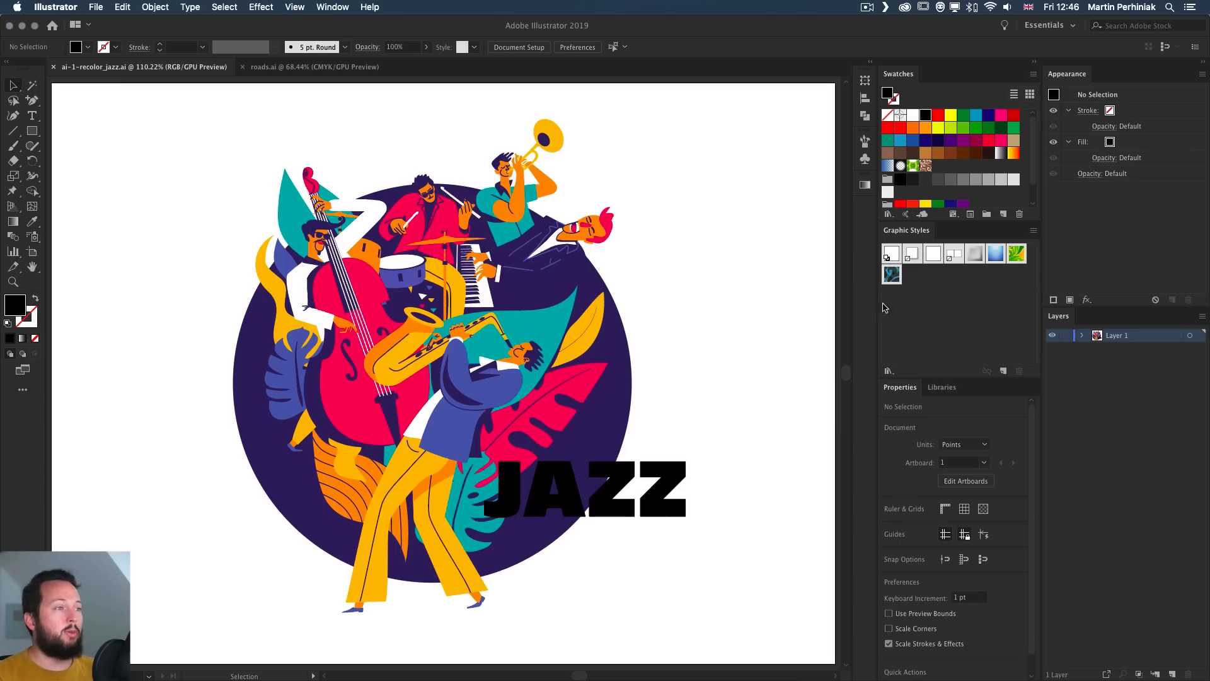
Step: Select the JAZZ type object and apply the White swatch as its fill
click(333, 7)
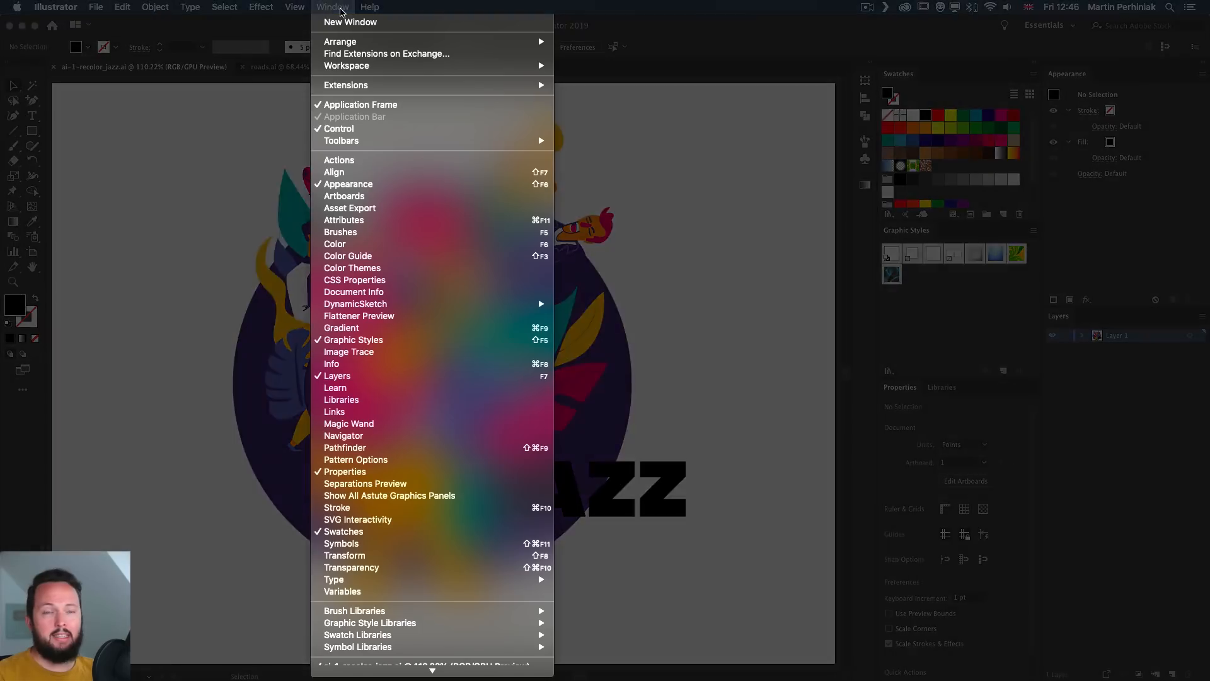
mouse_move(363, 188)
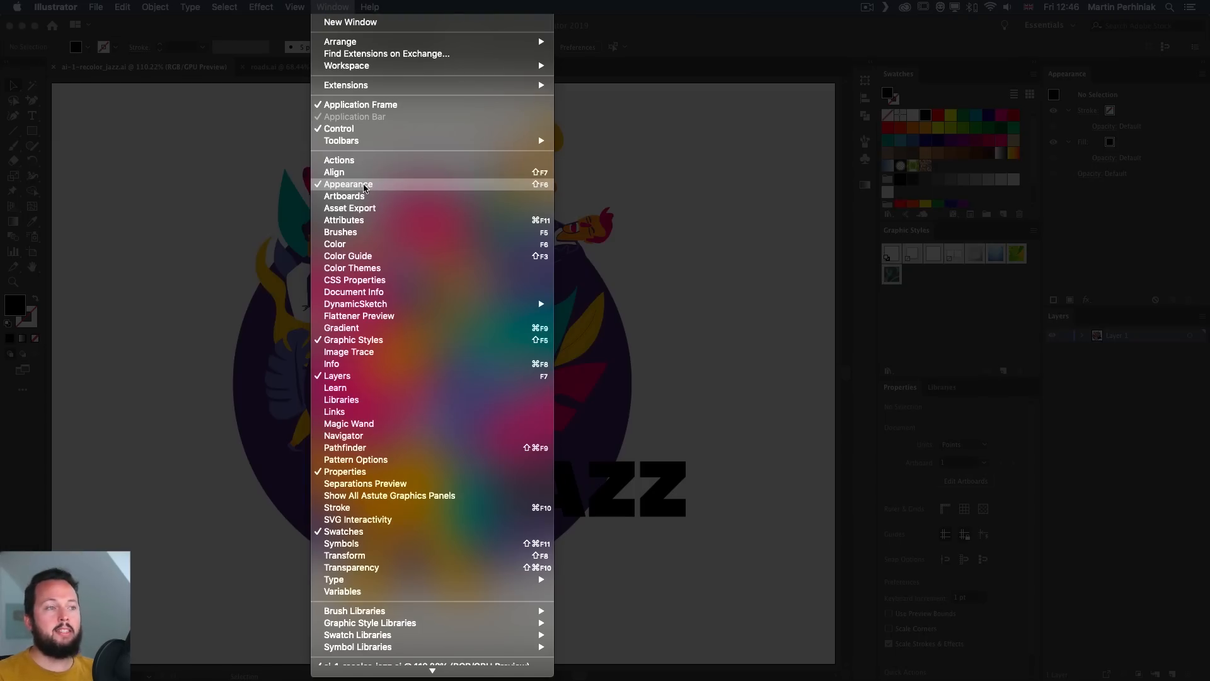
mouse_move(359, 316)
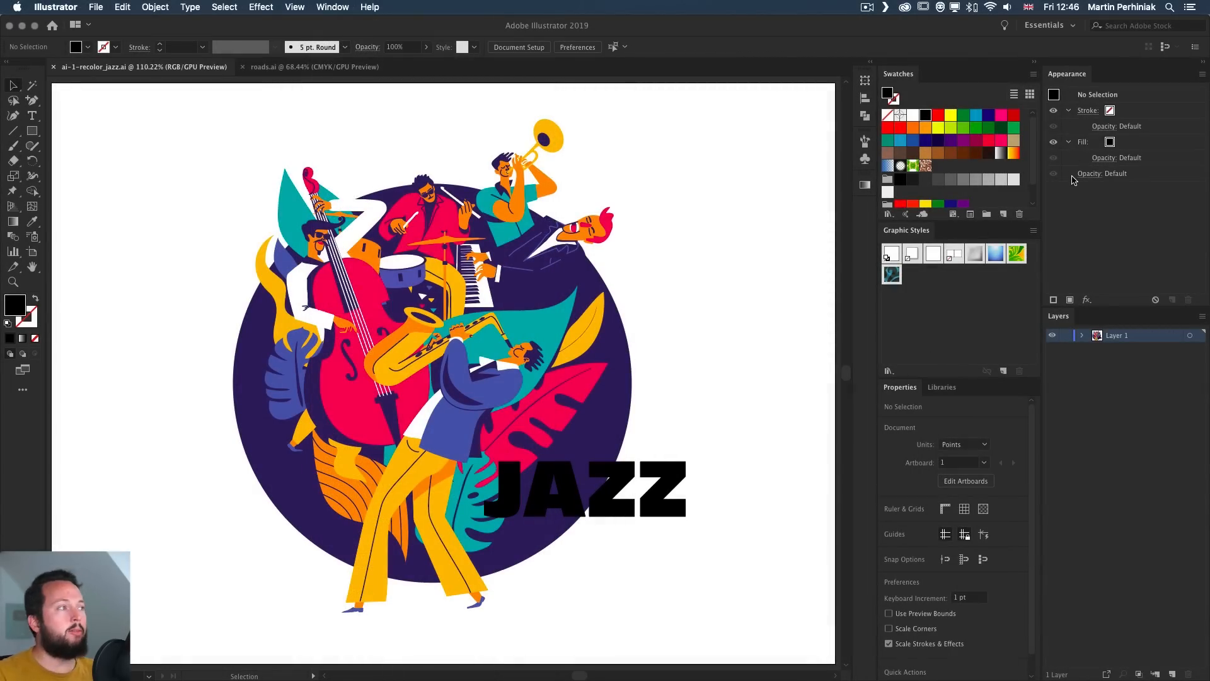
click(584, 491)
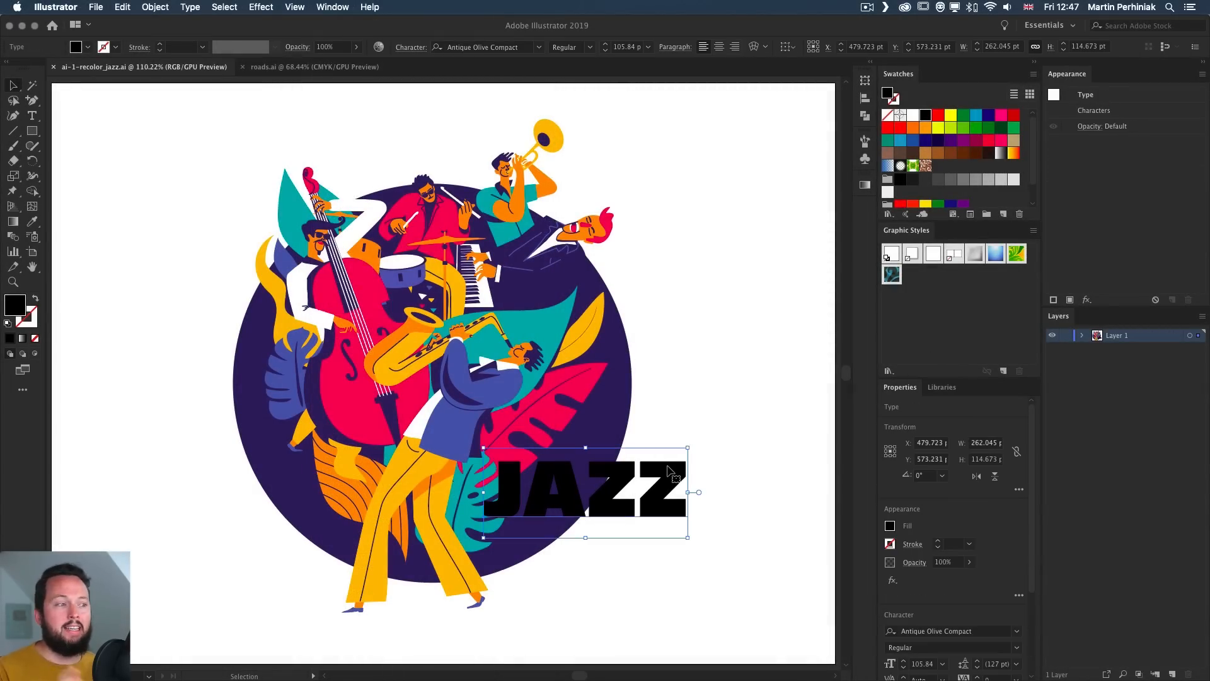
mouse_move(783, 203)
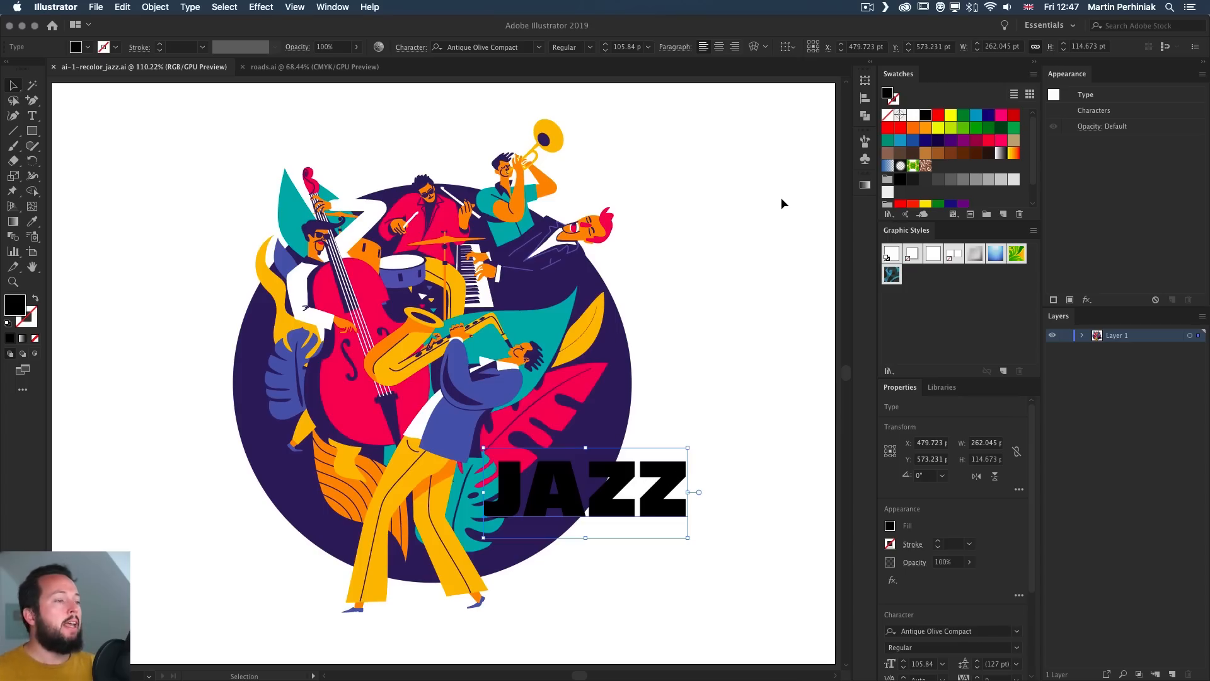
mouse_move(746, 326)
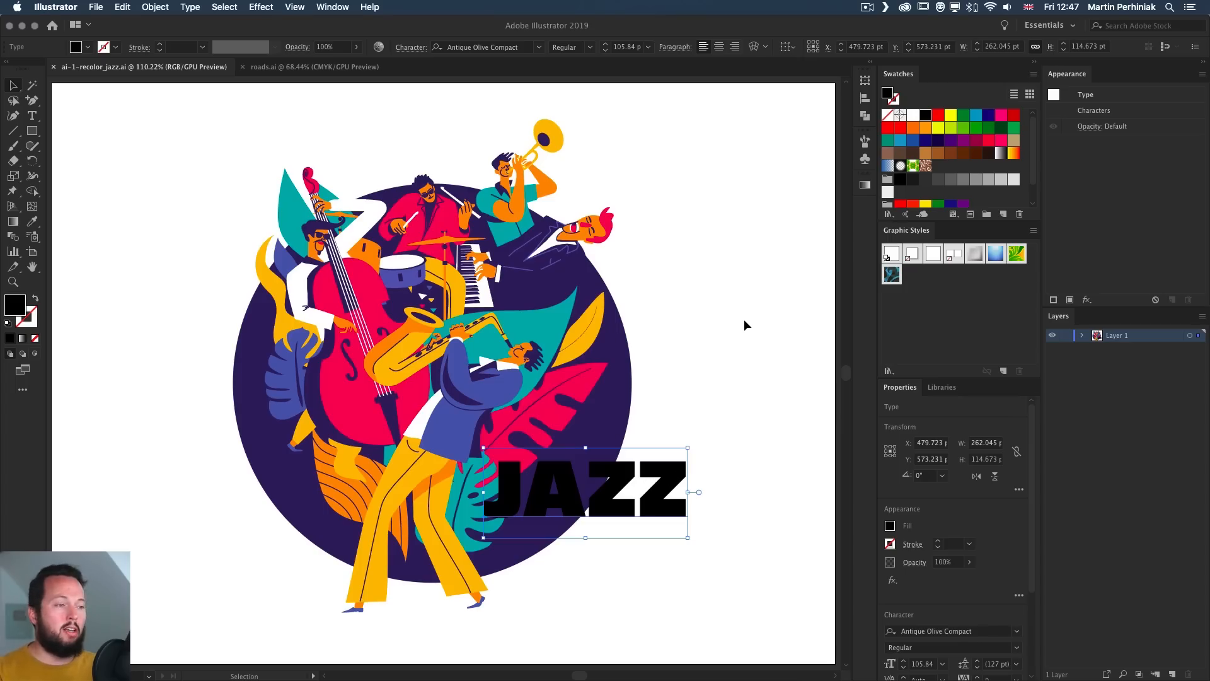
mouse_move(852, 190)
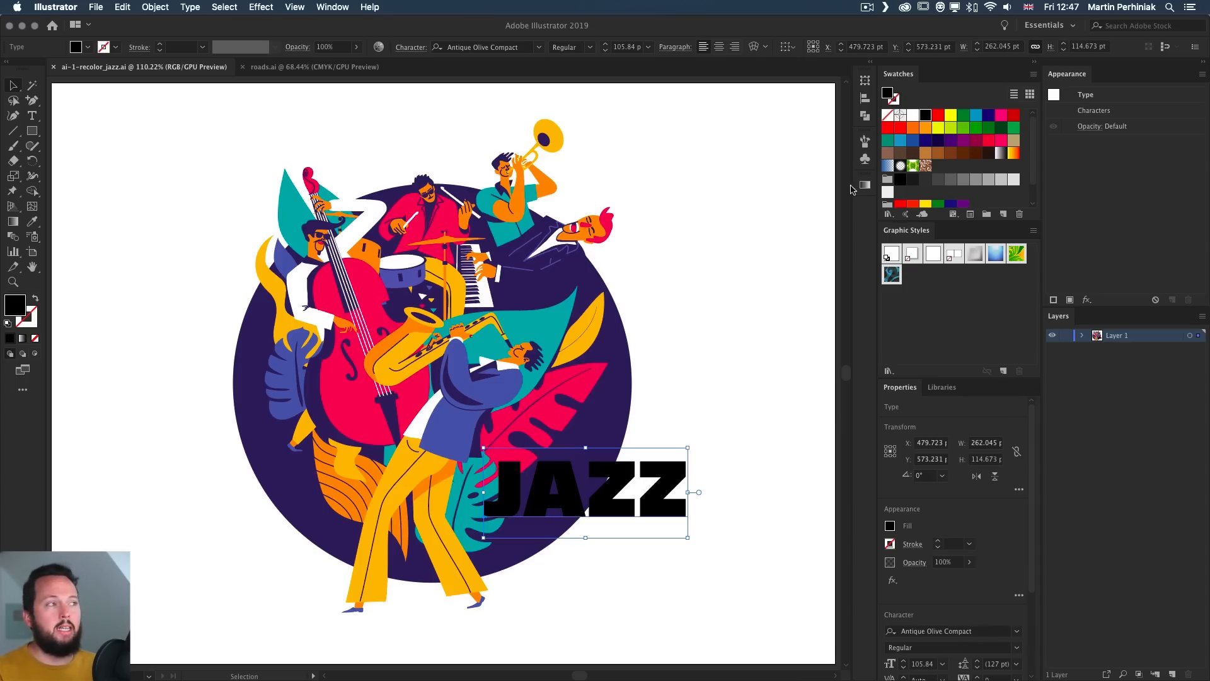
mouse_move(858, 186)
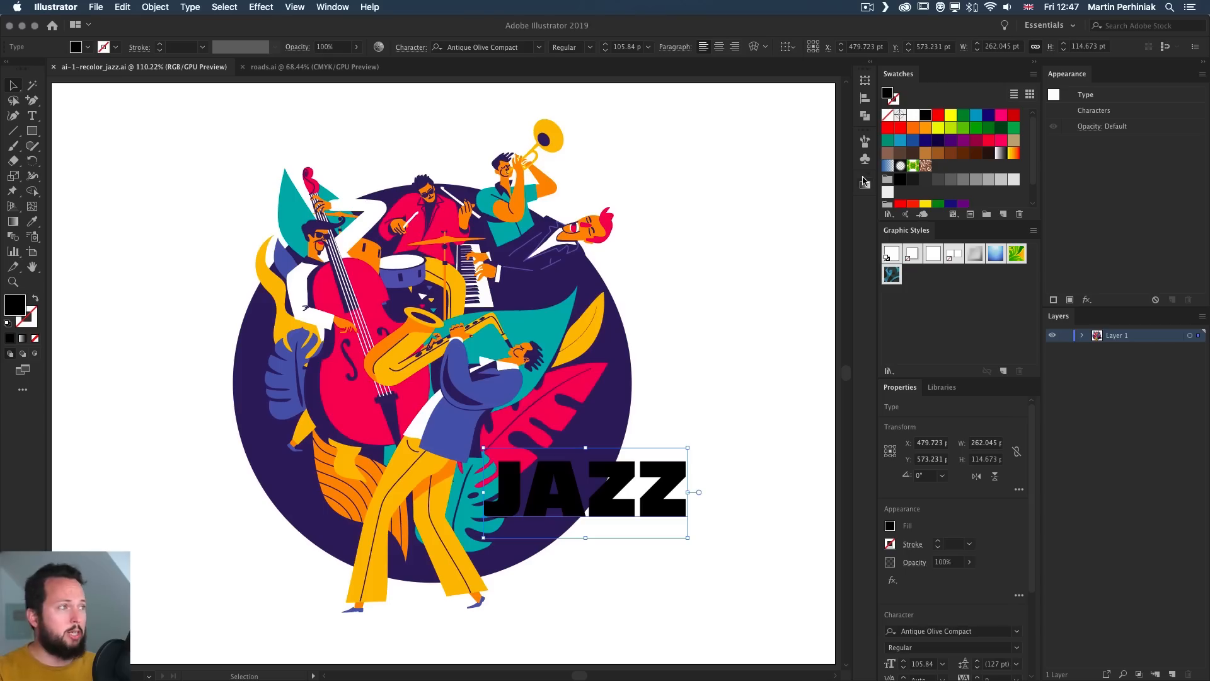
mouse_move(914, 120)
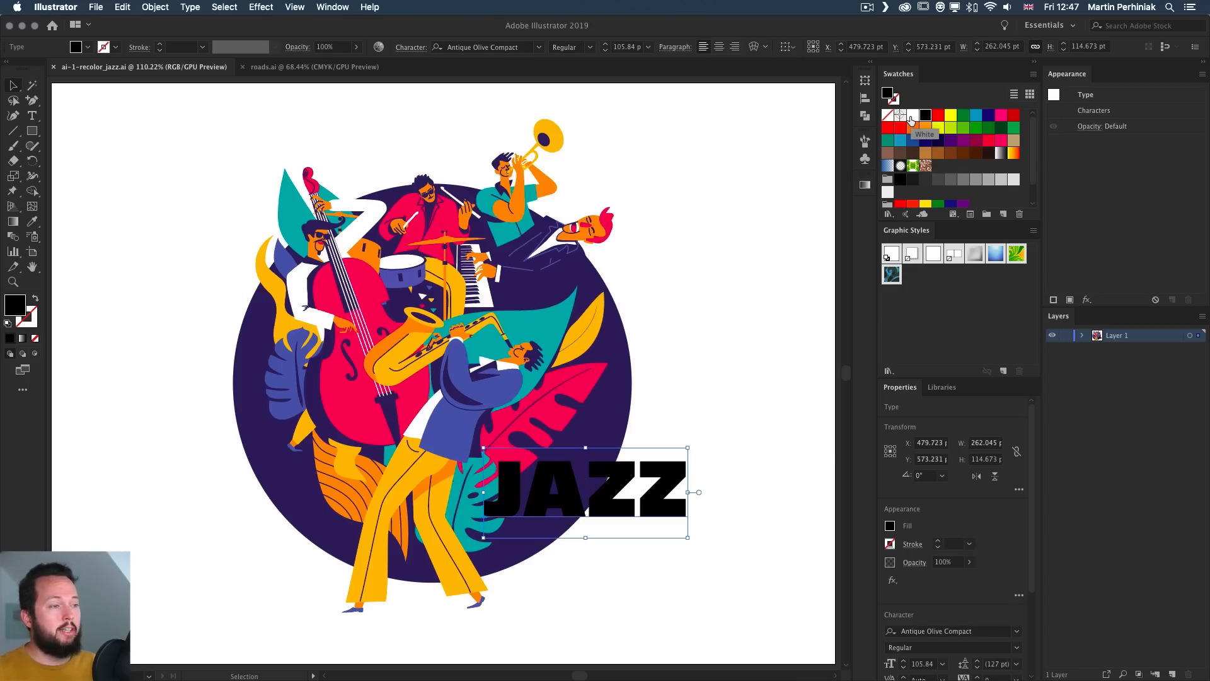
click(925, 115)
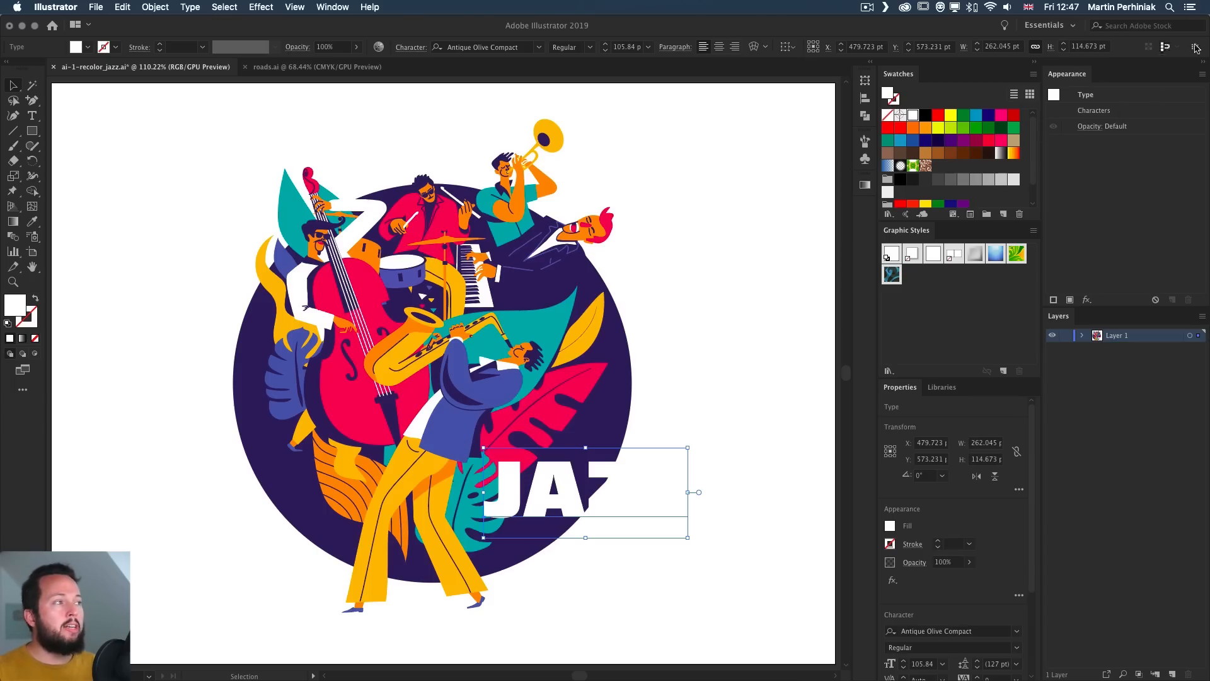
mouse_move(1127, 200)
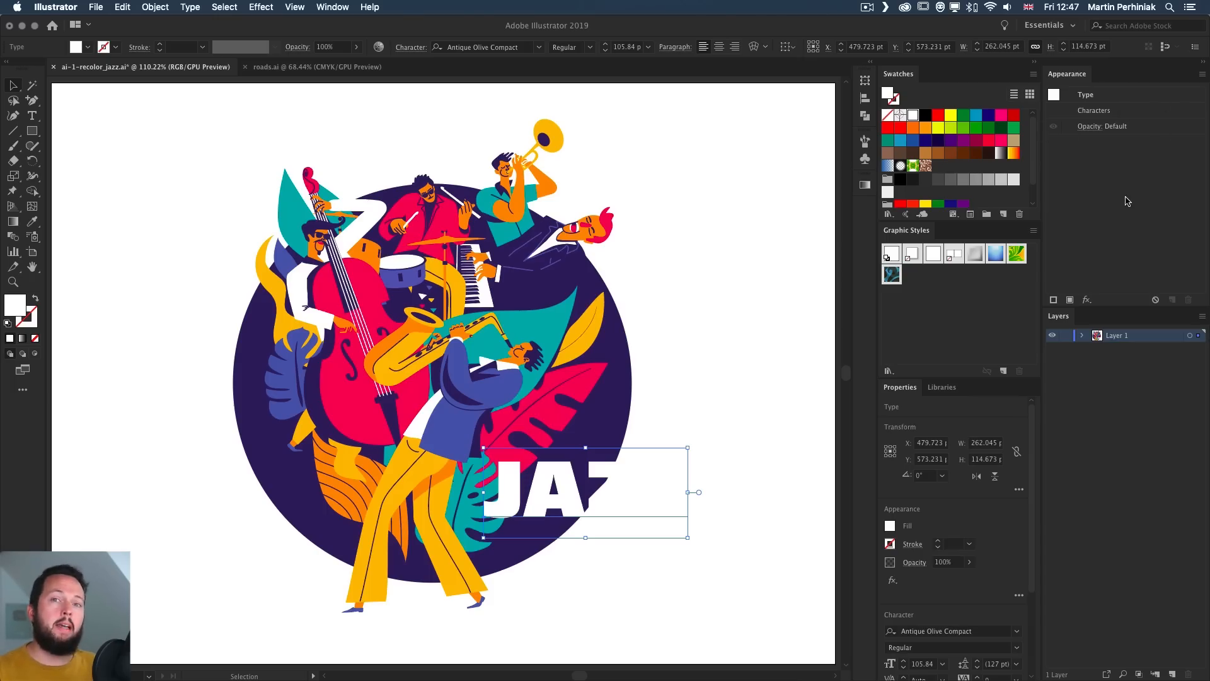
mouse_move(640, 494)
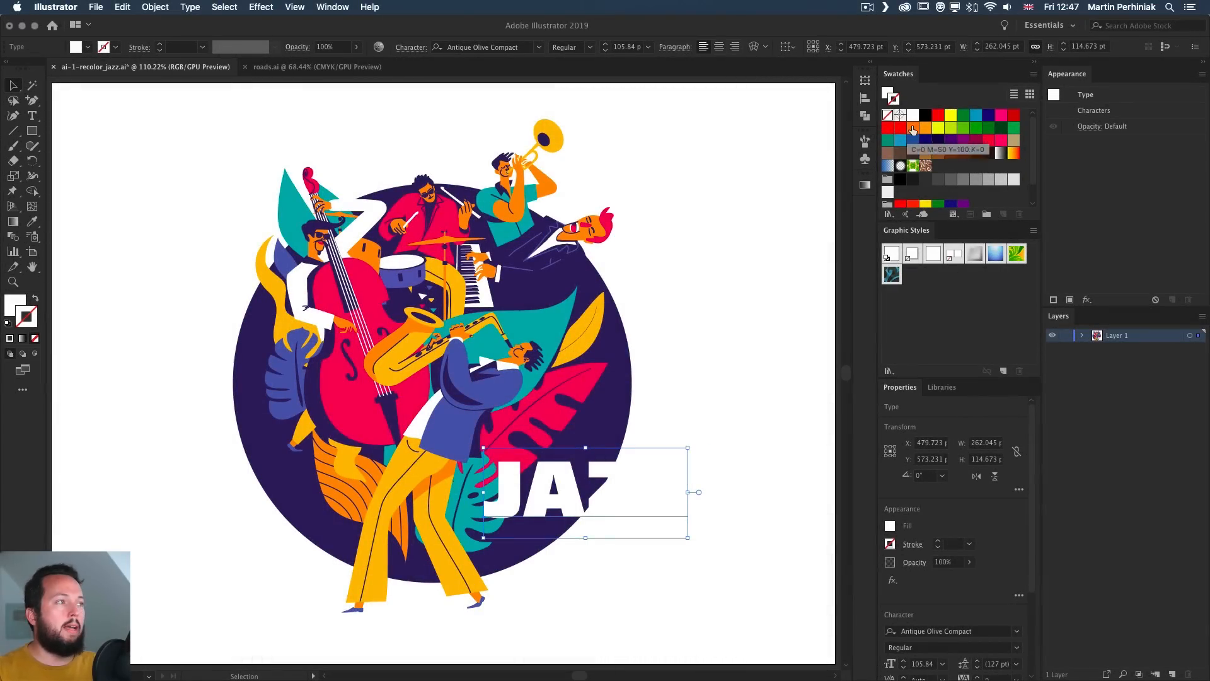
Step: Give the JAZZ text a black 3 mm stroke and check the Stroke flyout options
click(926, 115)
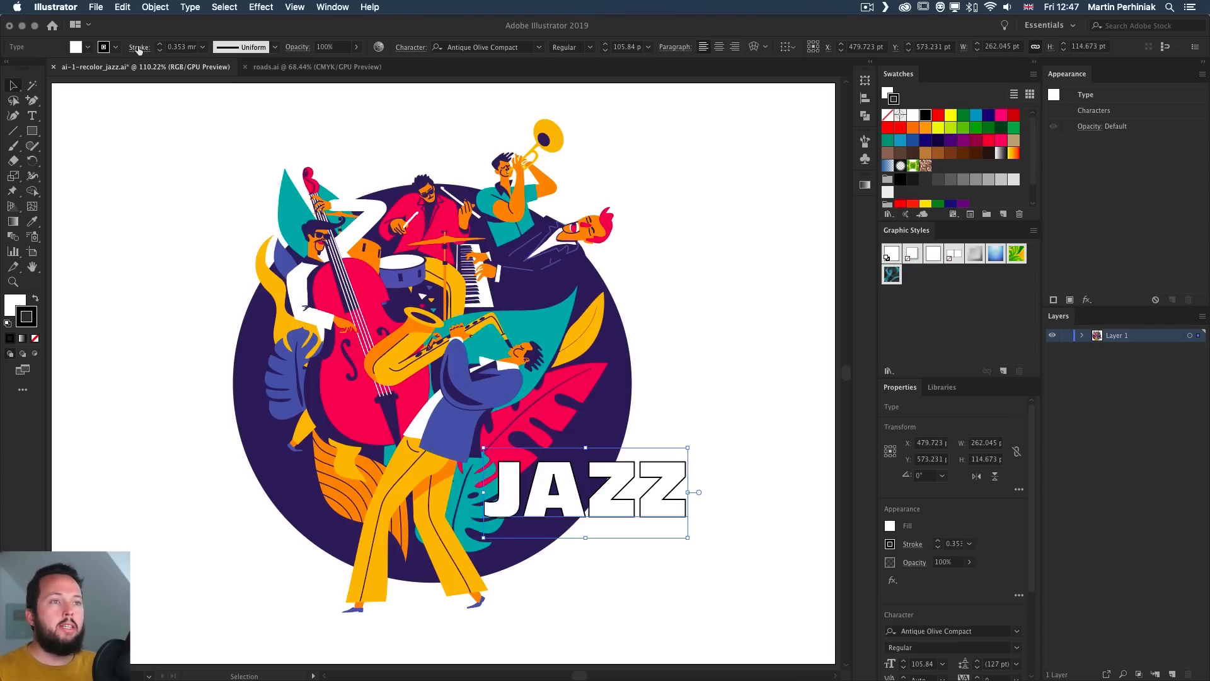
text(3 mm)
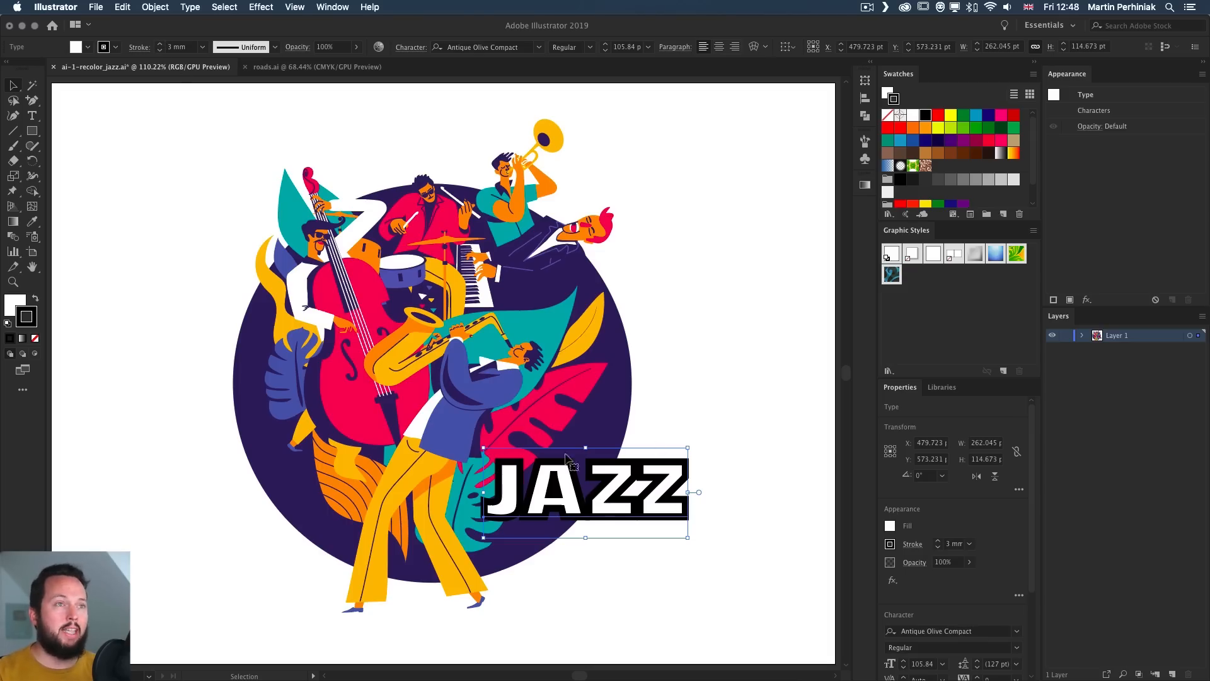
click(139, 47)
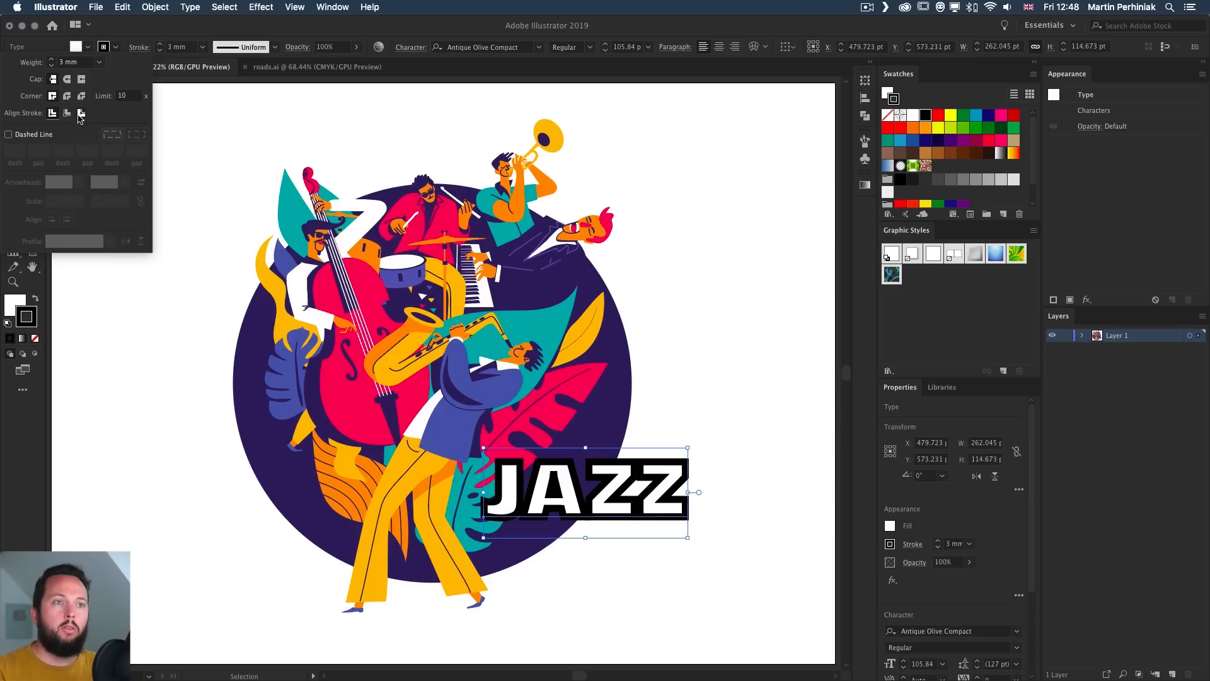
mouse_move(80, 113)
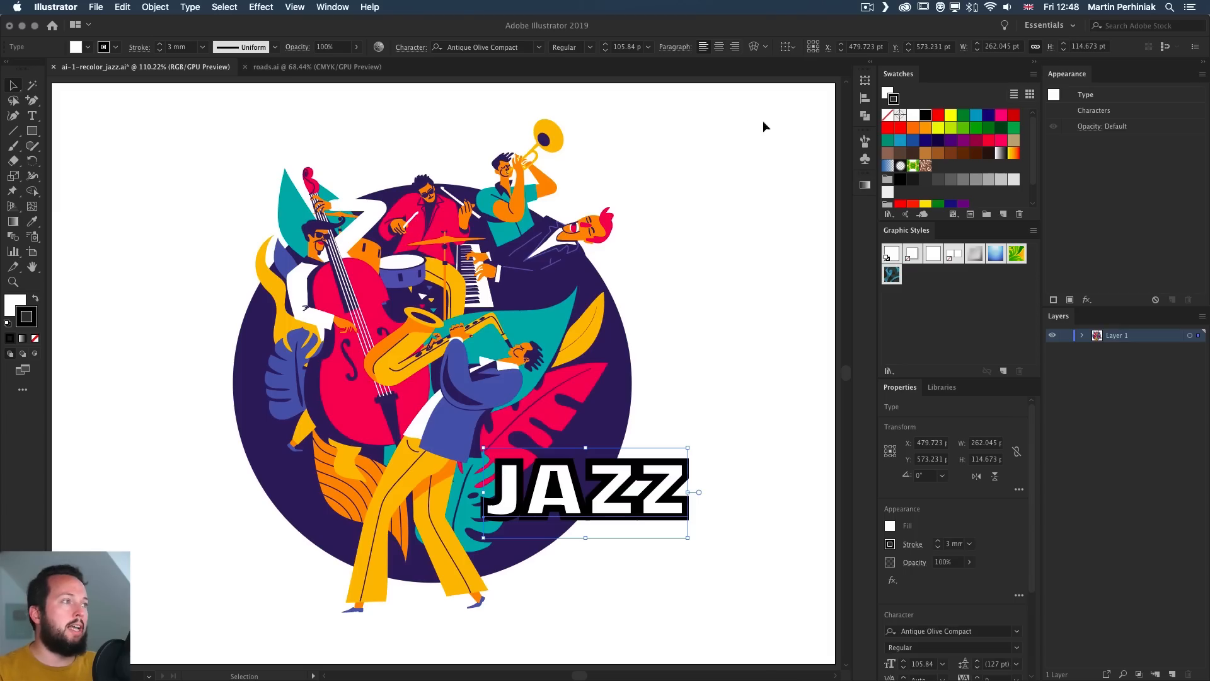
Step: Open the Stroke panel from the Window menu with Show Options expanded
click(332, 7)
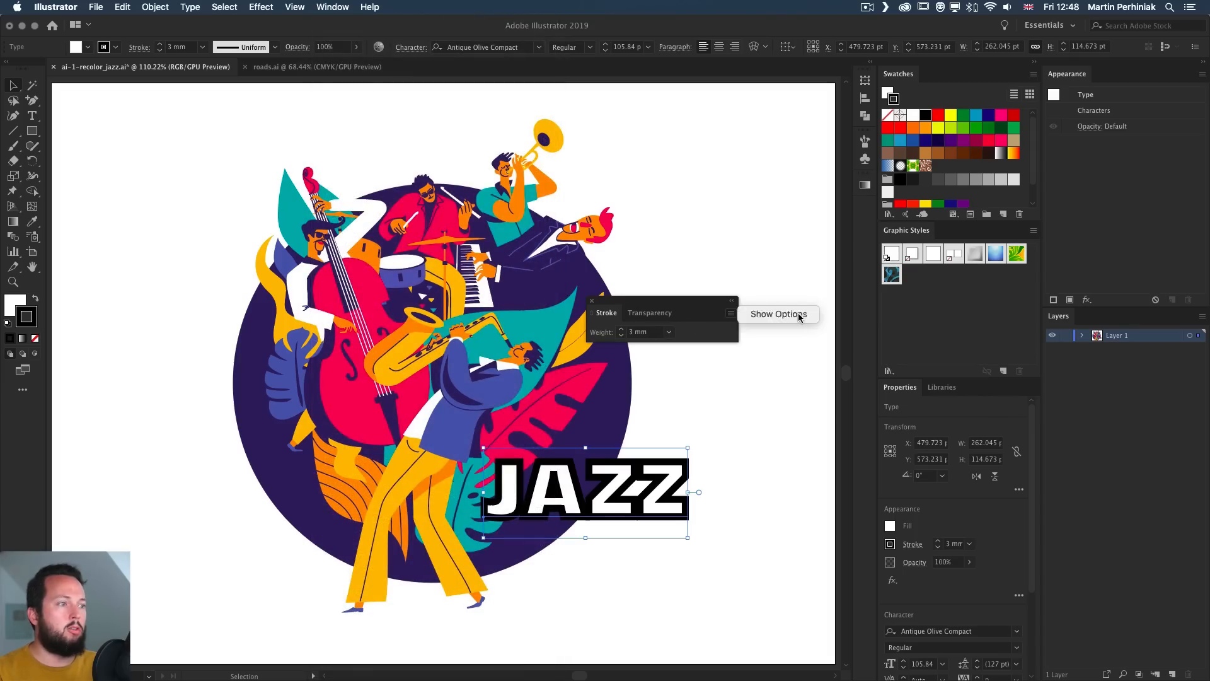
click(778, 313)
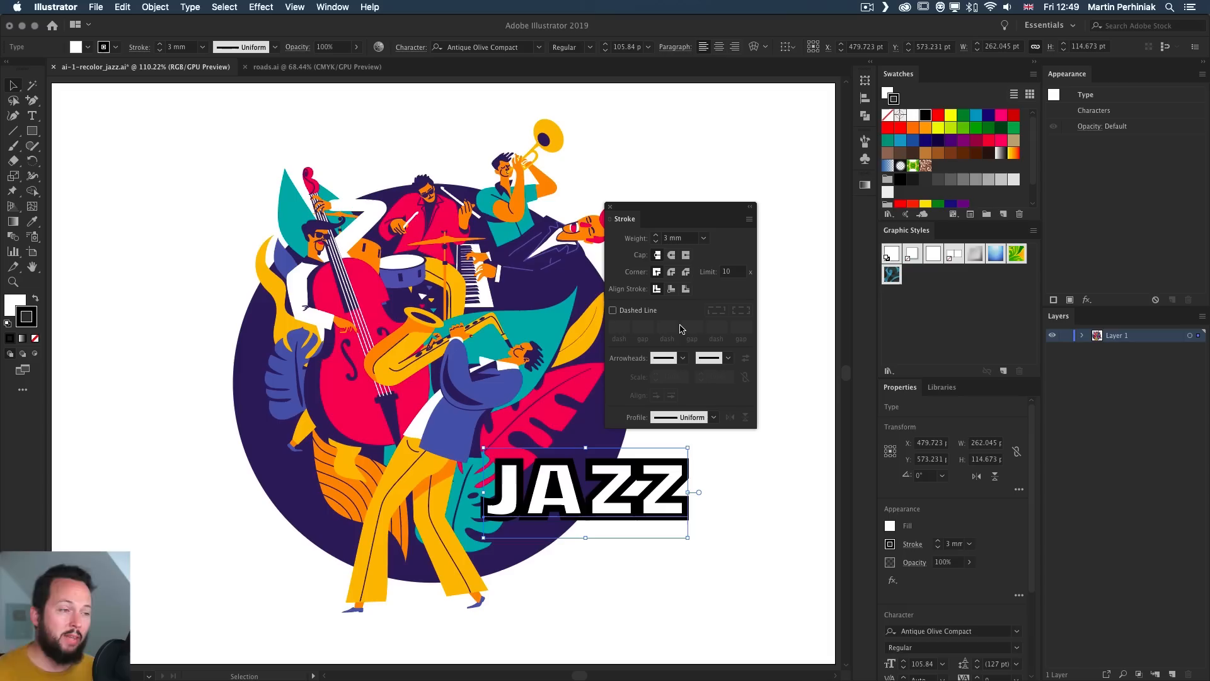
mouse_move(671, 357)
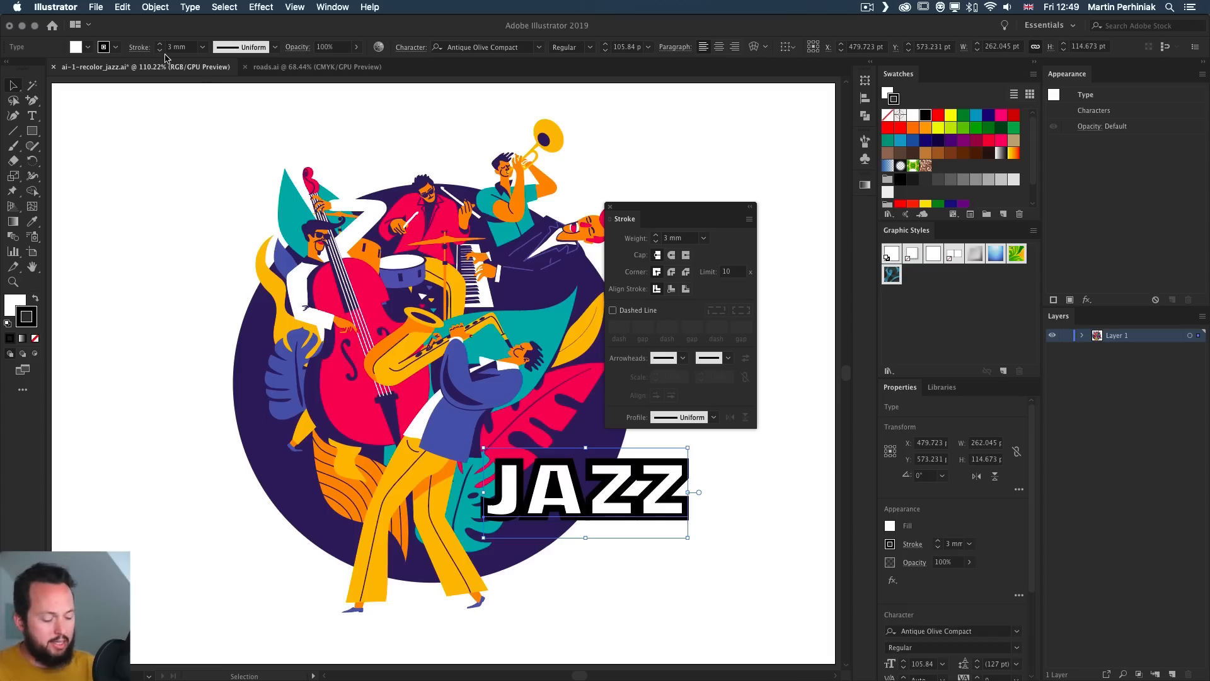
mouse_move(987, 203)
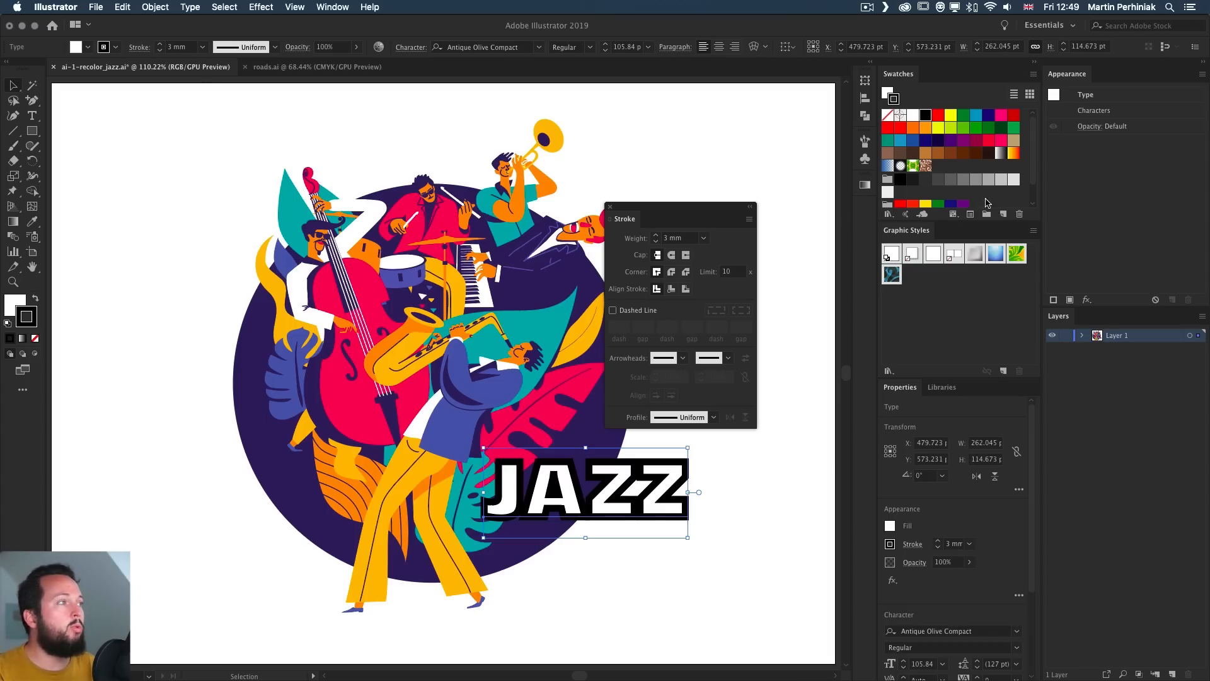
mouse_move(345, 185)
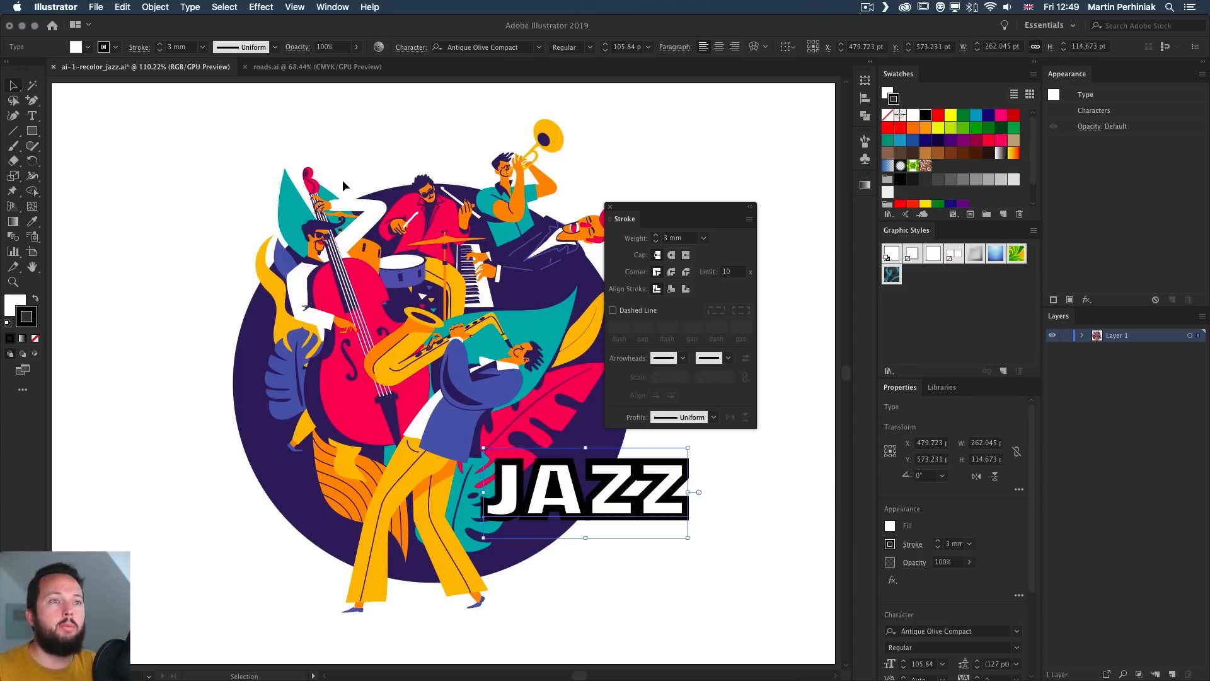
mouse_move(701, 474)
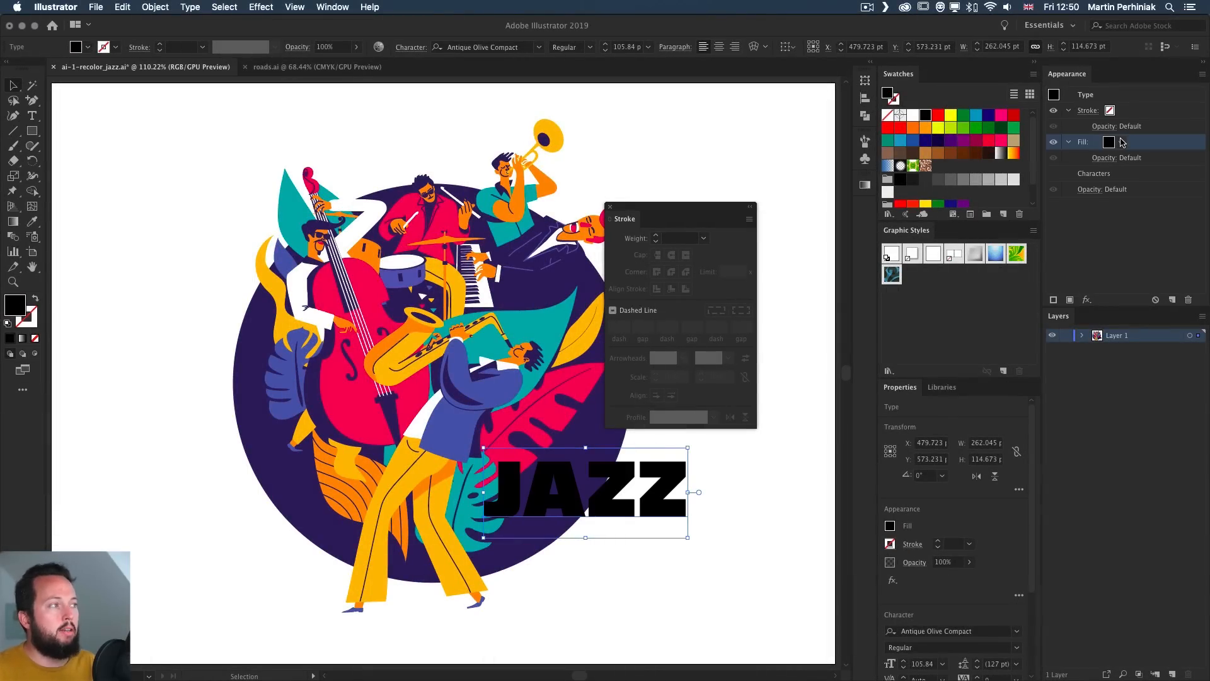
Step: Set the JAZZ text's own white fill and 3 mm black stroke attributes
click(1109, 142)
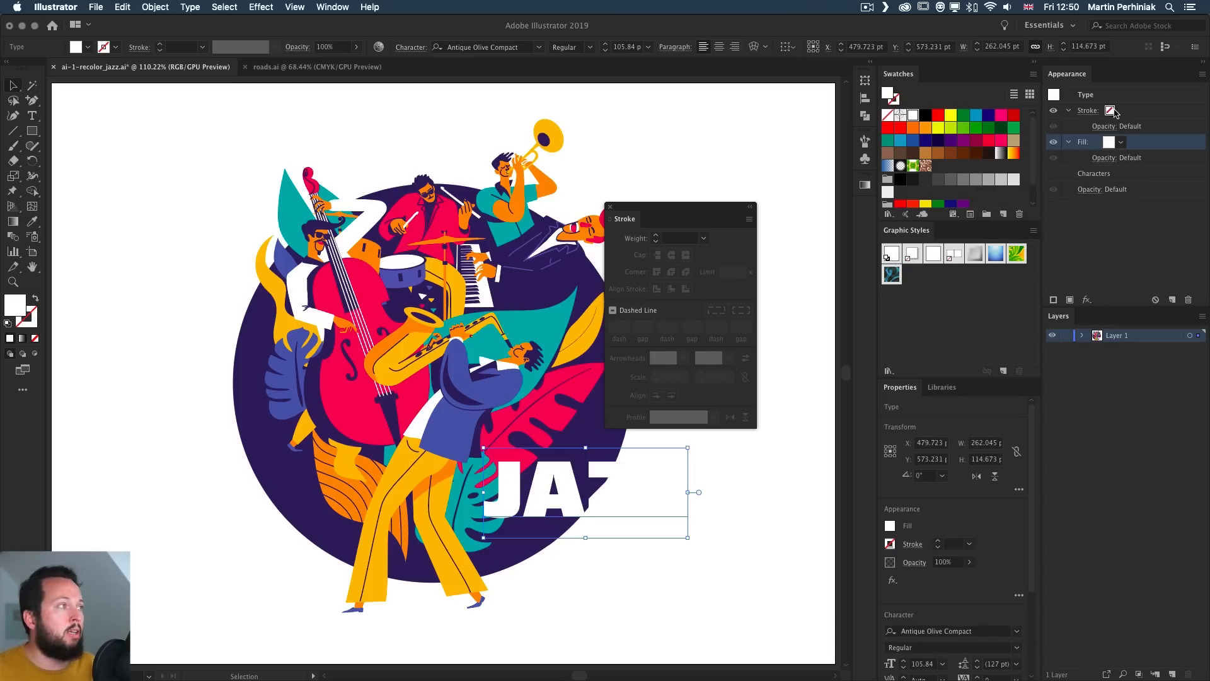
click(1121, 110)
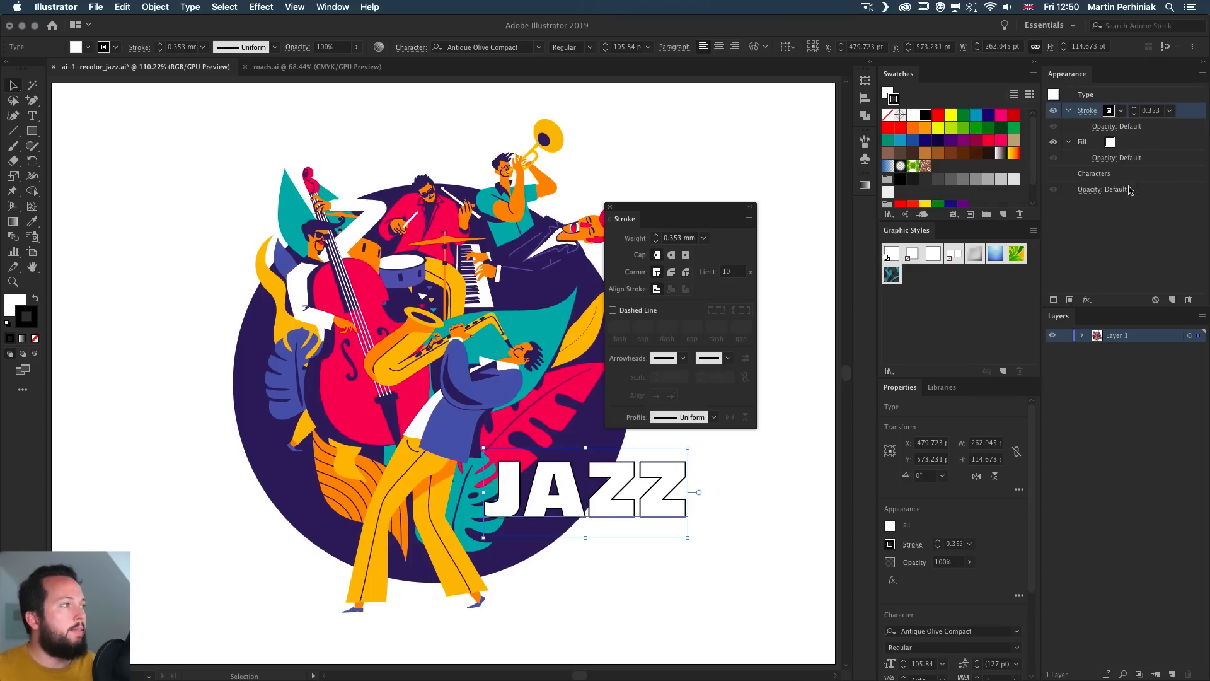
text(3 mm)
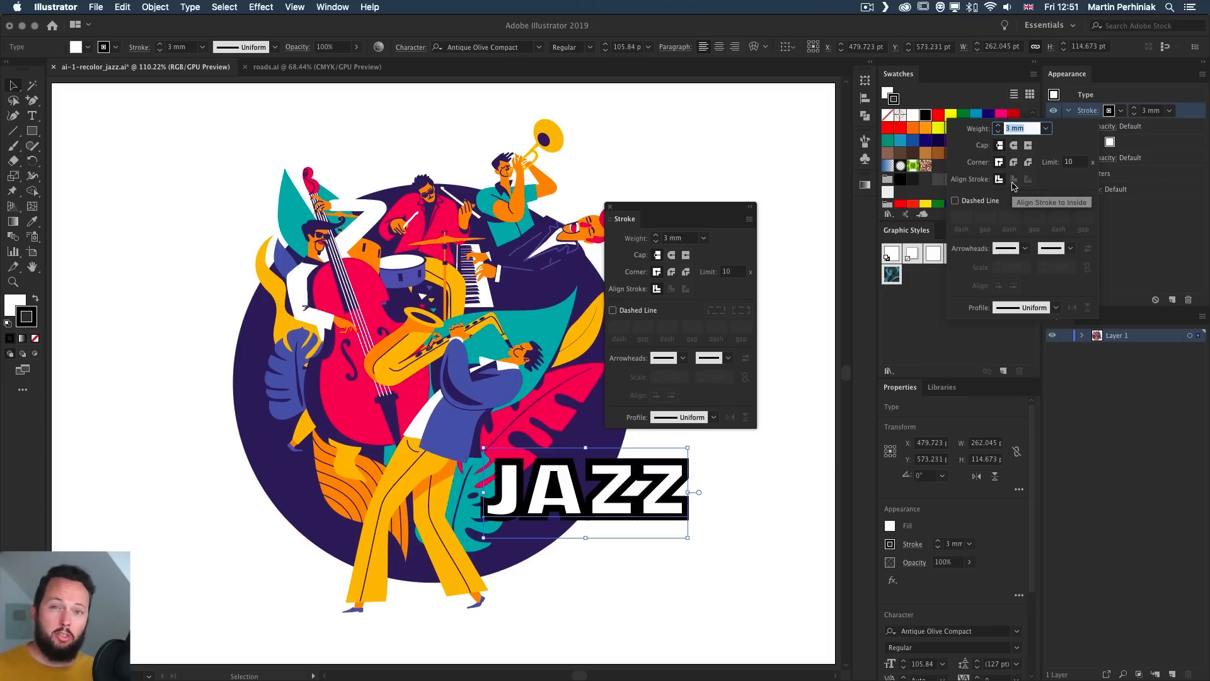
mouse_move(1014, 179)
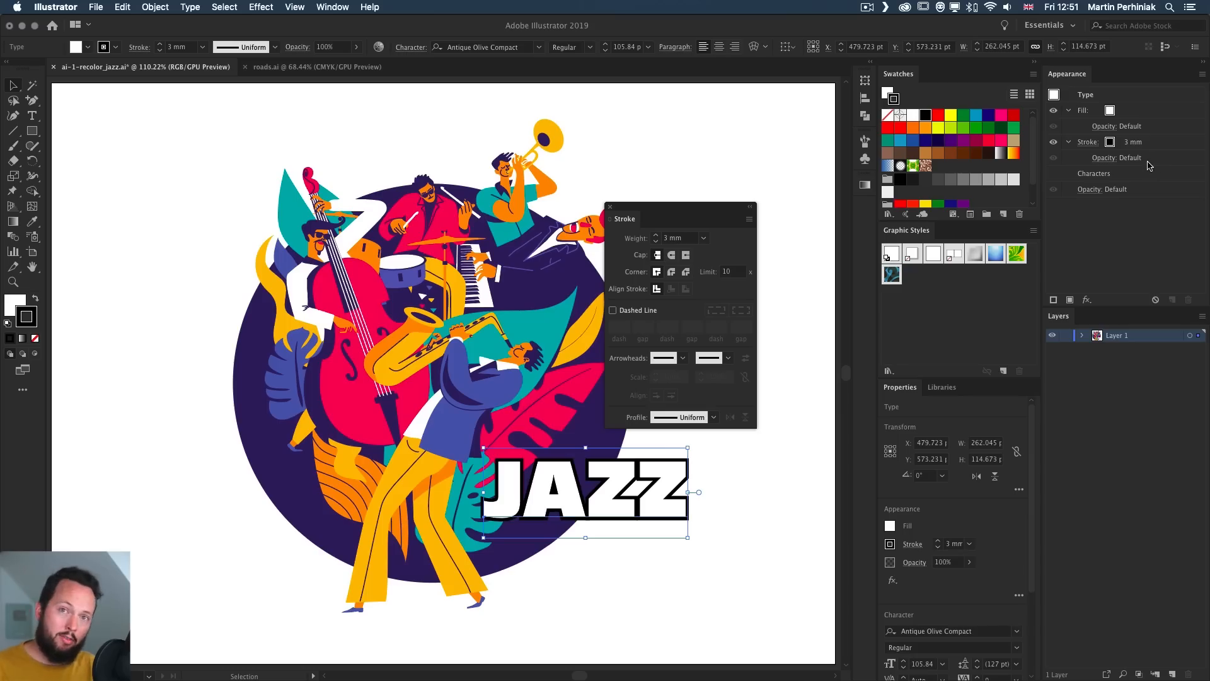
mouse_move(1134, 145)
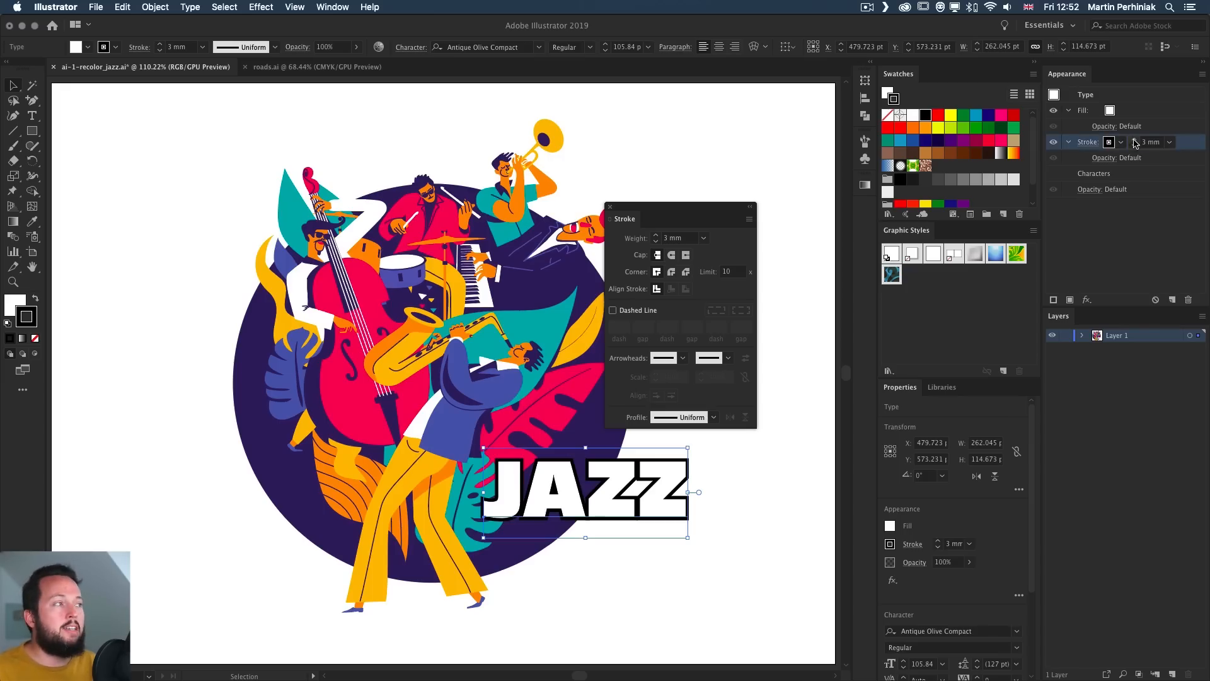
Step: Target the JAZZ text's Stroke attribute in the Appearance panel to raise it to 6 mm
click(657, 234)
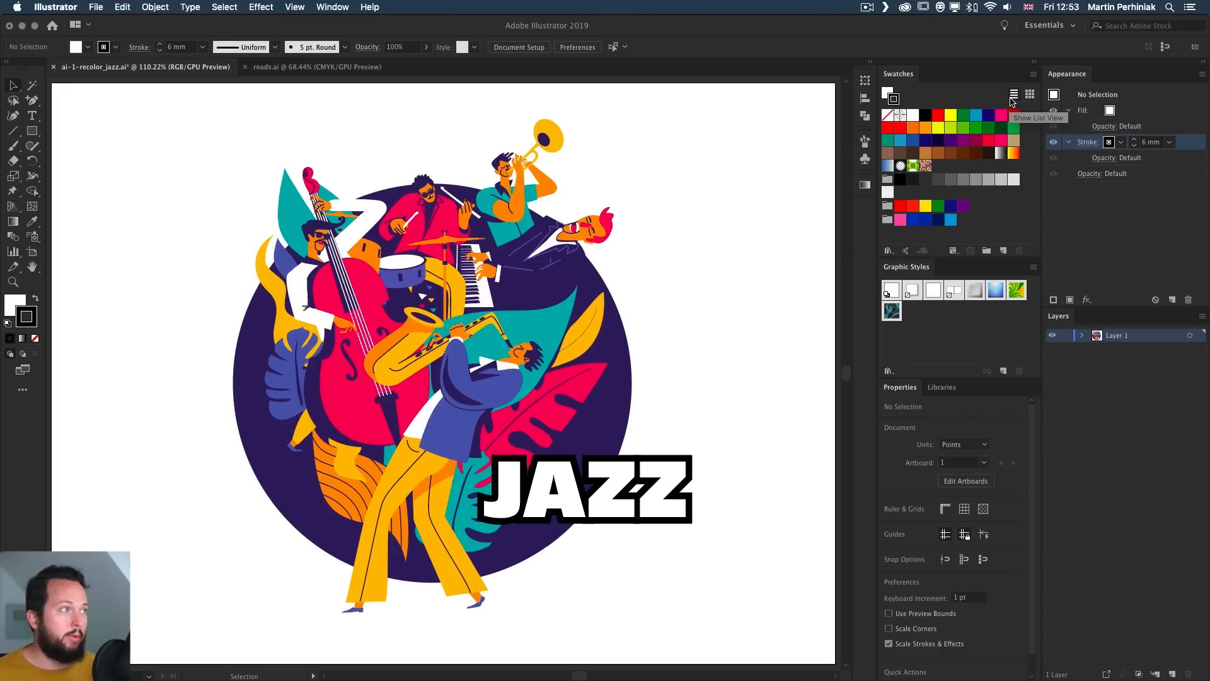
Step: Create a new colour group in the Swatches panel from the selected jazz artwork
click(1015, 94)
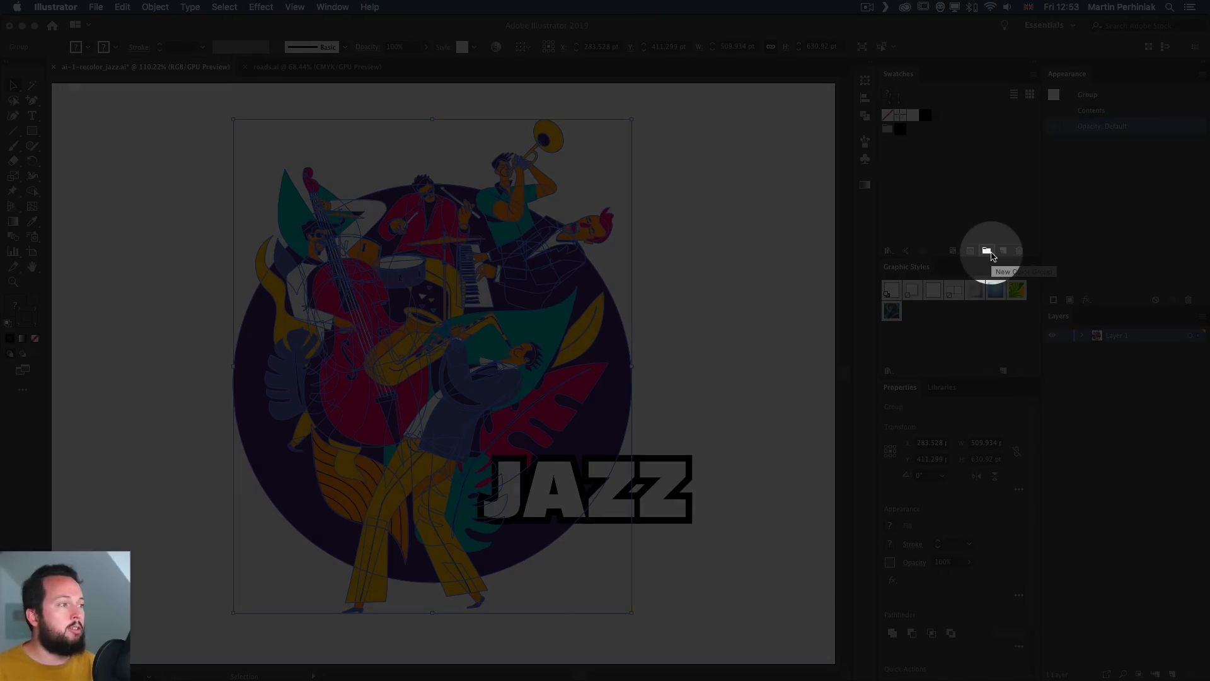
click(987, 250)
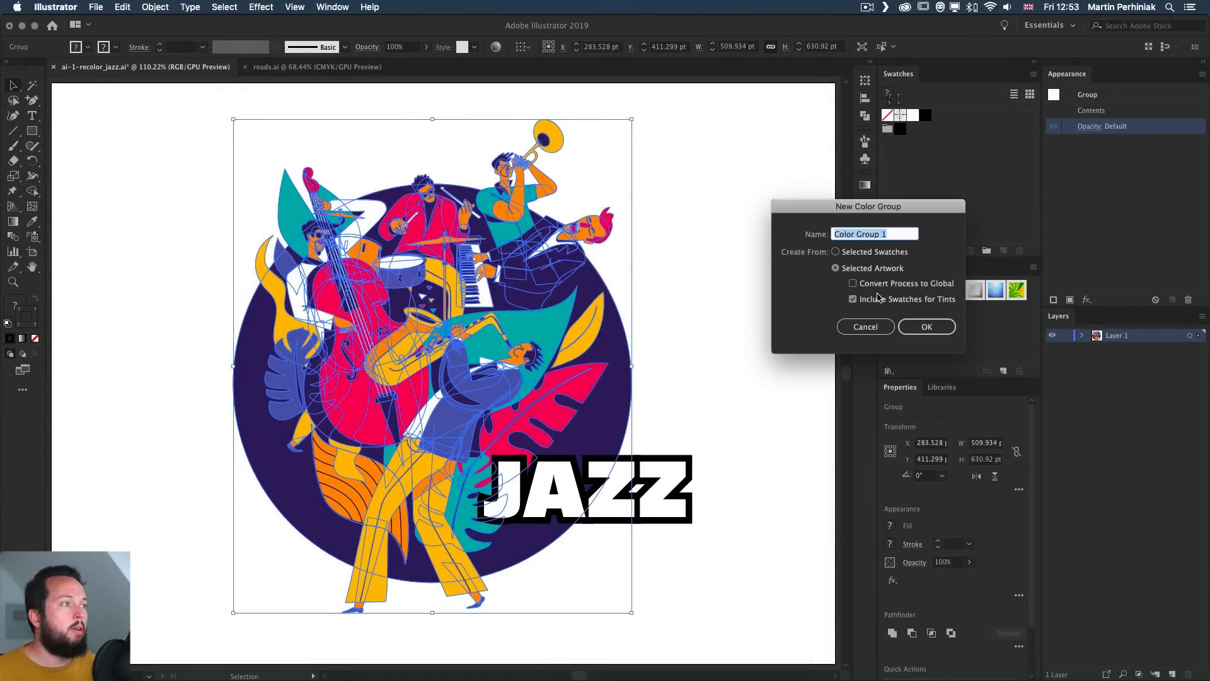
text(artw)
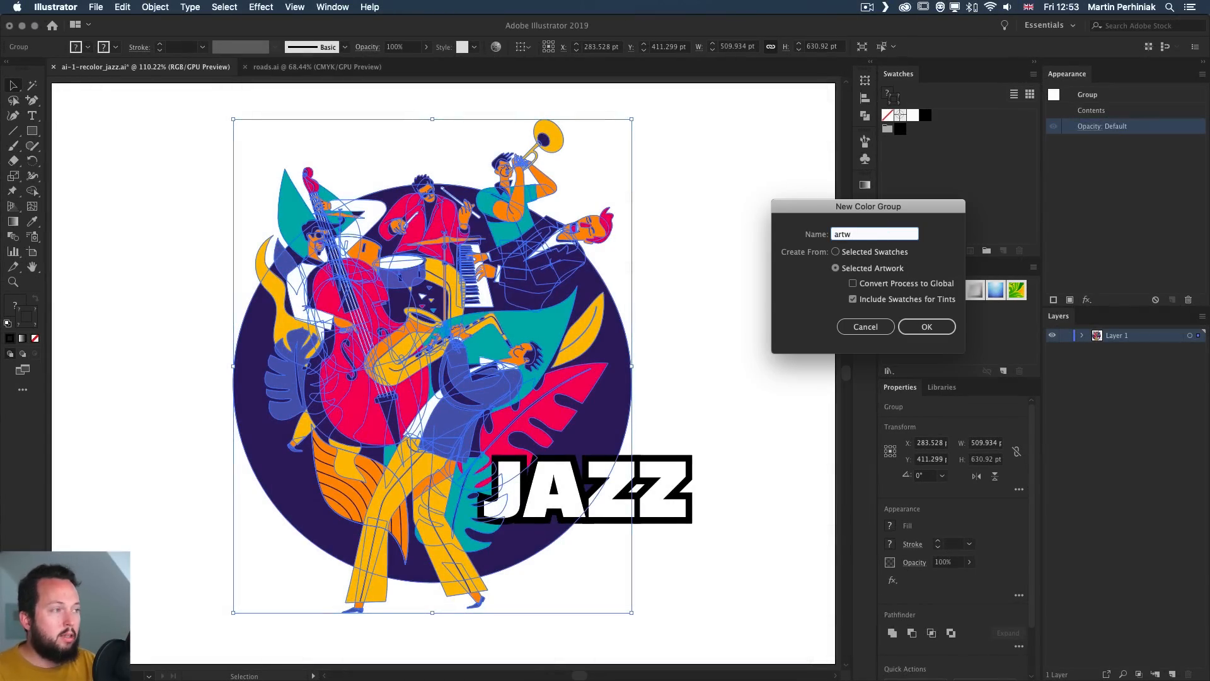
click(926, 327)
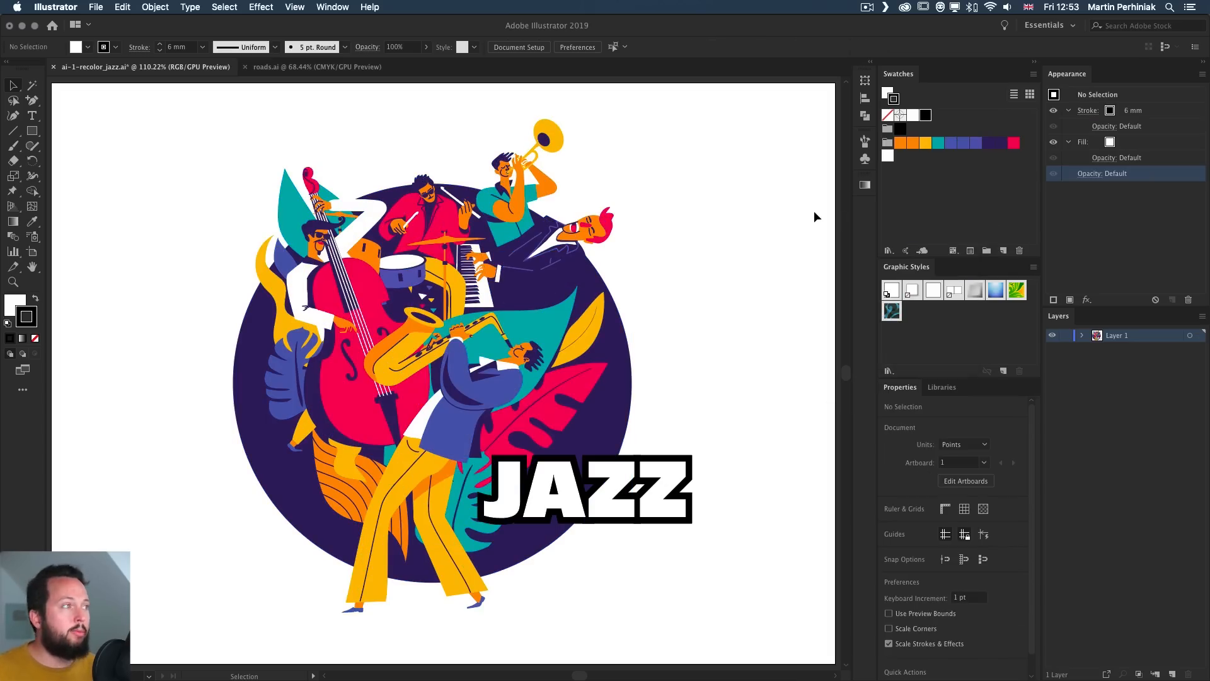
Step: Set the JAZZ text's stroke swatch to dark purple and its fill swatch to yellow
click(585, 489)
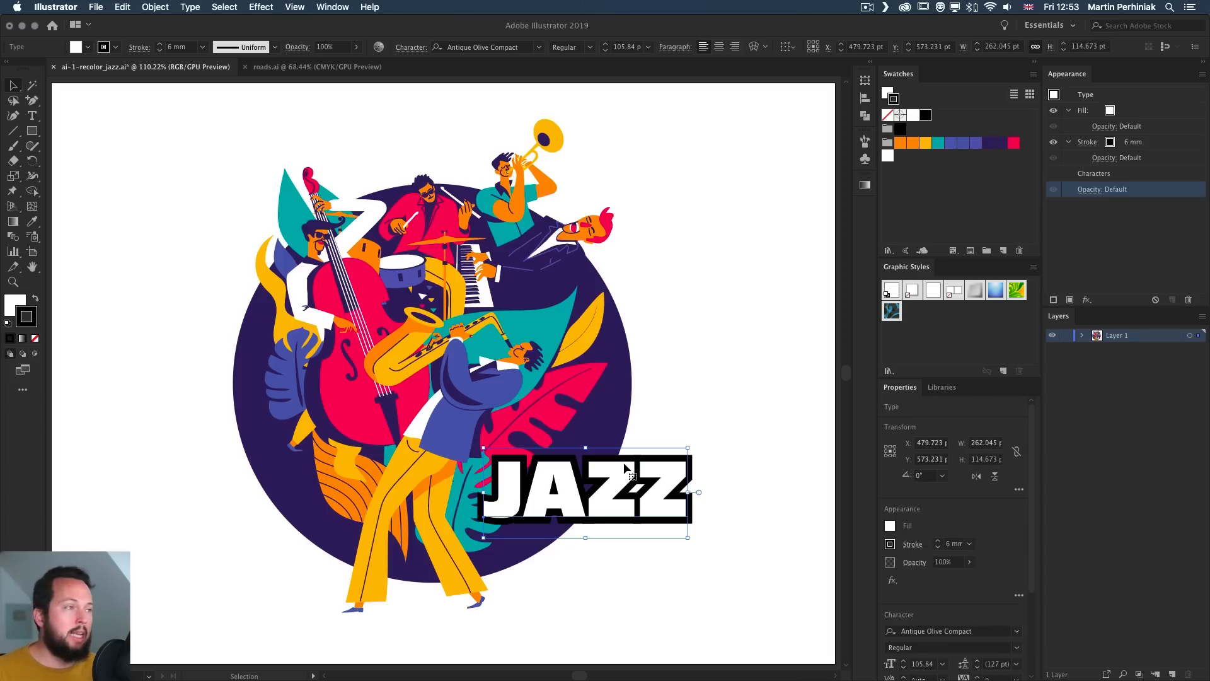
click(1111, 141)
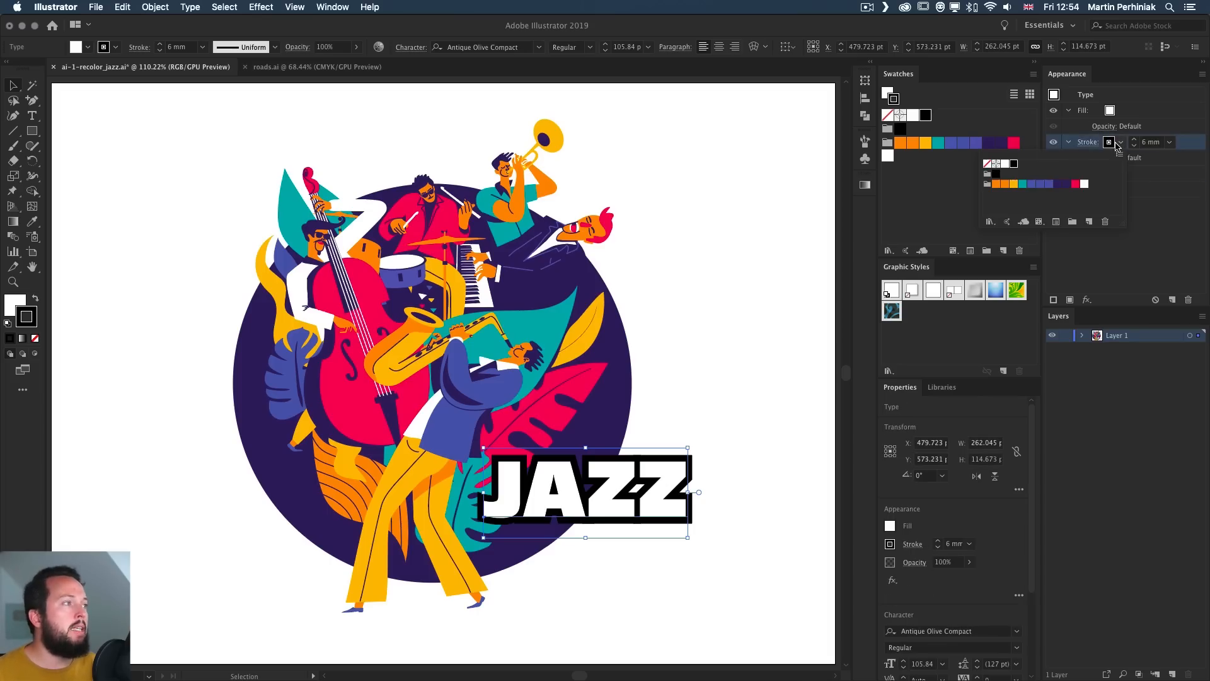
mouse_move(1111, 142)
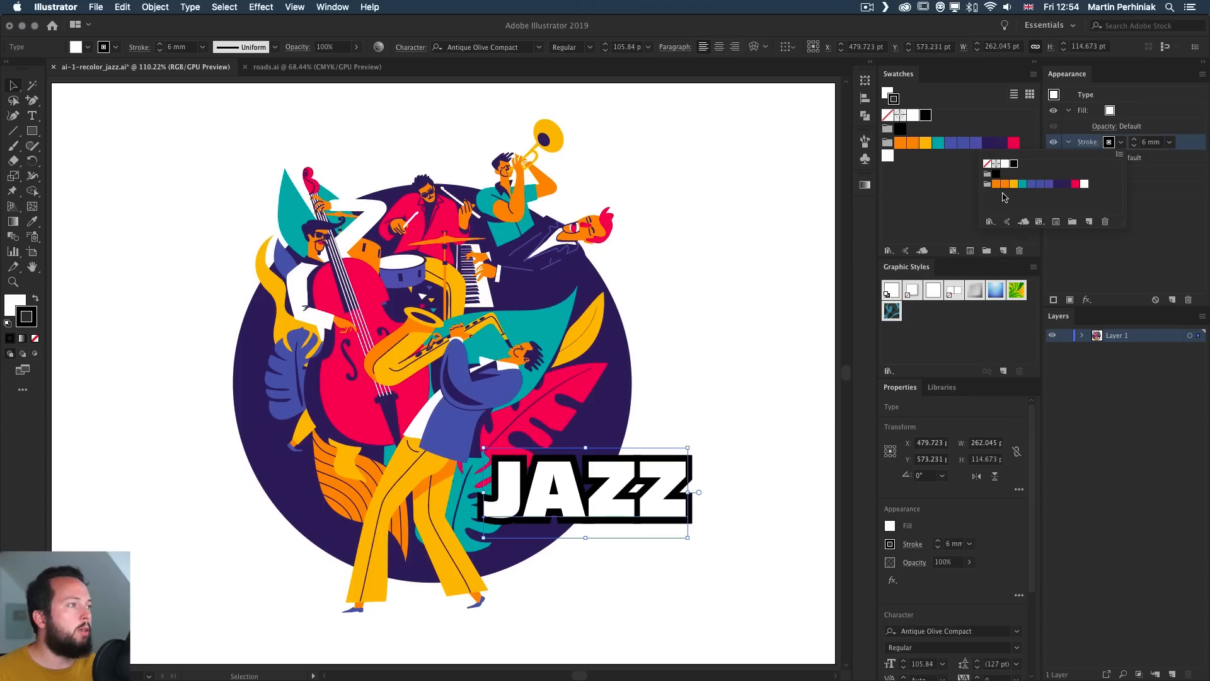
click(1004, 184)
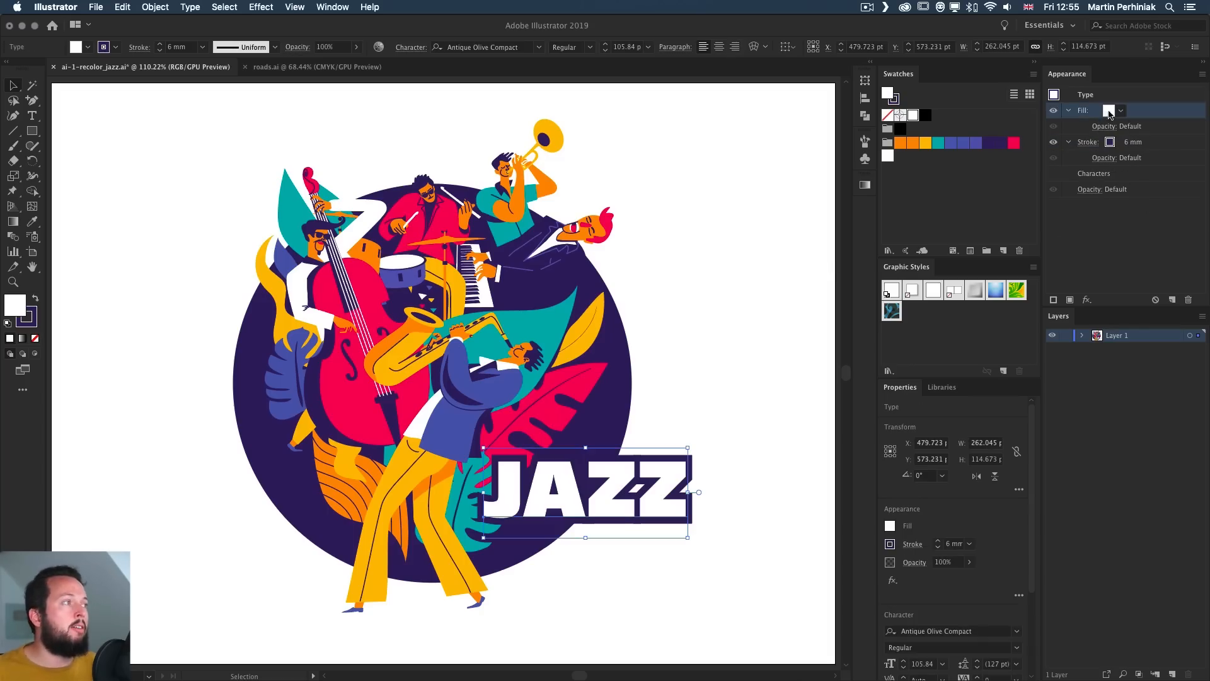
click(1110, 110)
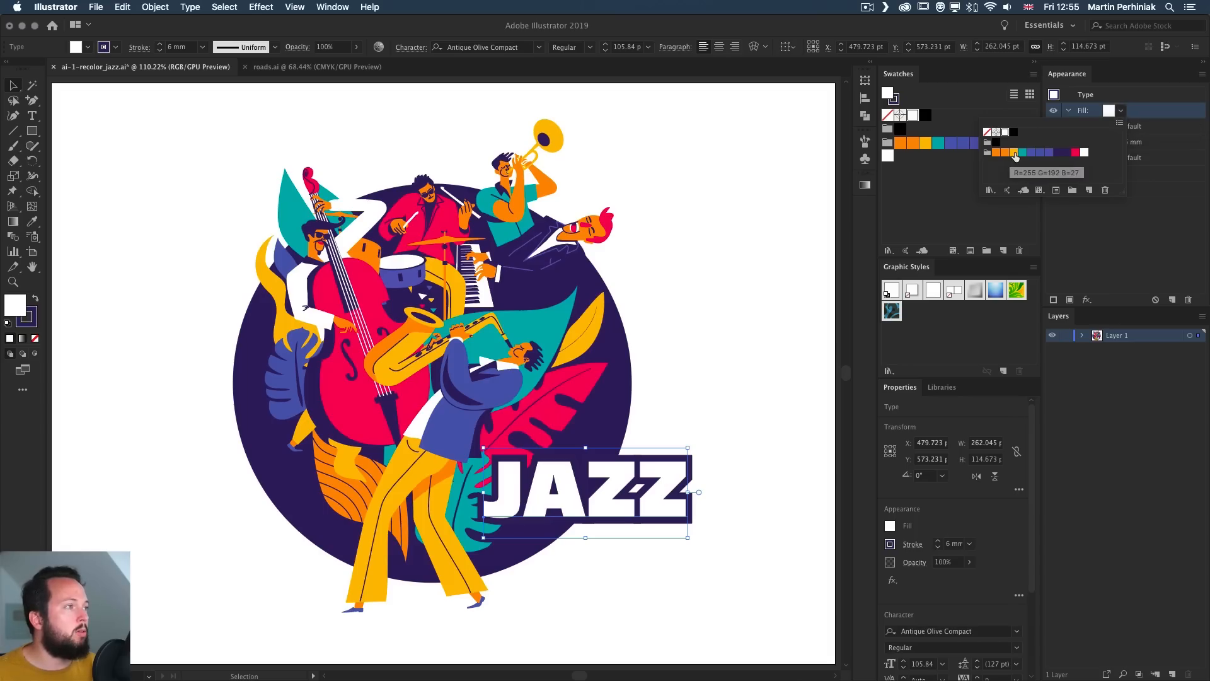
click(1015, 152)
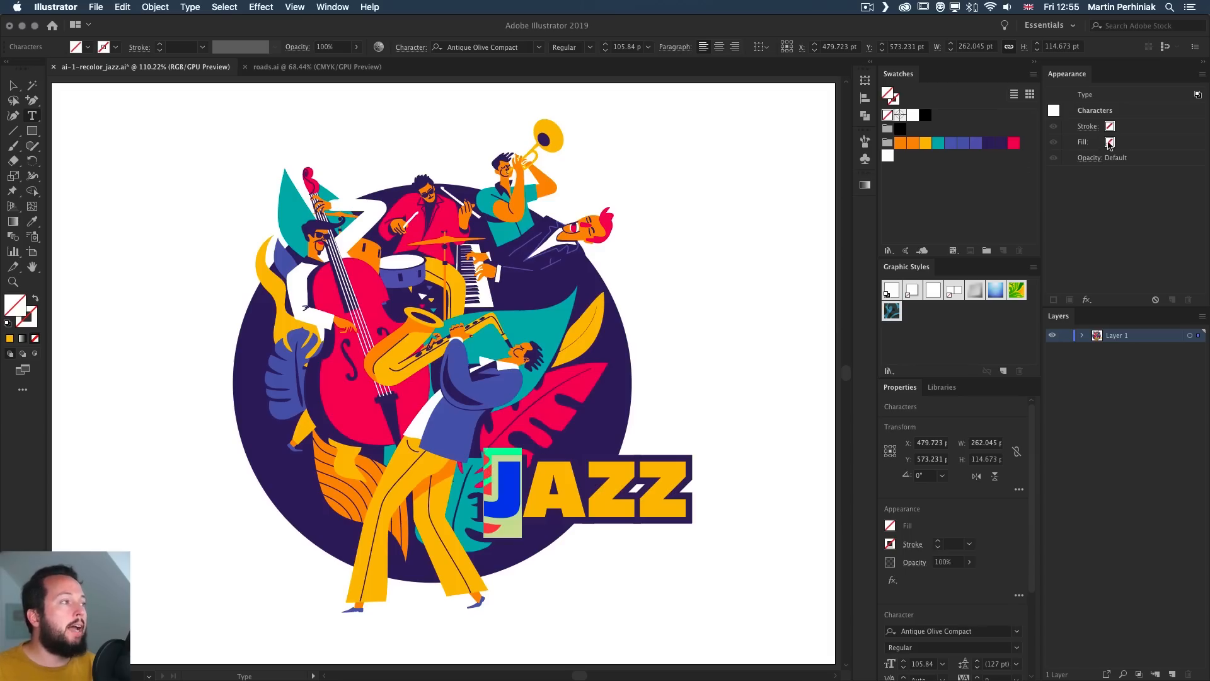
Step: Choose a teal fill swatch for the selected J character
click(1116, 142)
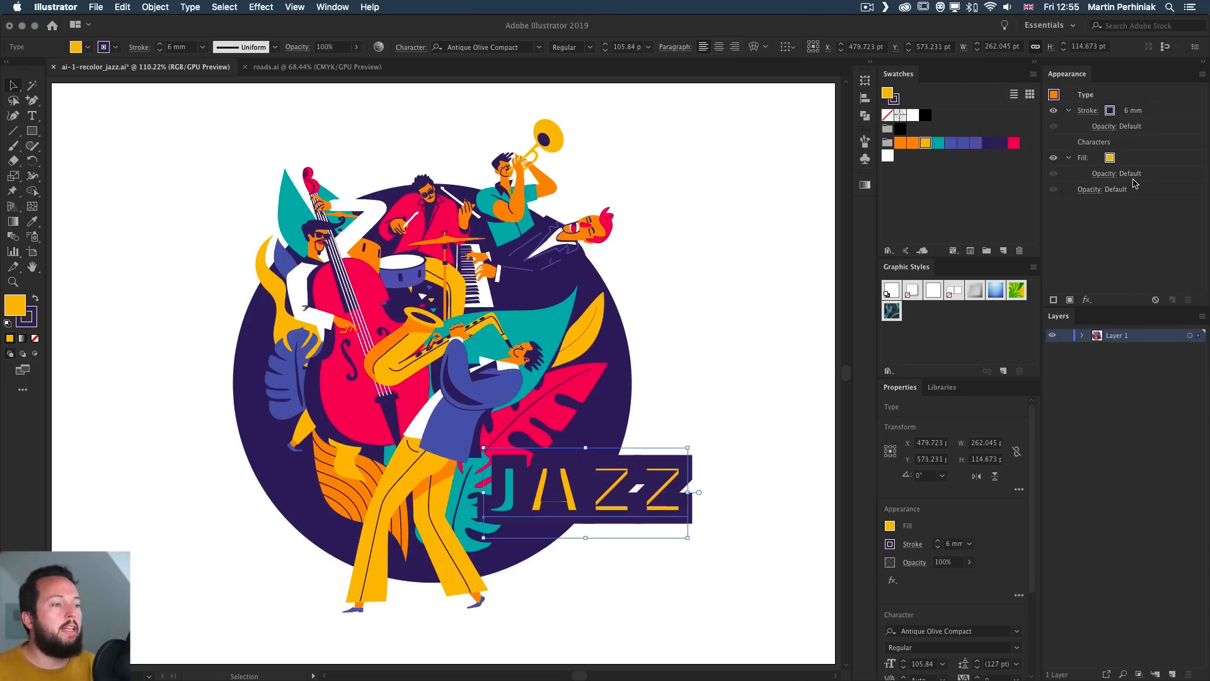
Step: Move Fill above Stroke in the Appearance panel and select the whole JAZZ text object
click(1089, 110)
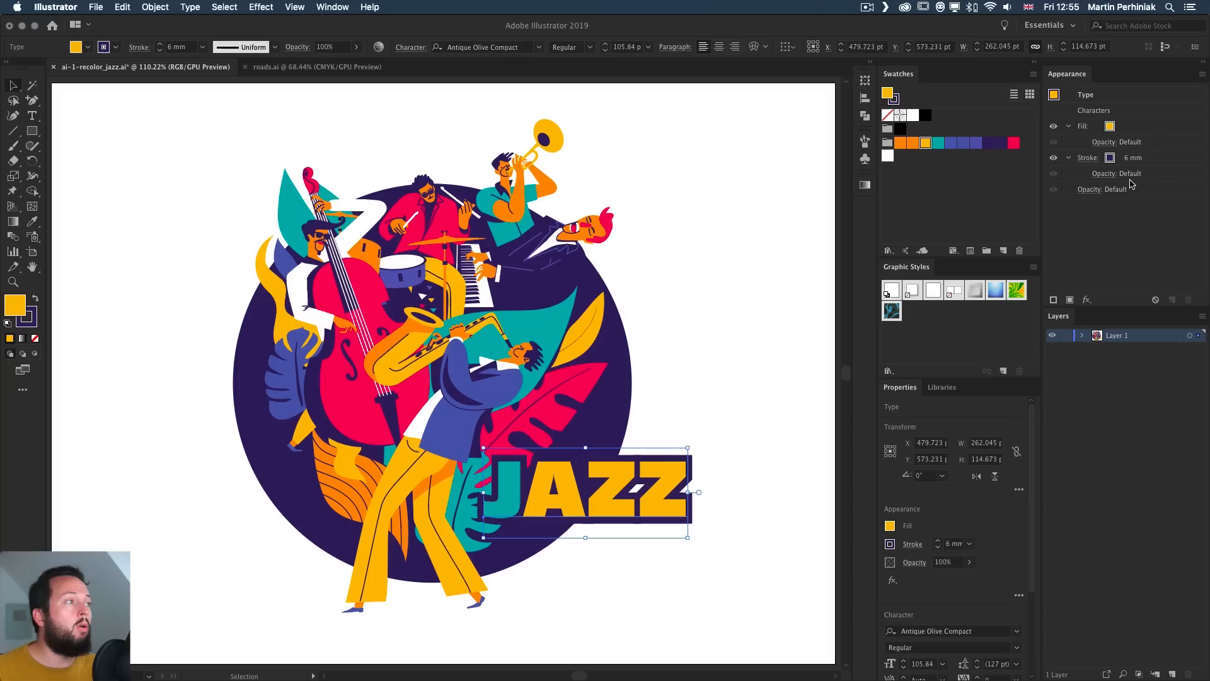
mouse_move(1110, 158)
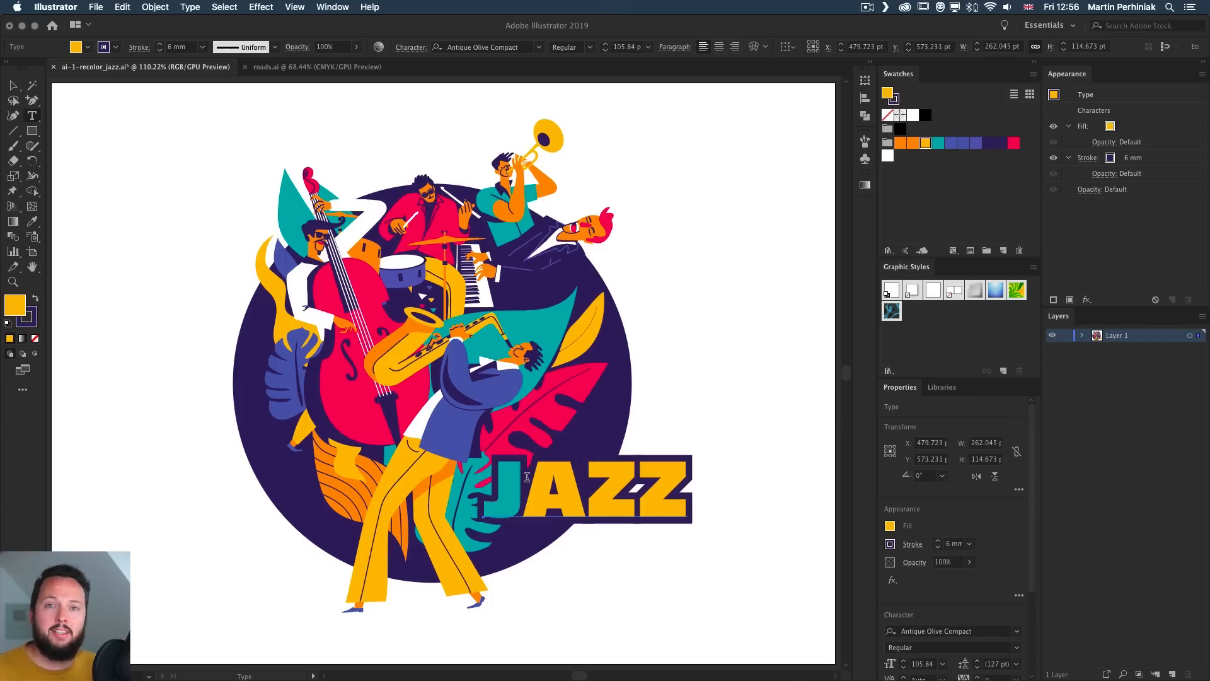
click(540, 486)
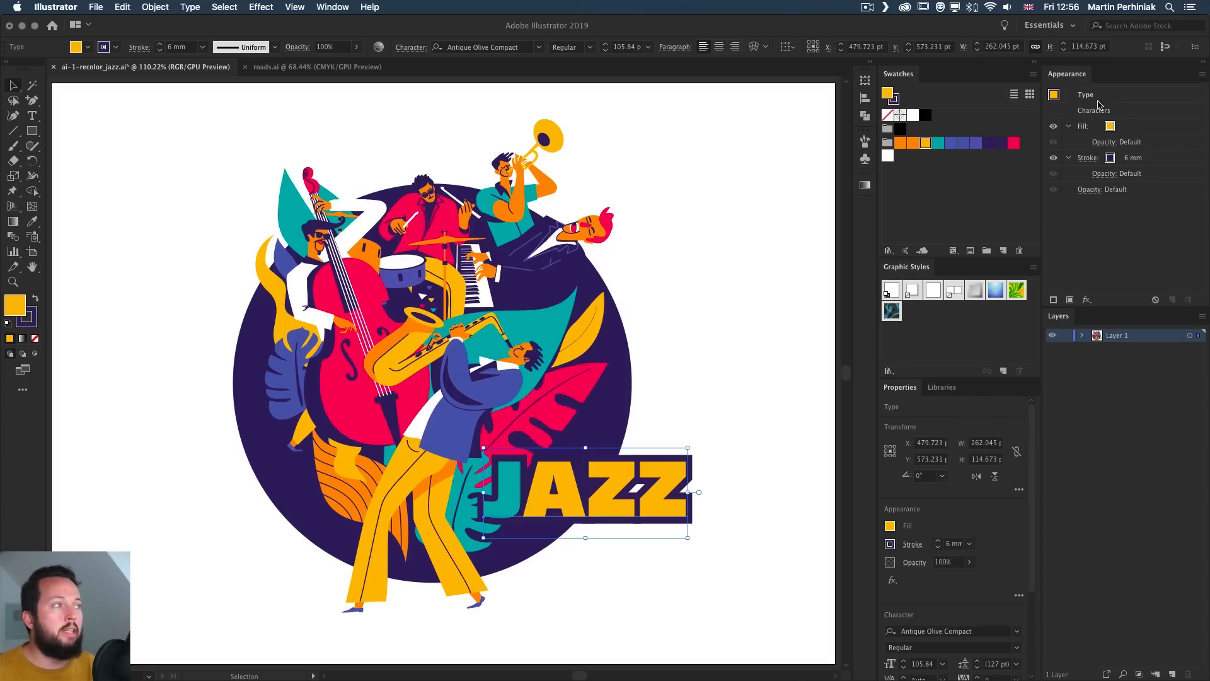
mouse_move(719, 396)
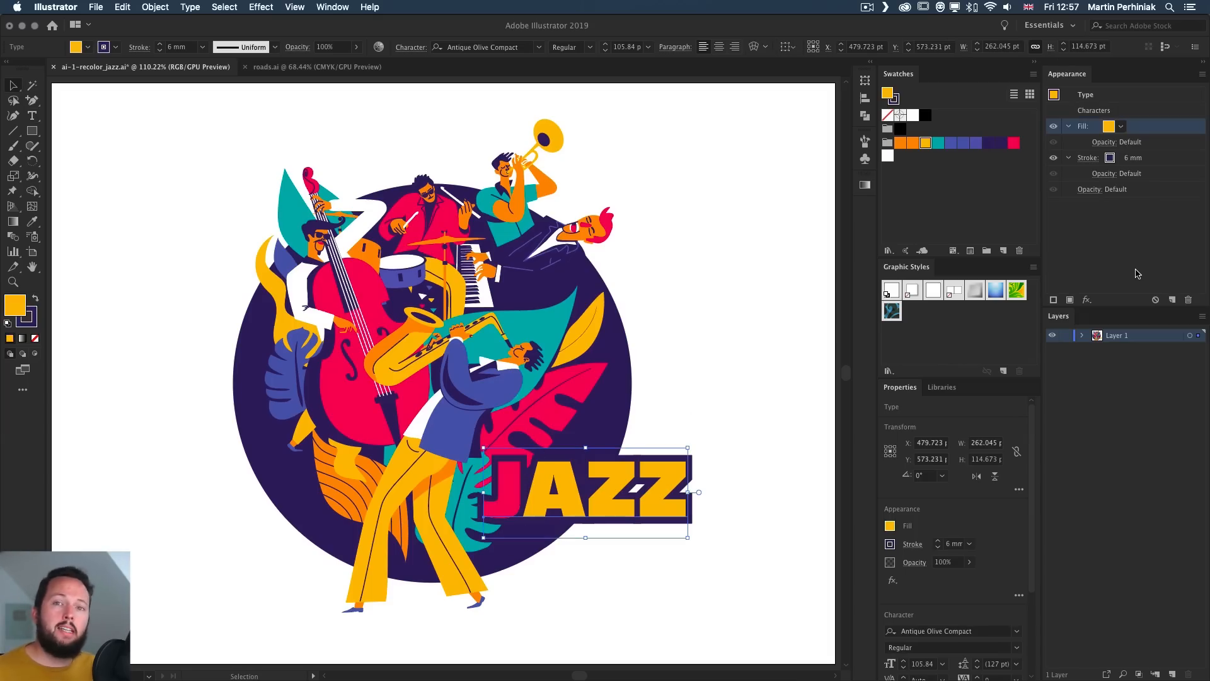
Step: Target the JAZZ text's yellow fill and add Gaussian Blur with a 5.3-pixel radius
click(1087, 300)
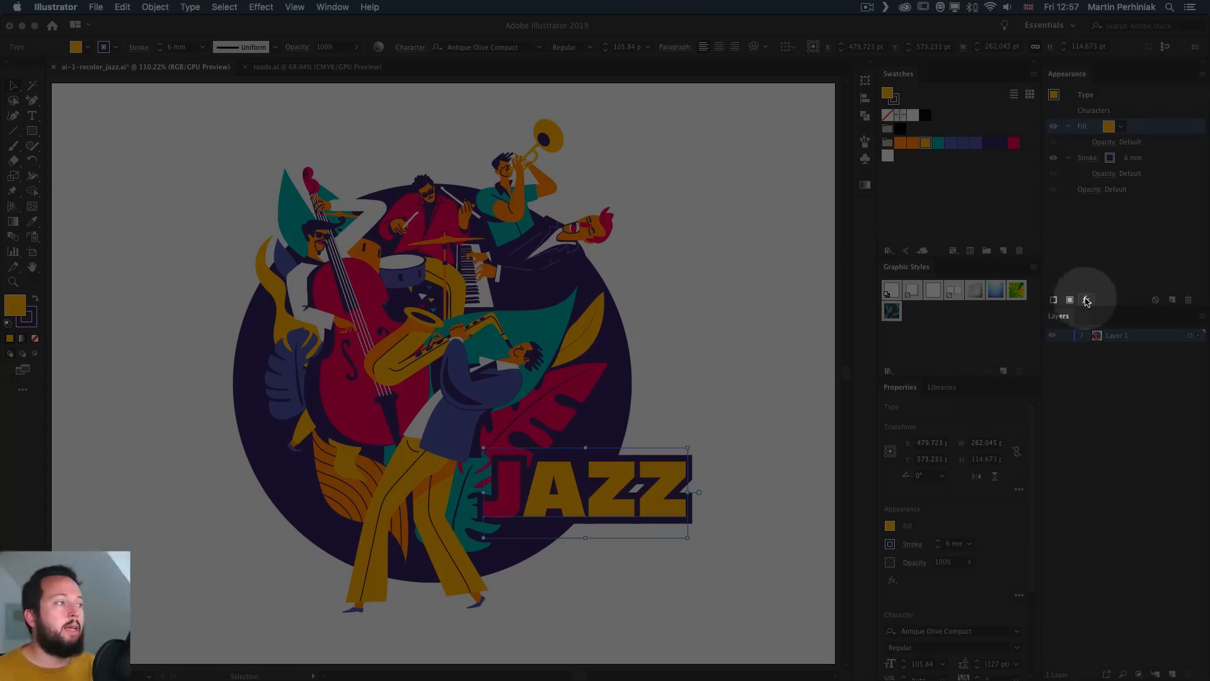
click(1086, 300)
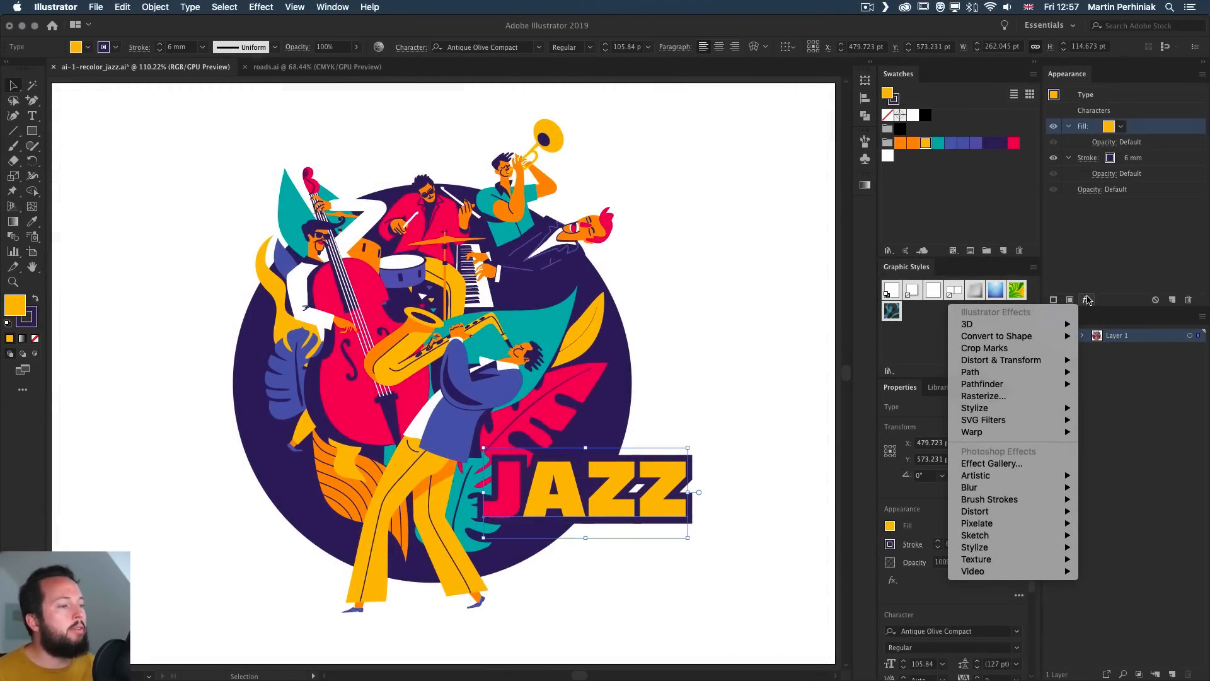
mouse_move(969, 487)
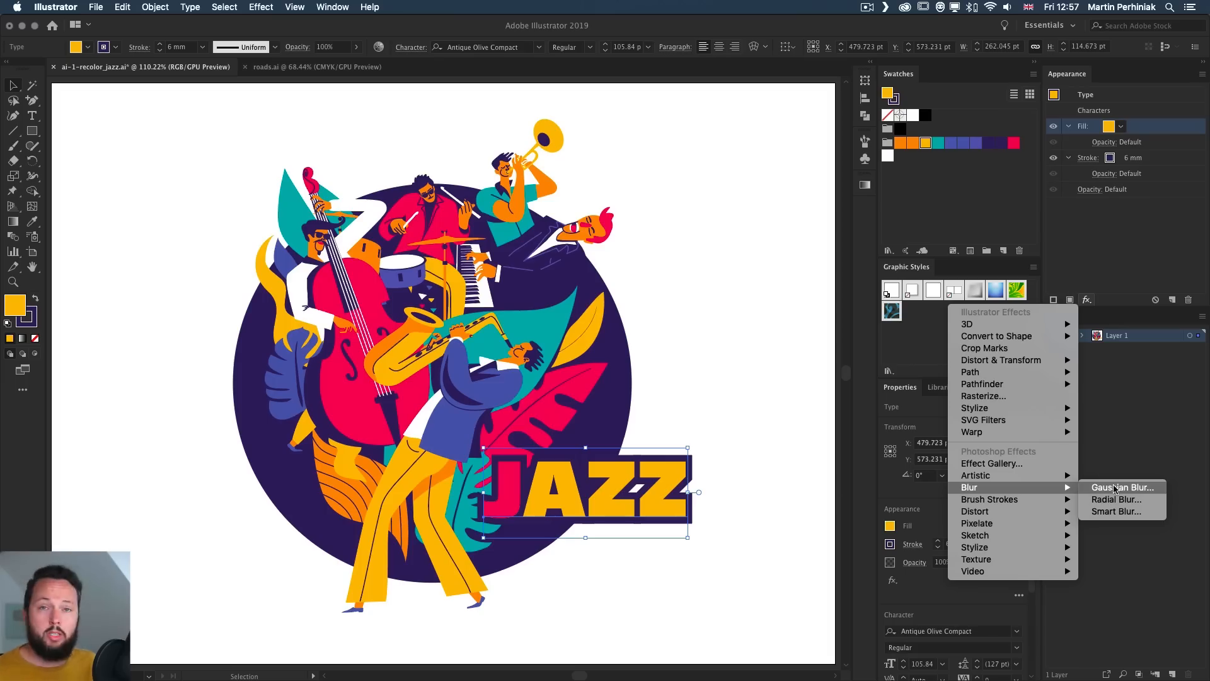
click(1121, 487)
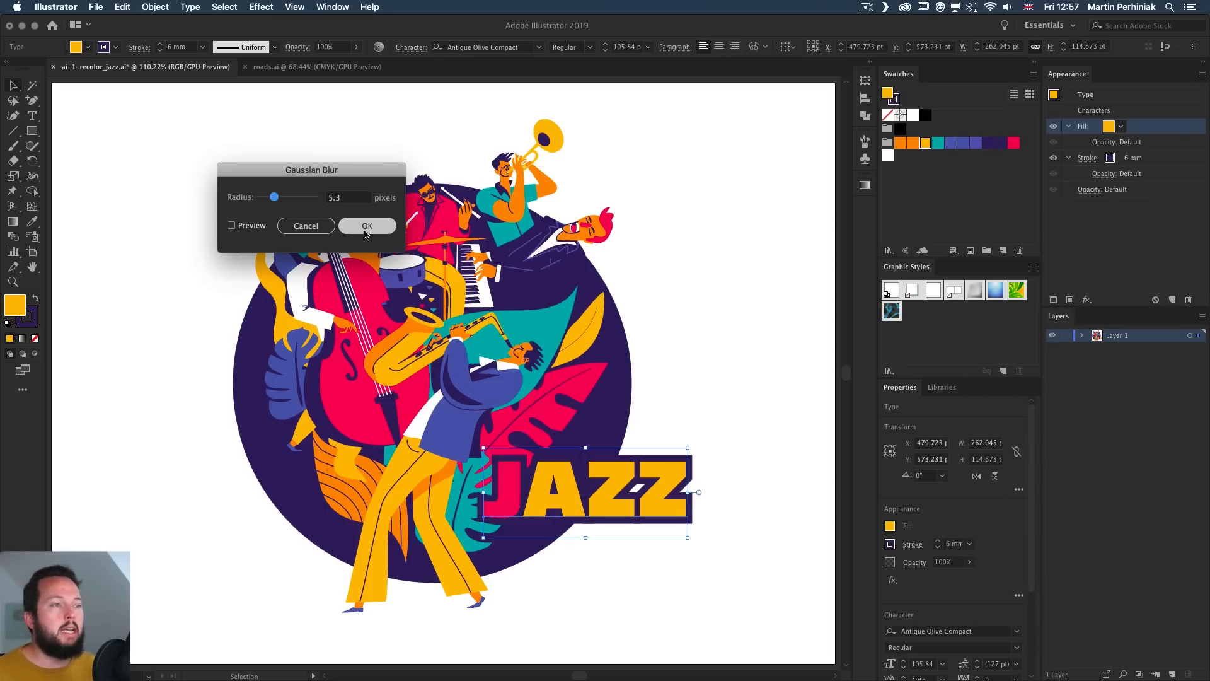
click(367, 226)
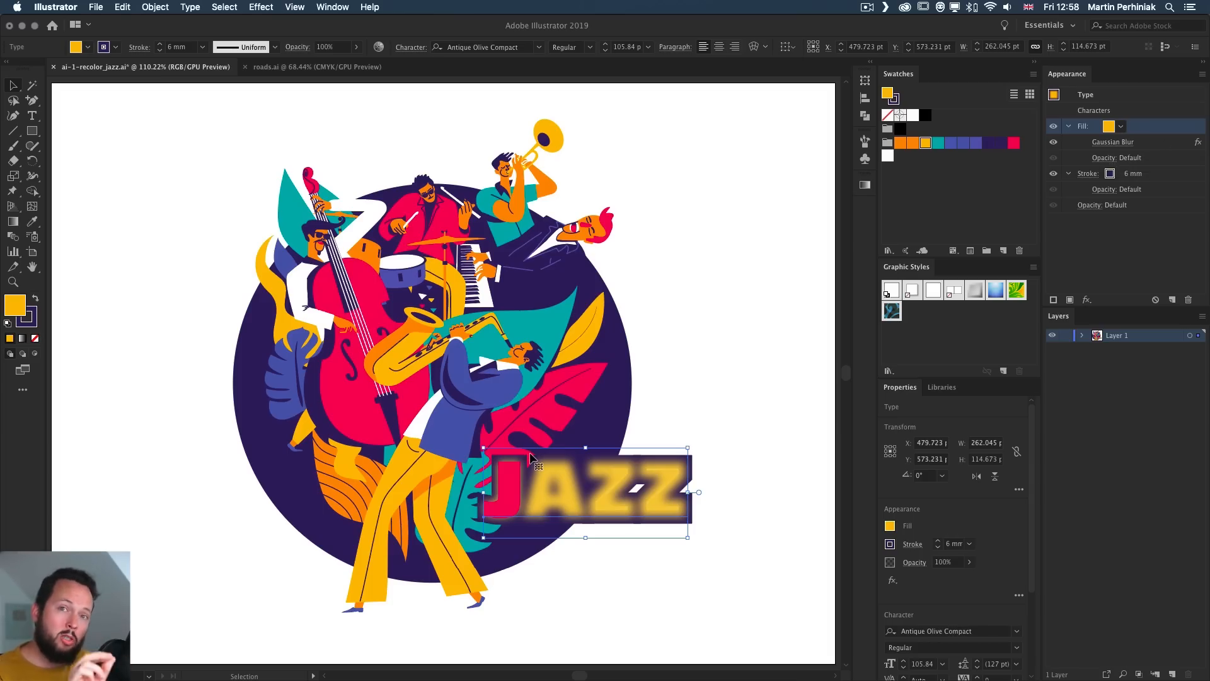
mouse_move(502, 496)
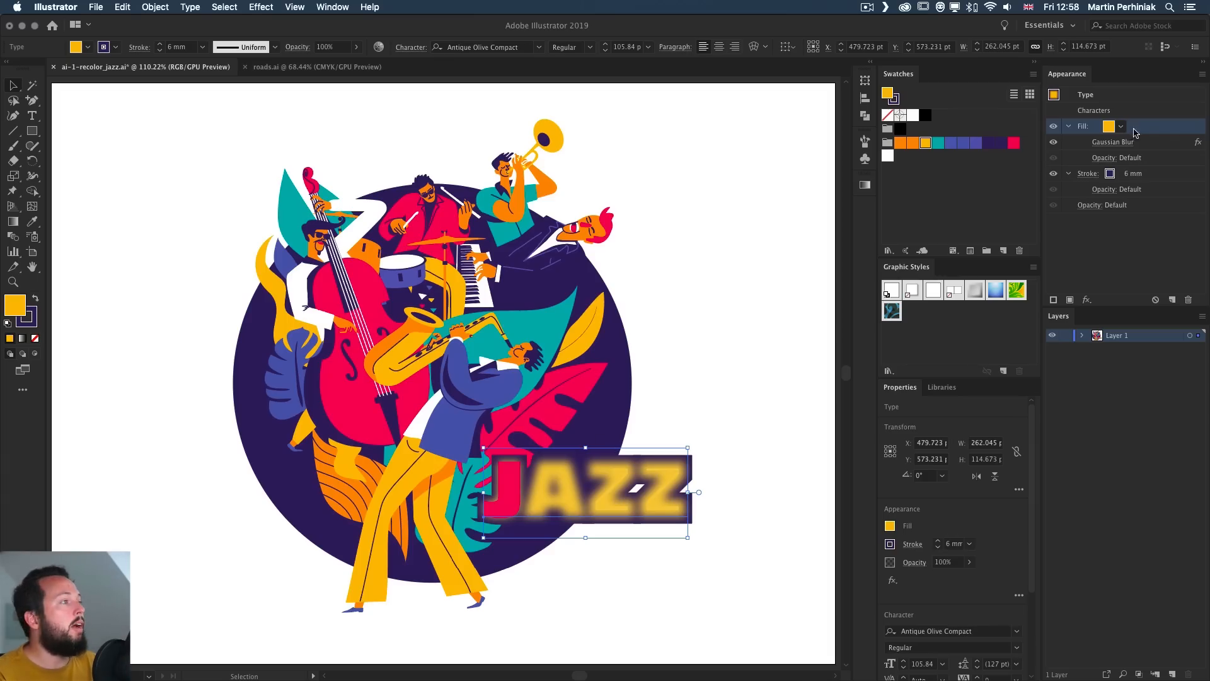
mouse_move(1112, 142)
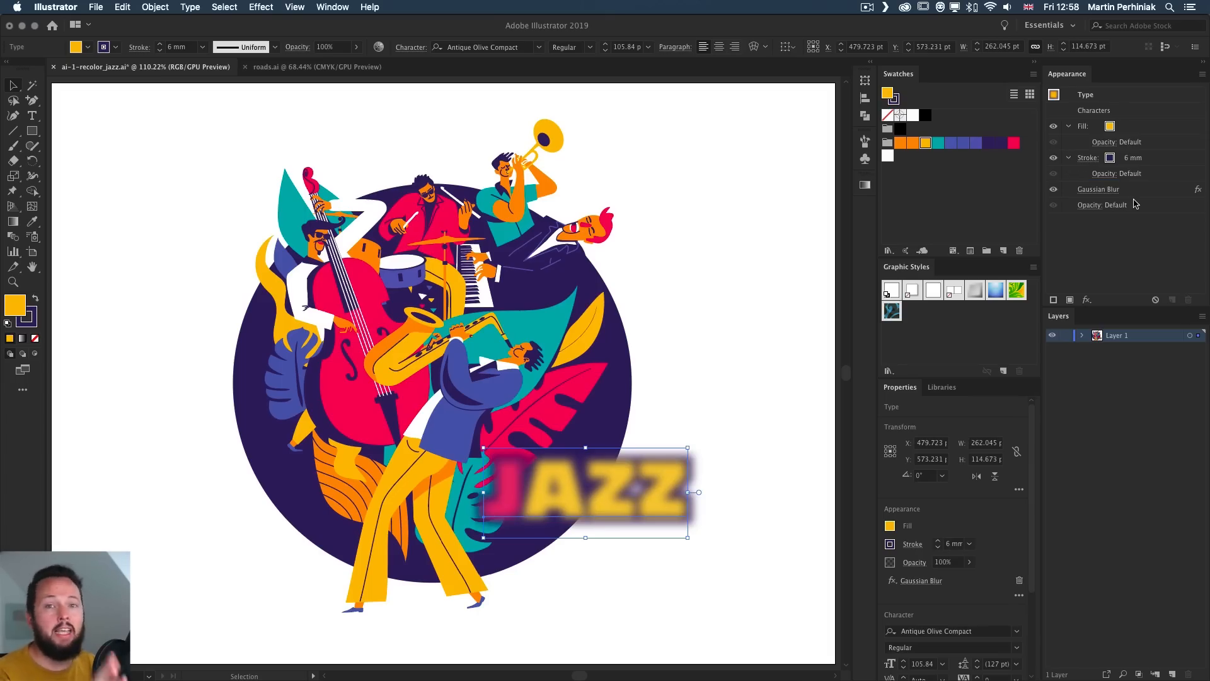
mouse_move(1060, 198)
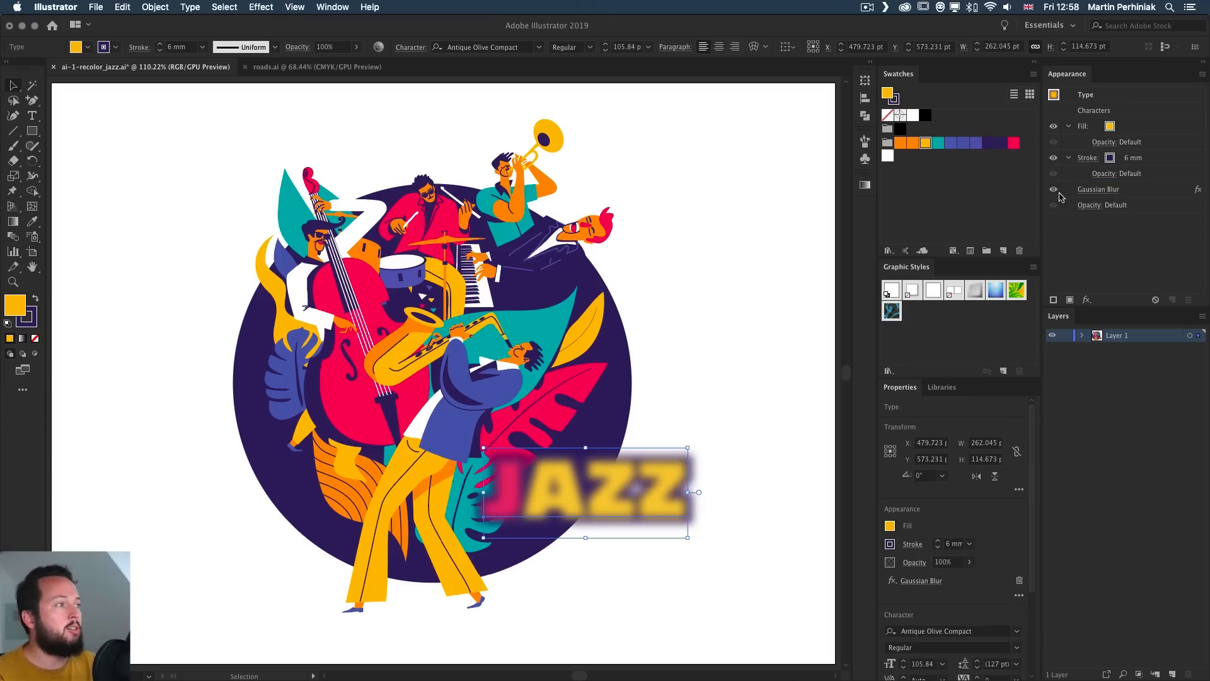
mouse_move(1098, 189)
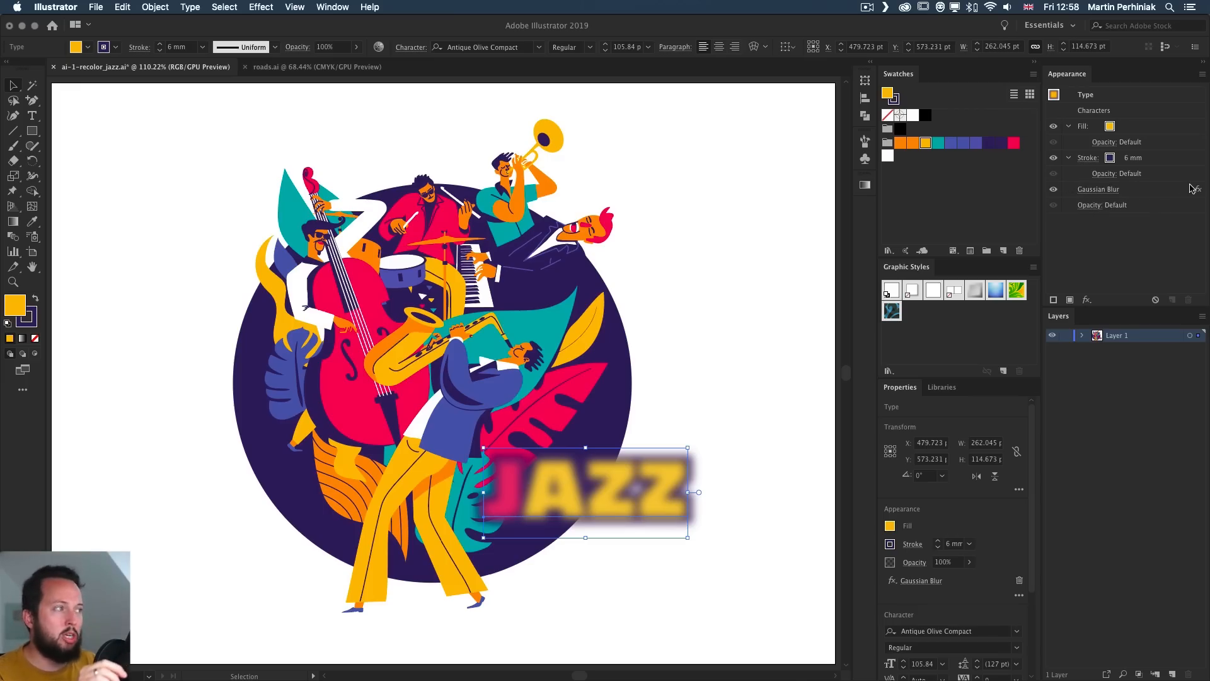
mouse_move(1098, 189)
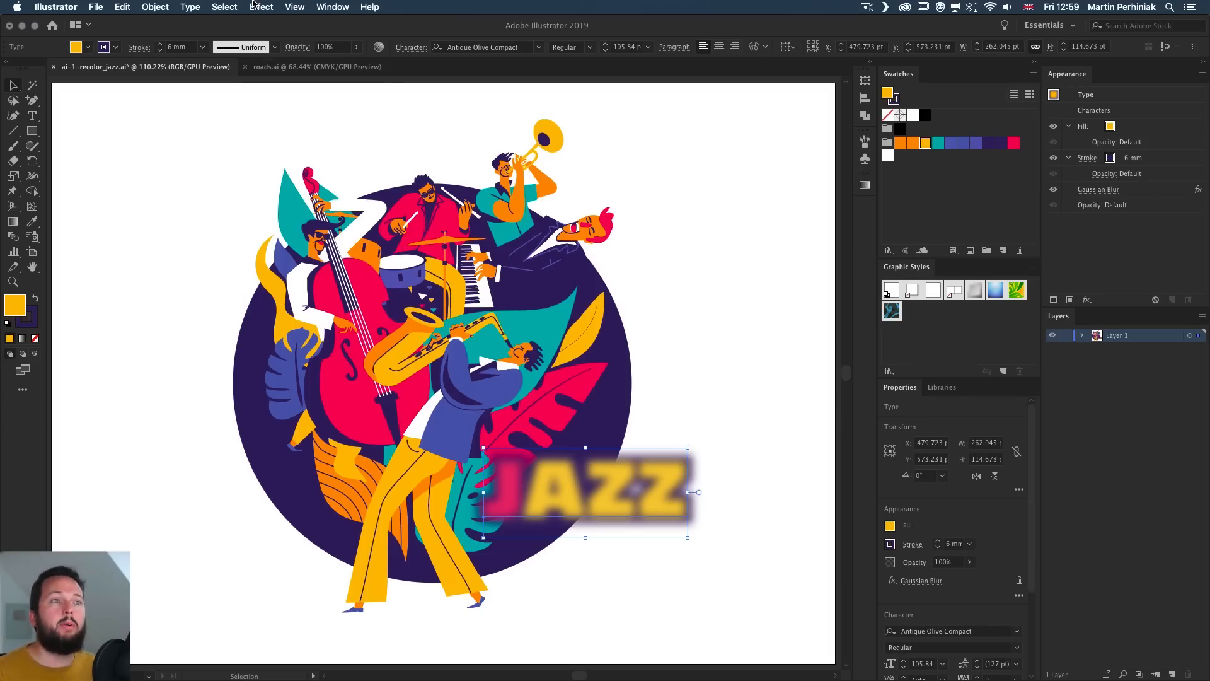
Step: Change the Document Raster Effects Settings resolution to High (300 ppi) and confirm
click(261, 7)
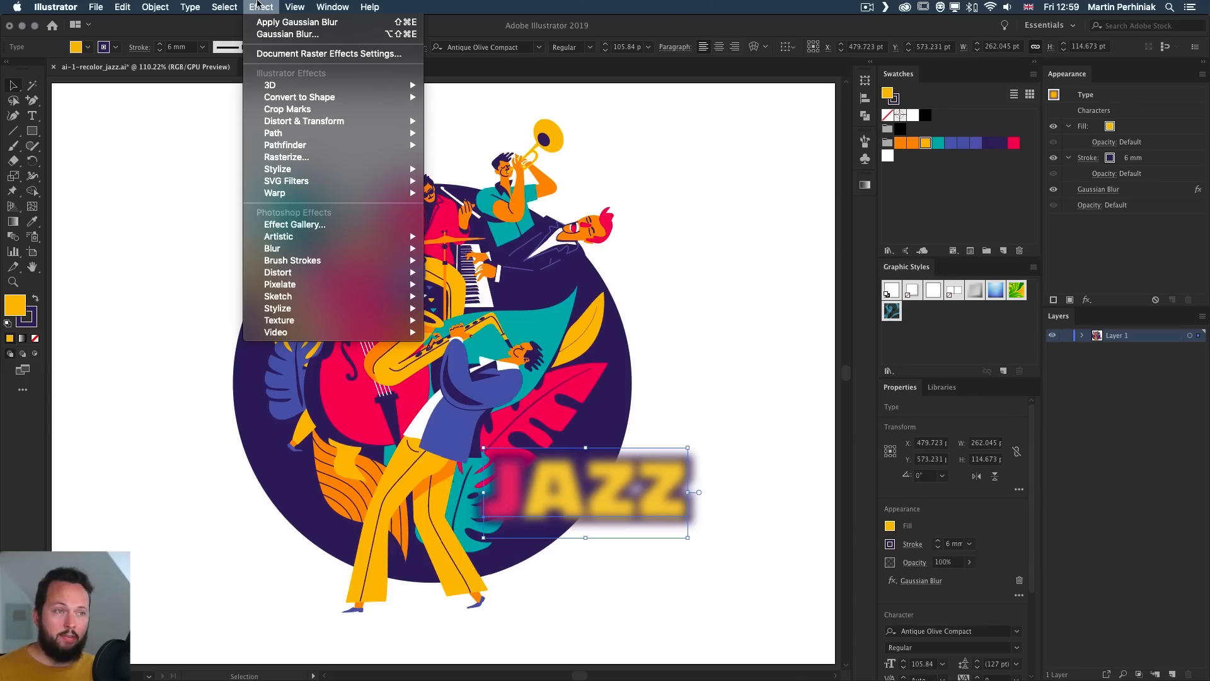
mouse_move(351, 217)
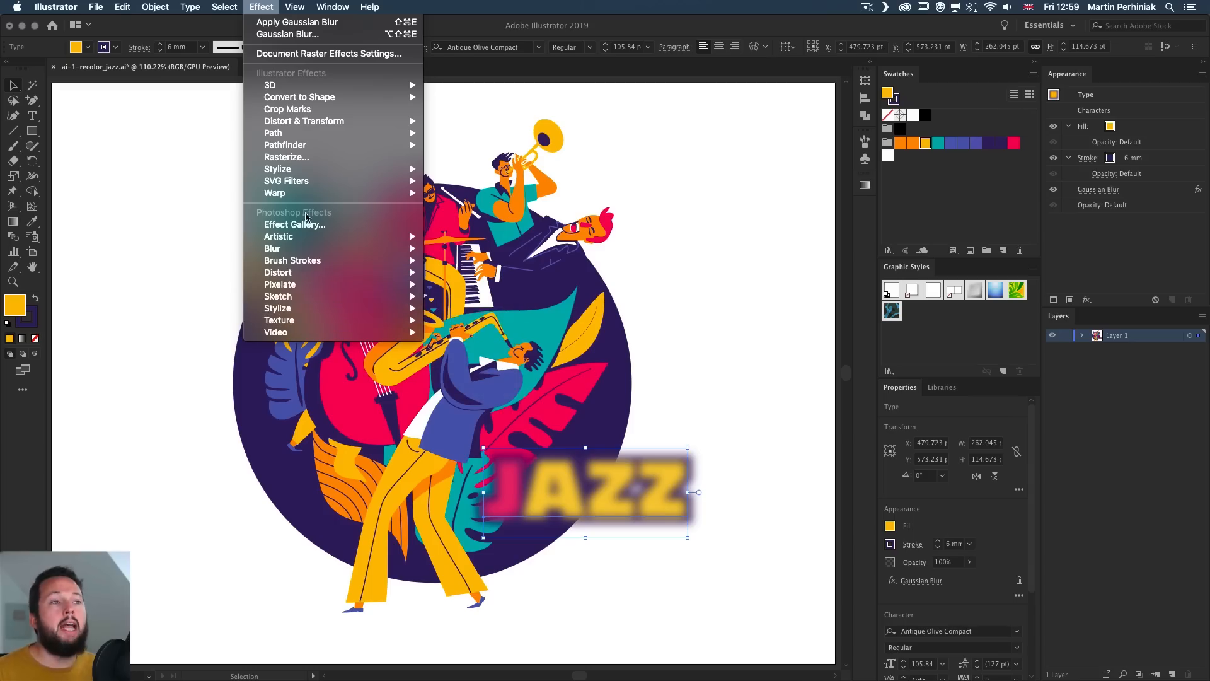
mouse_move(286, 181)
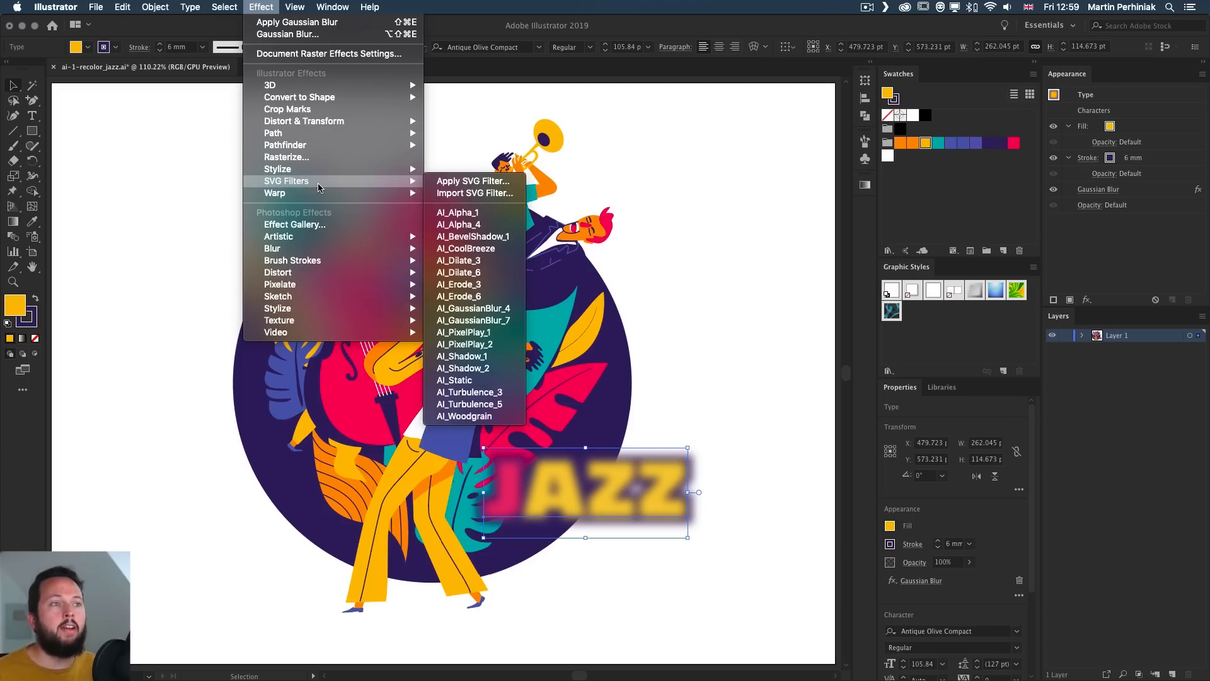
mouse_move(272, 68)
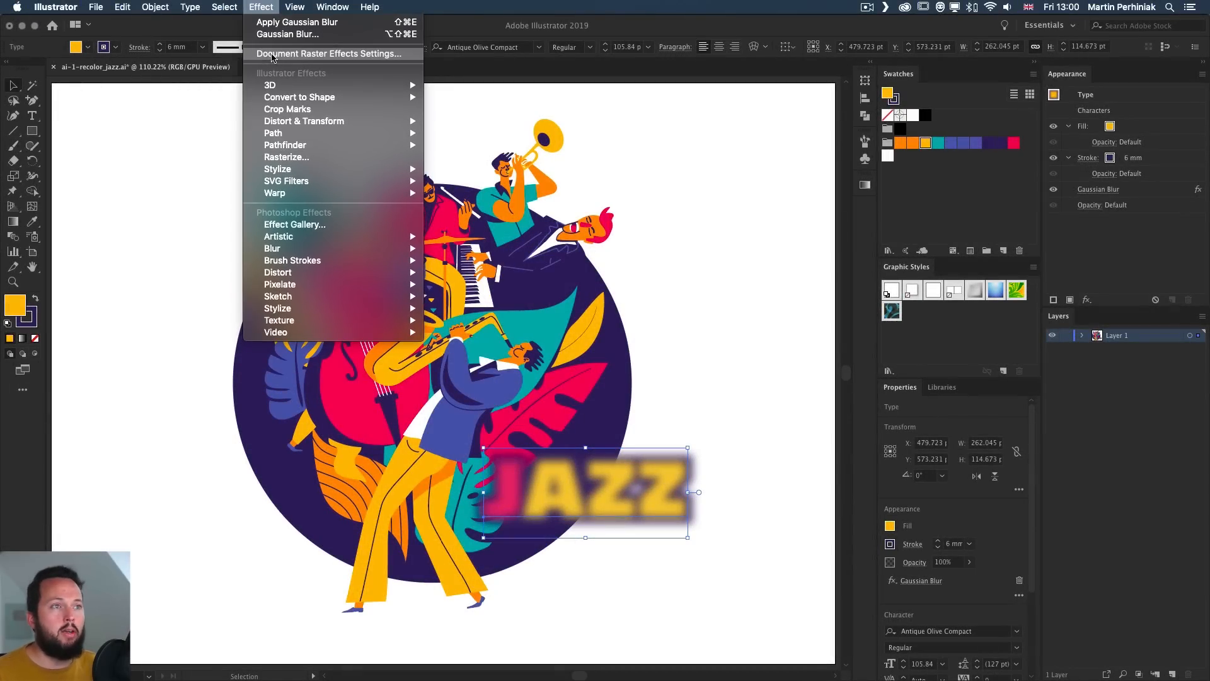
click(327, 53)
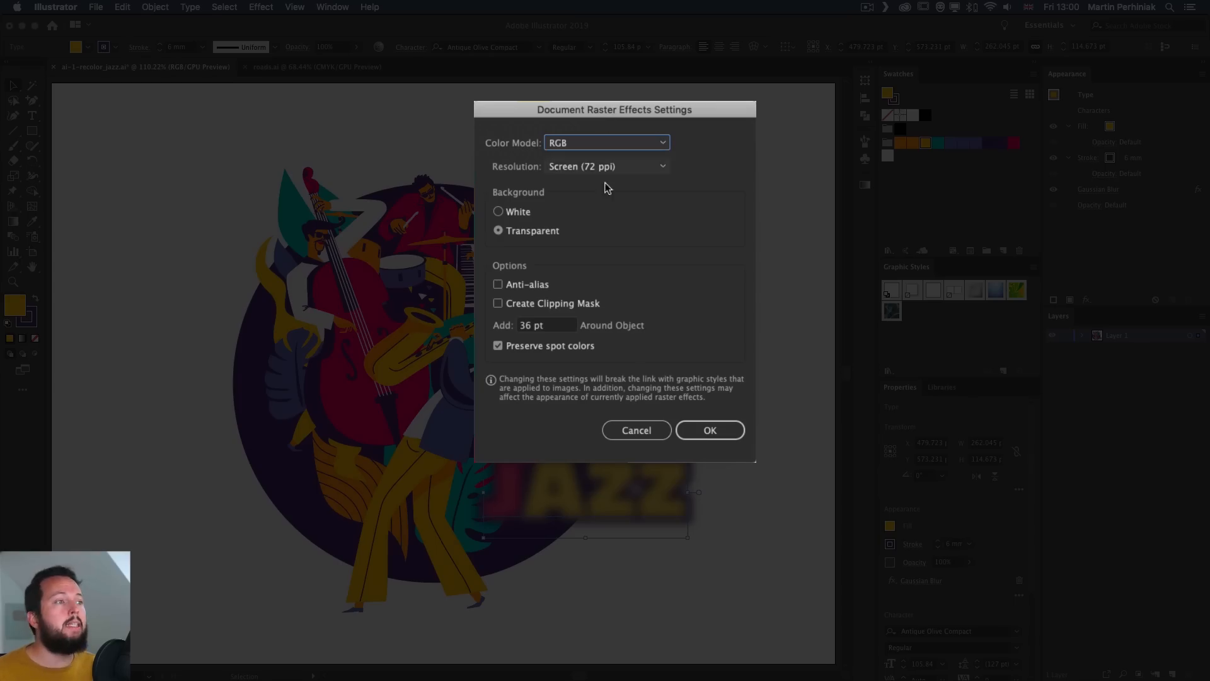
click(607, 165)
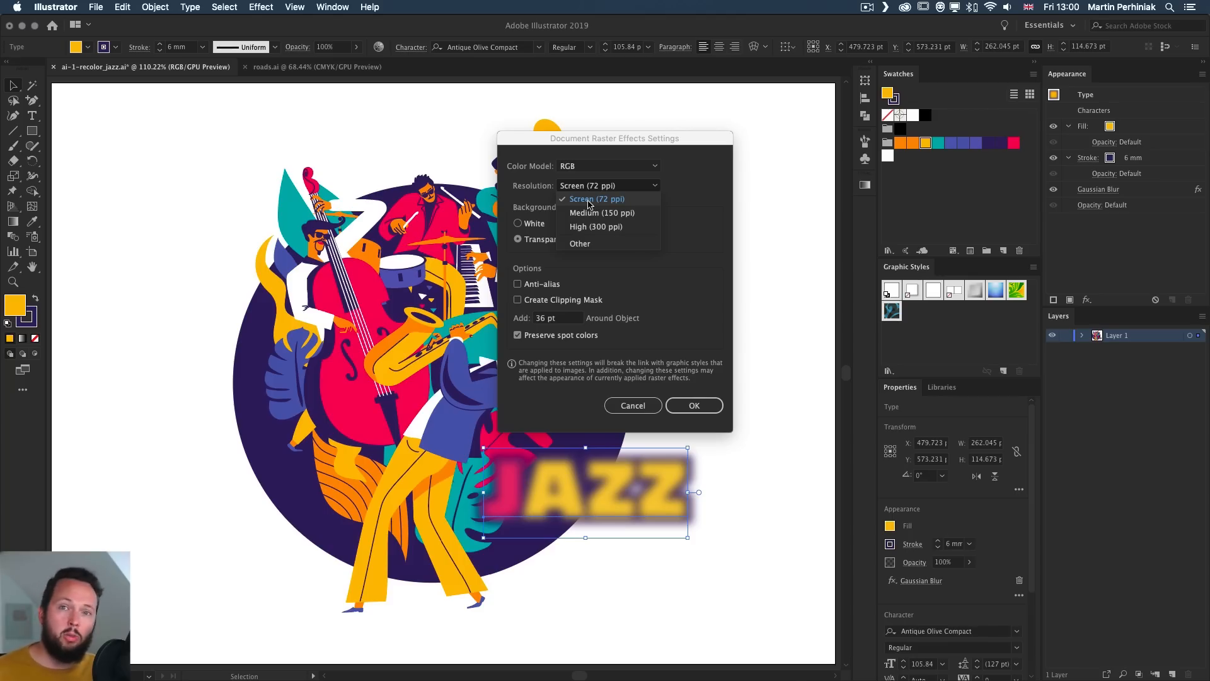
mouse_move(581, 226)
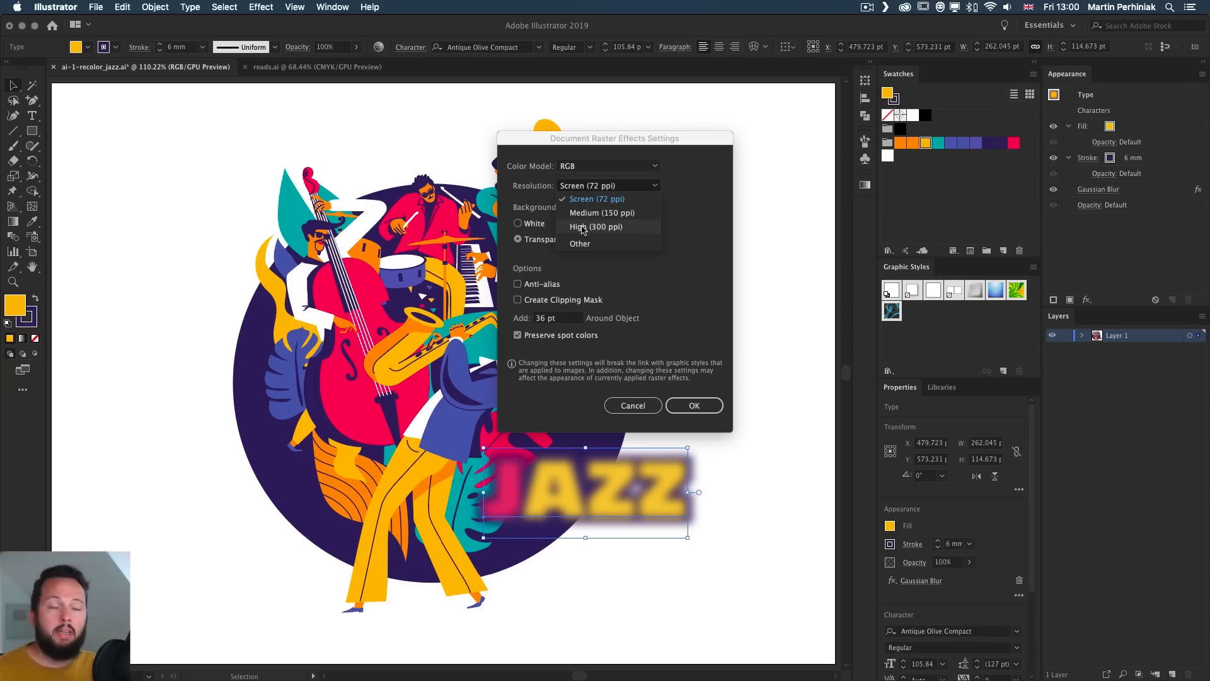
click(595, 226)
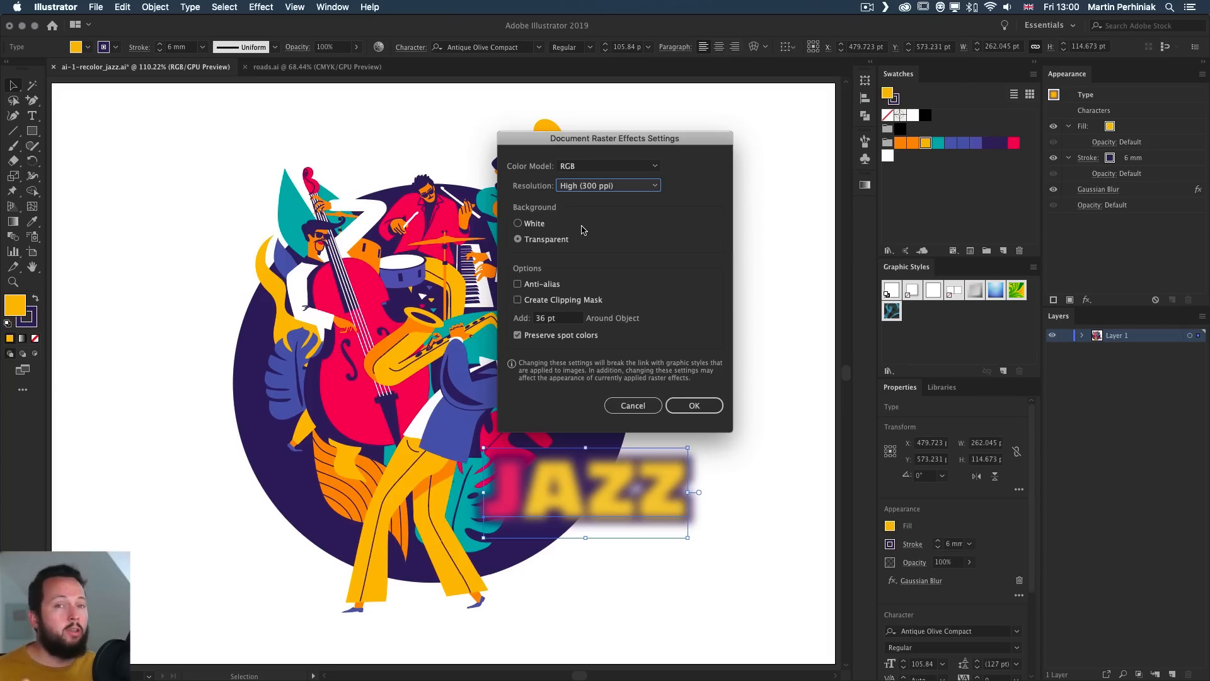
mouse_move(622, 192)
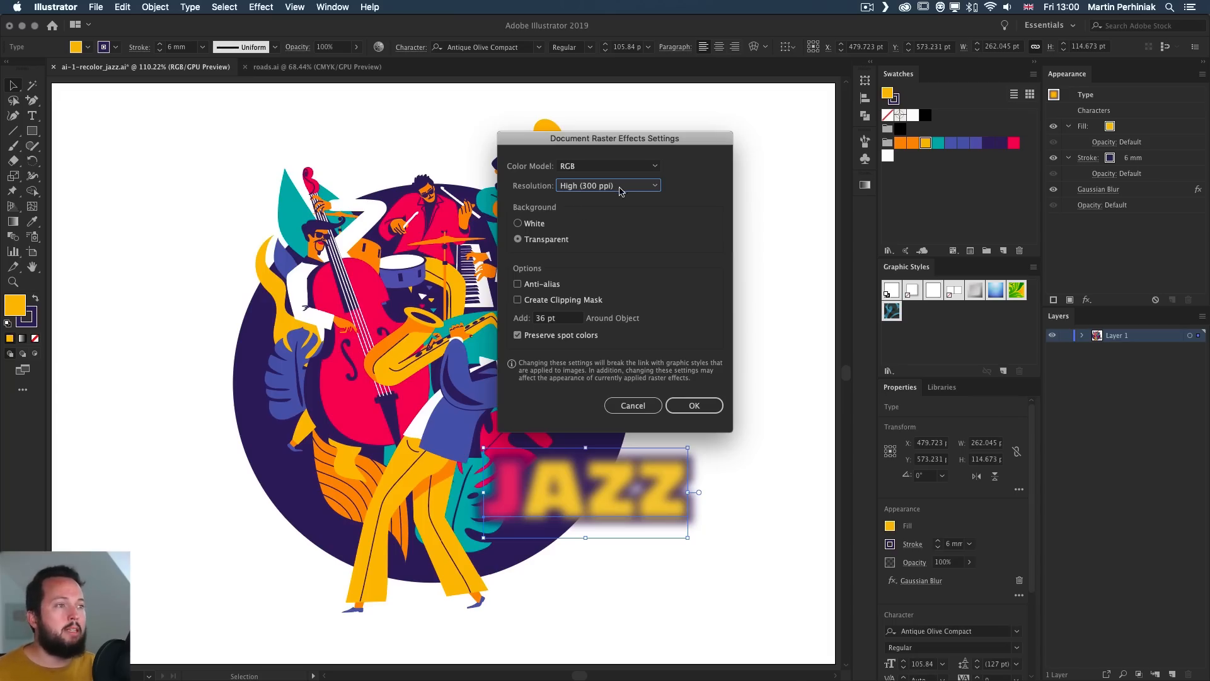
click(693, 405)
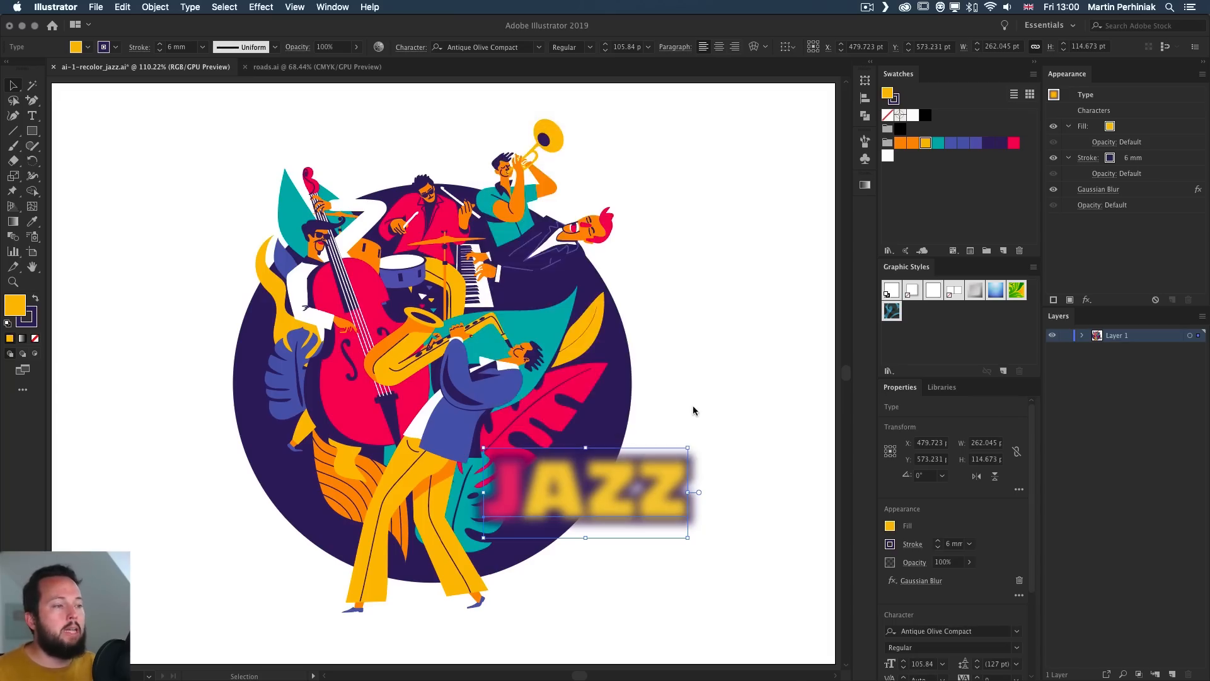
Step: Zoom in closely on the blurred JAZZ letters and reopen the Effect menu
click(733, 399)
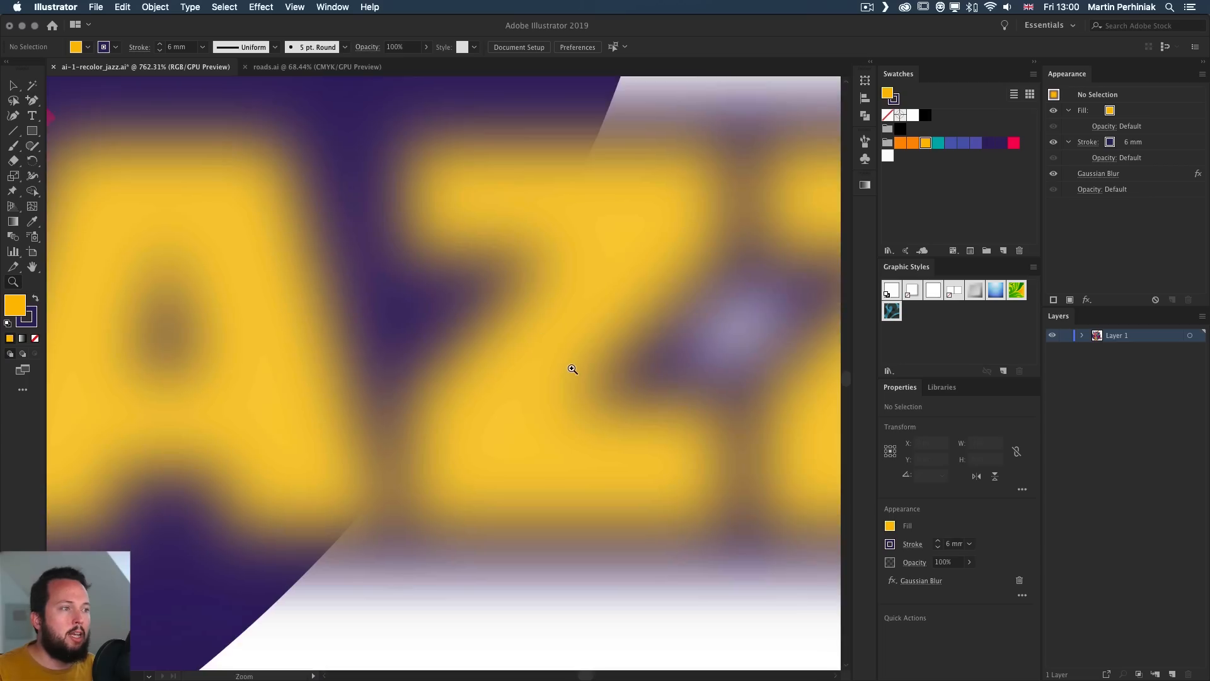
click(261, 7)
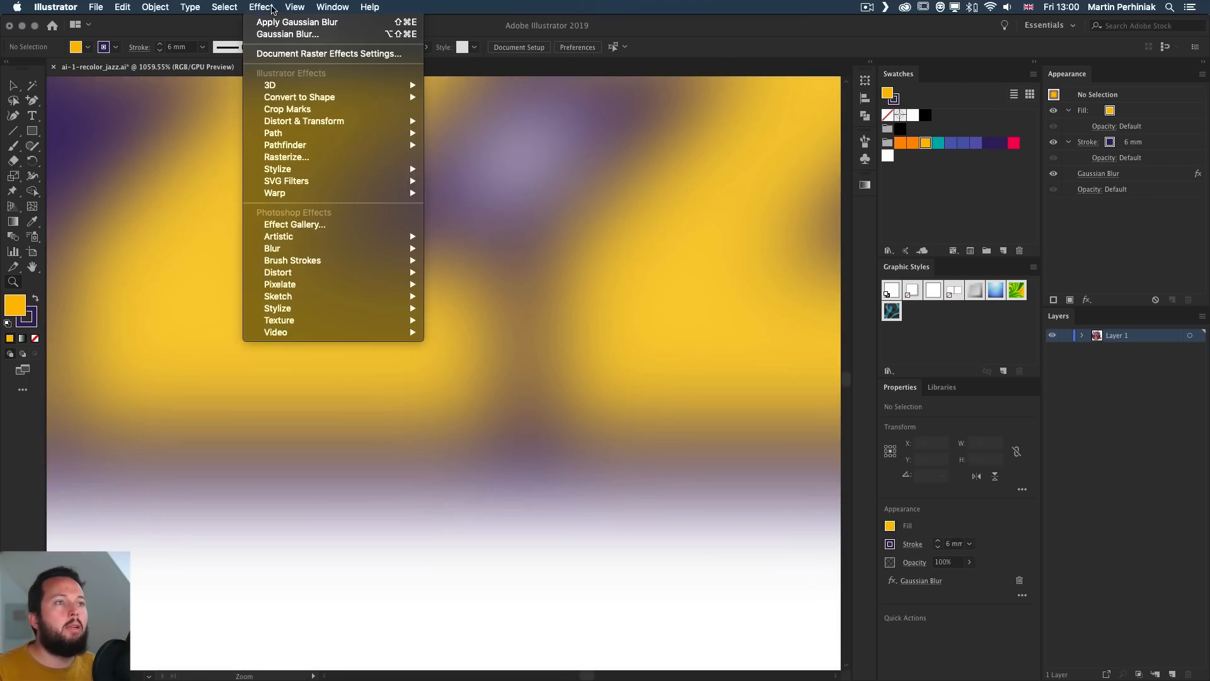
Step: Switch the document raster effects resolution to Screen (72 ppi) and confirm
click(328, 53)
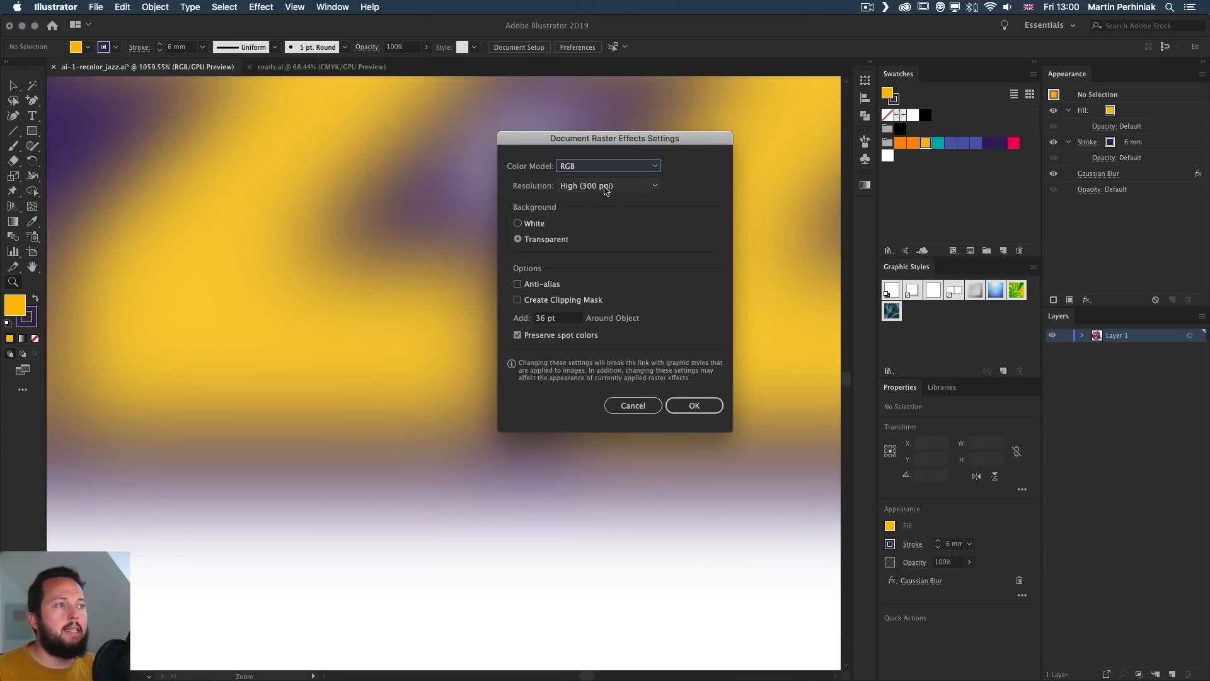
click(608, 185)
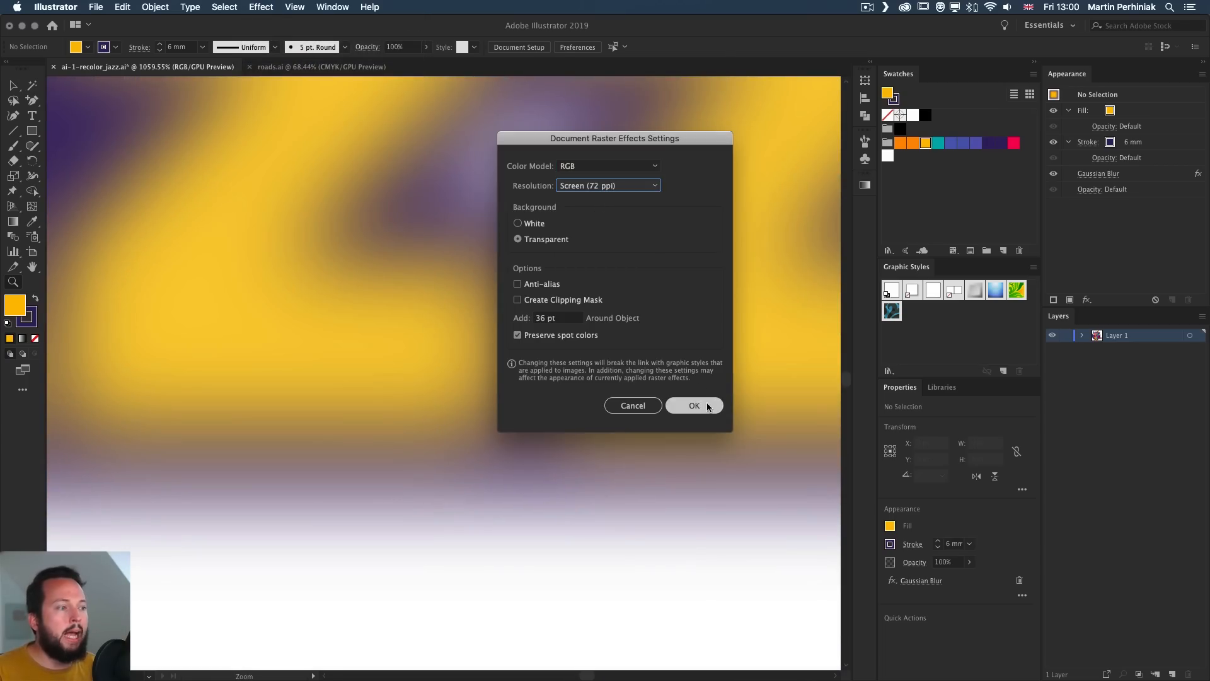
click(694, 406)
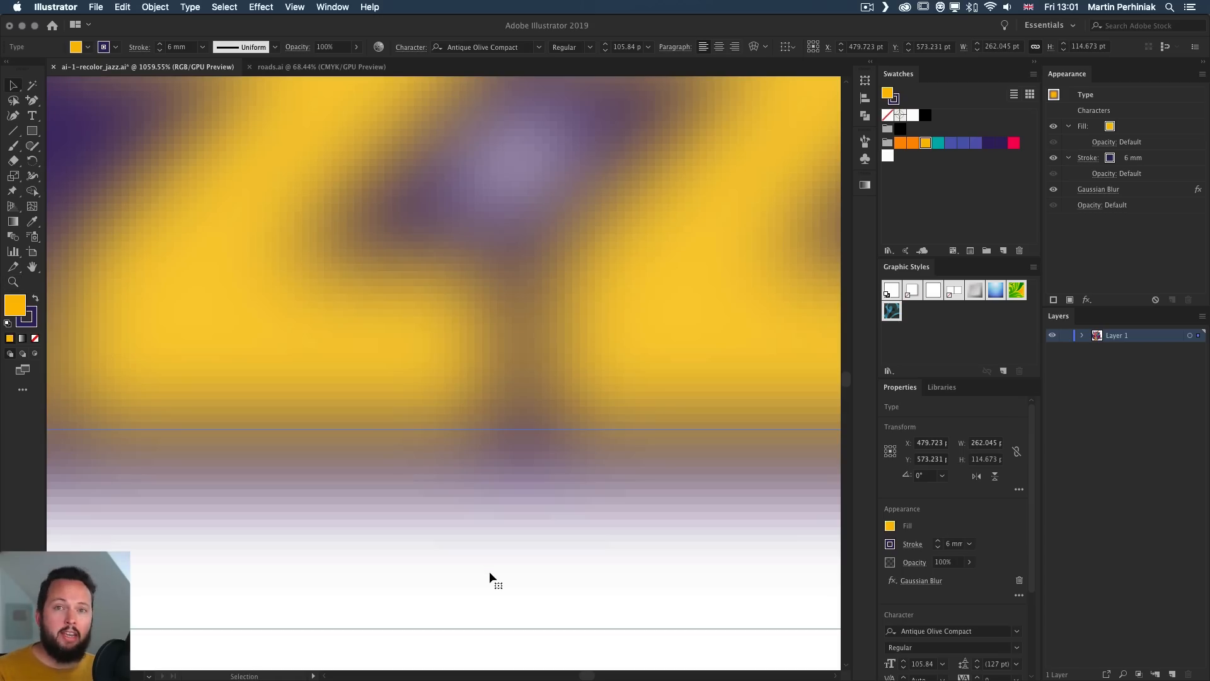
Step: Reopen Document Raster Effects Settings, select the Other resolution option, then close the dialog
click(261, 7)
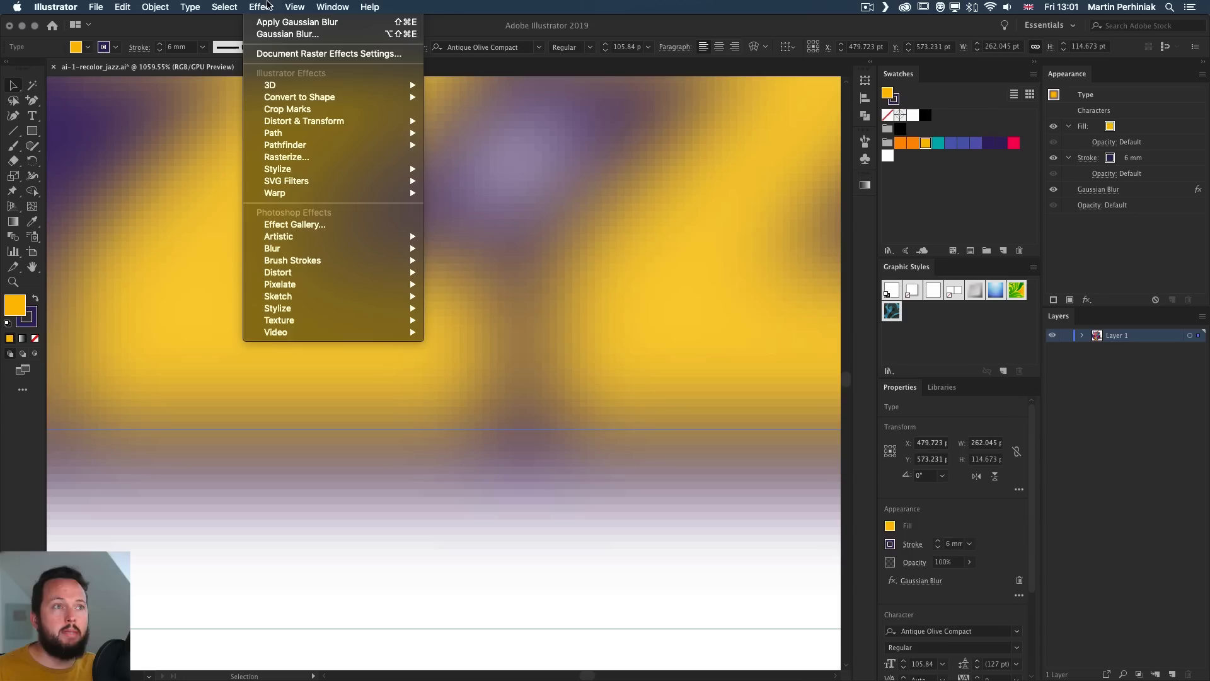
click(328, 53)
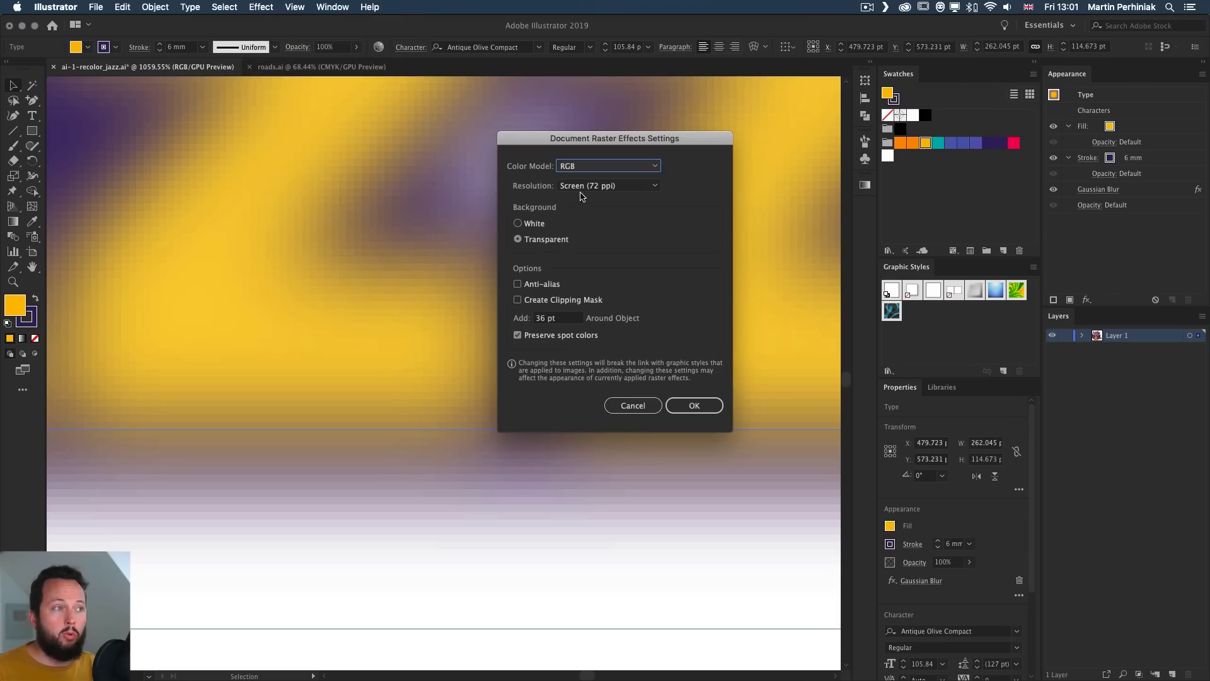
click(609, 185)
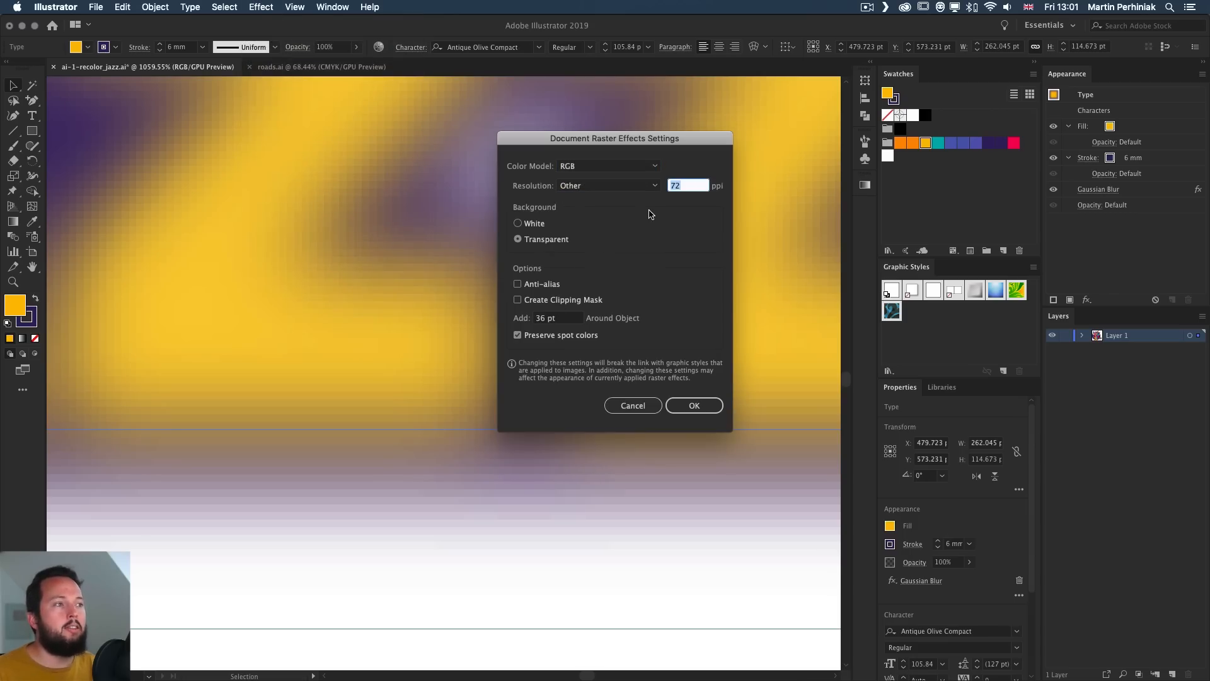
click(693, 405)
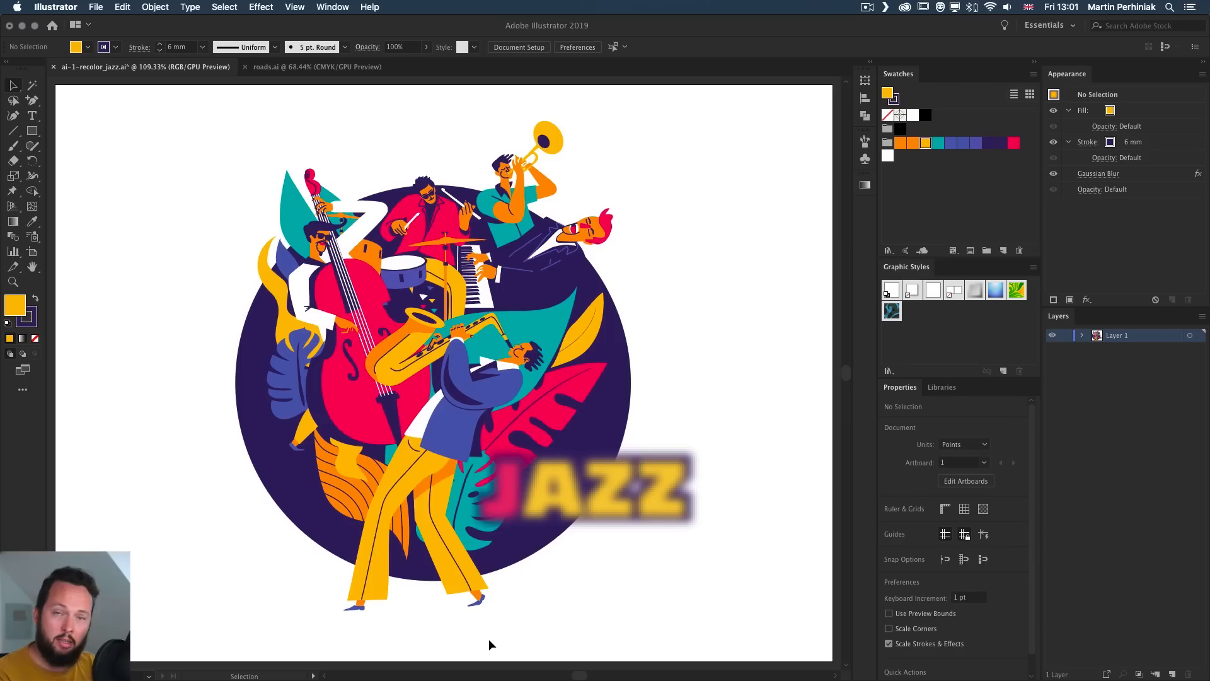
mouse_move(584, 561)
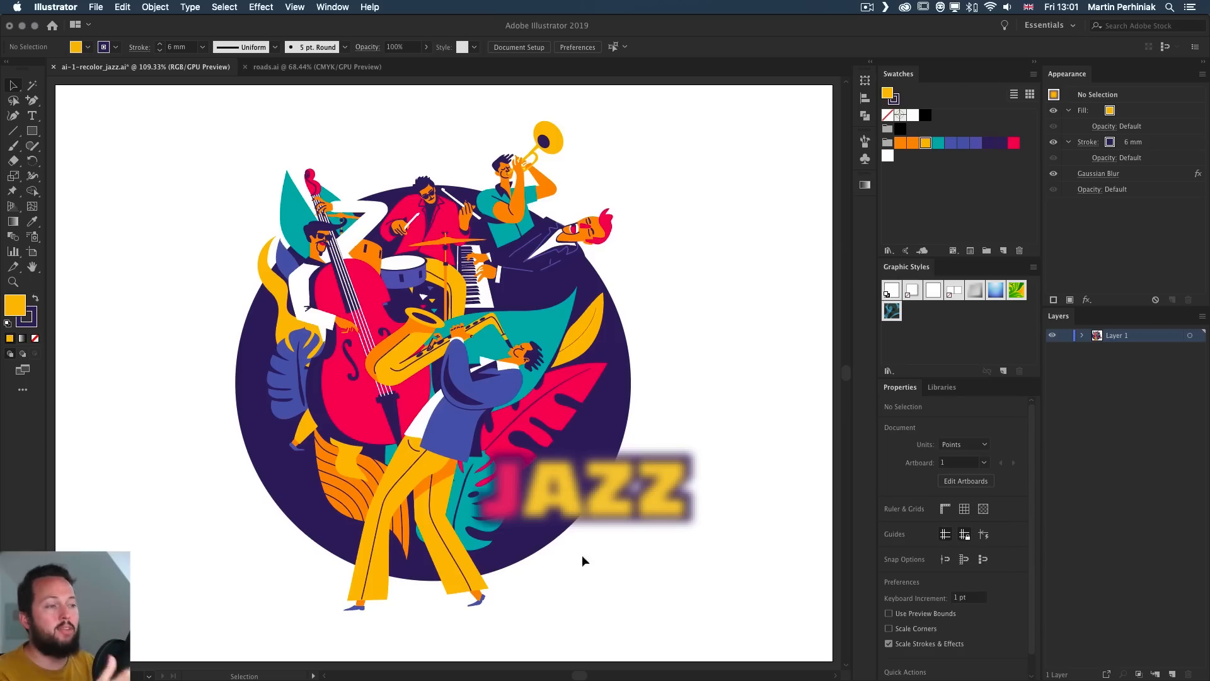
click(261, 7)
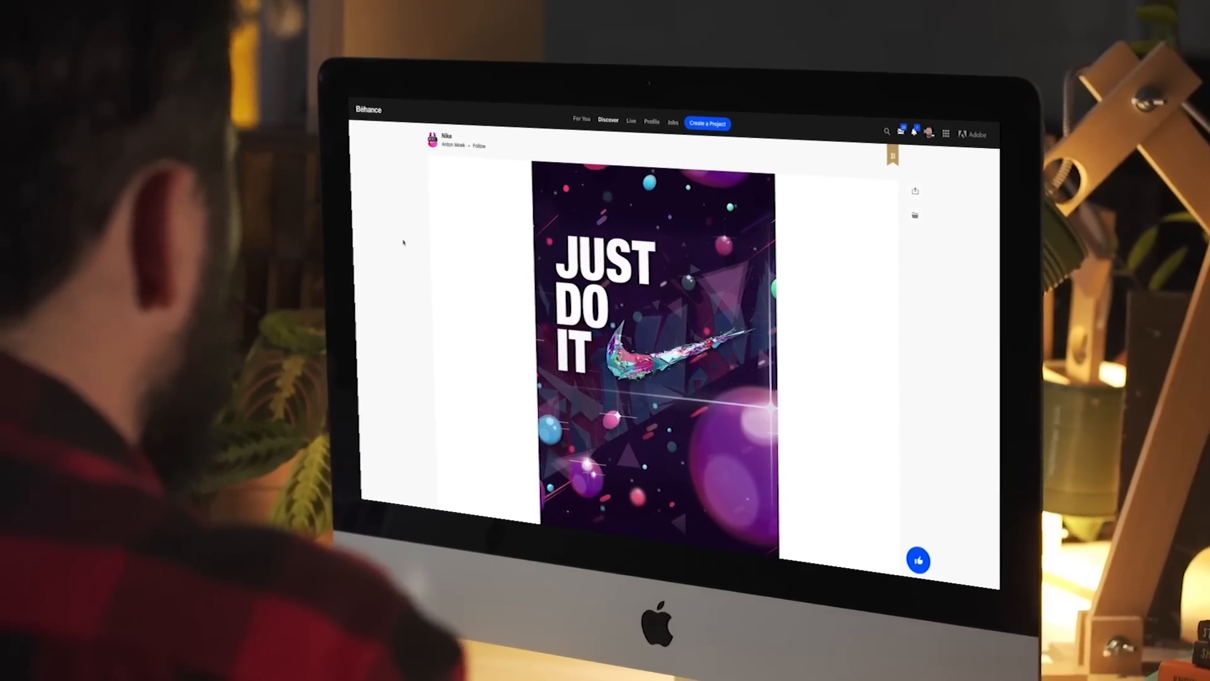
Step: Scroll the view as the city roads map document comes into view
scroll(down, 3)
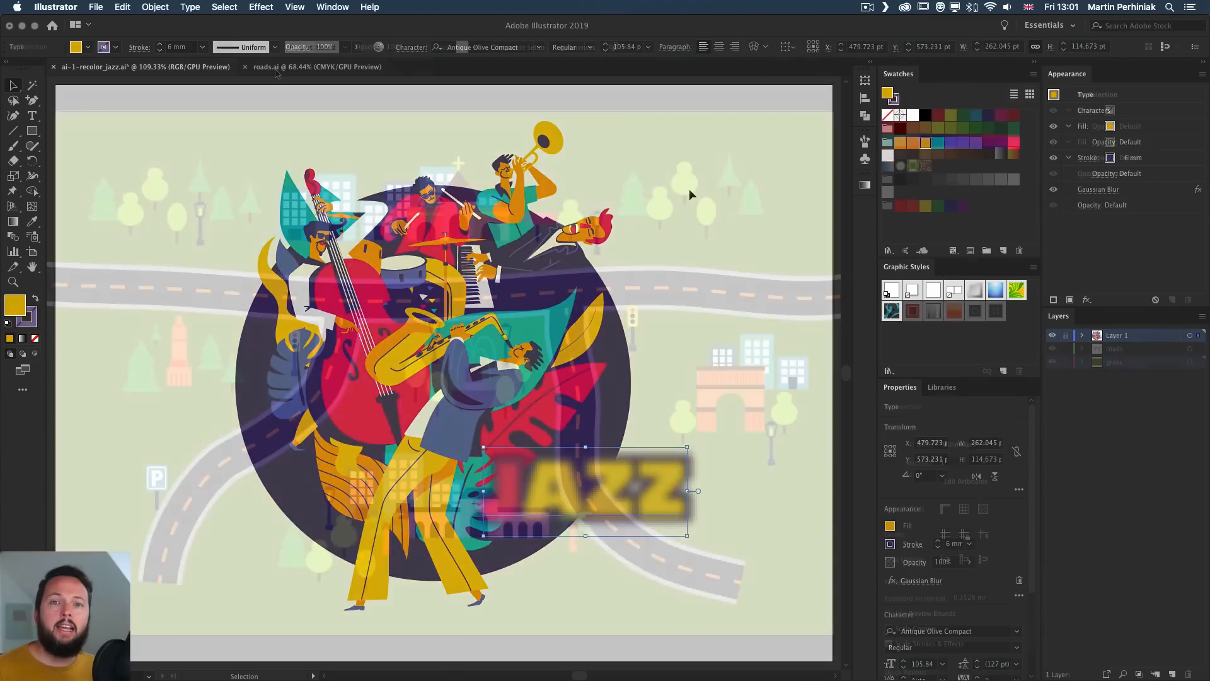
Step: Switch to the roads.ai document and hide the main road's dashed centre line stroke
click(314, 67)
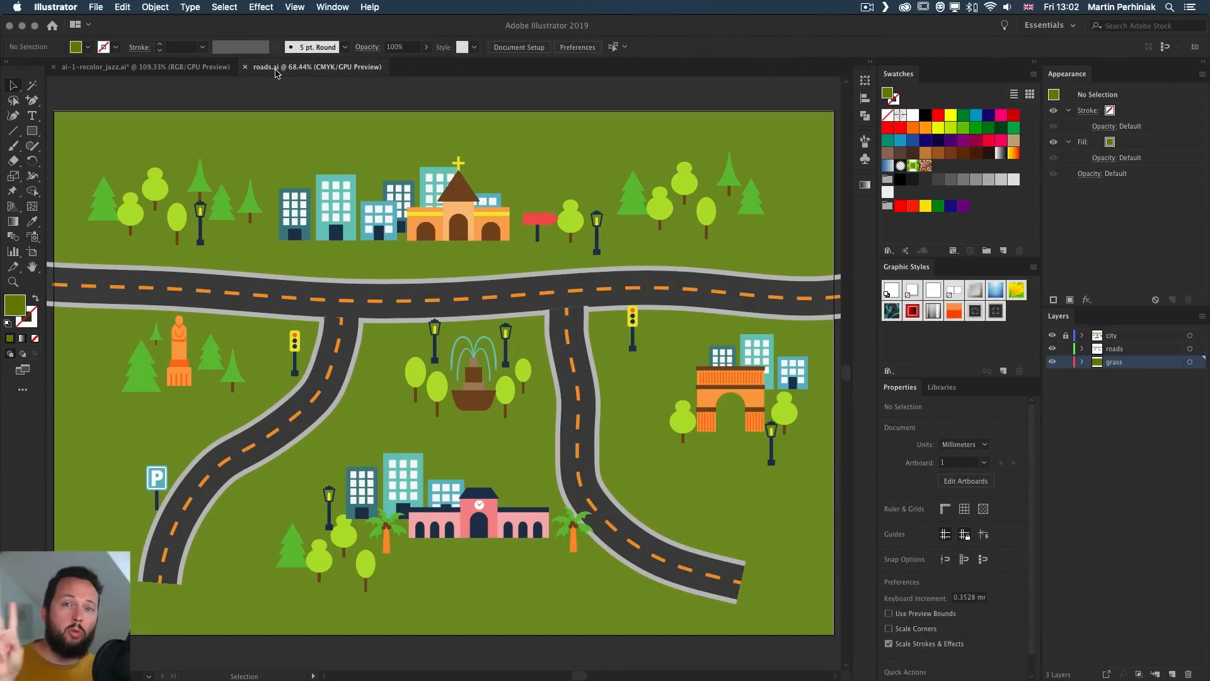
mouse_move(308, 140)
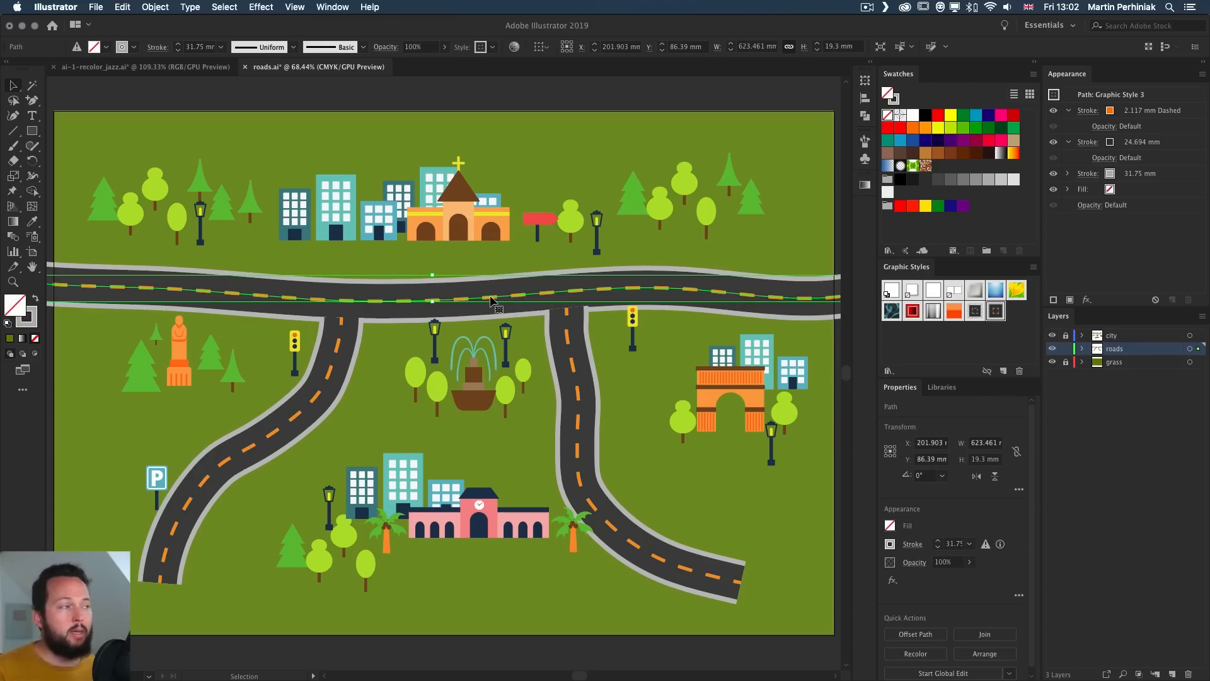
mouse_move(660, 284)
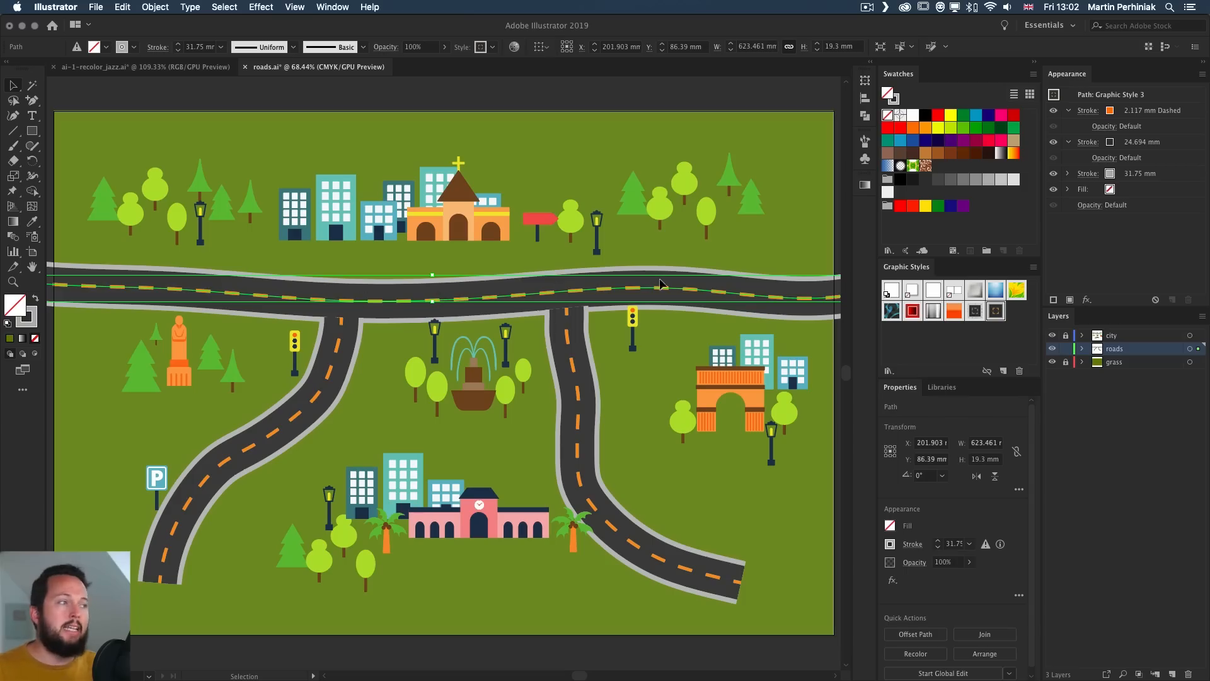
mouse_move(1078, 122)
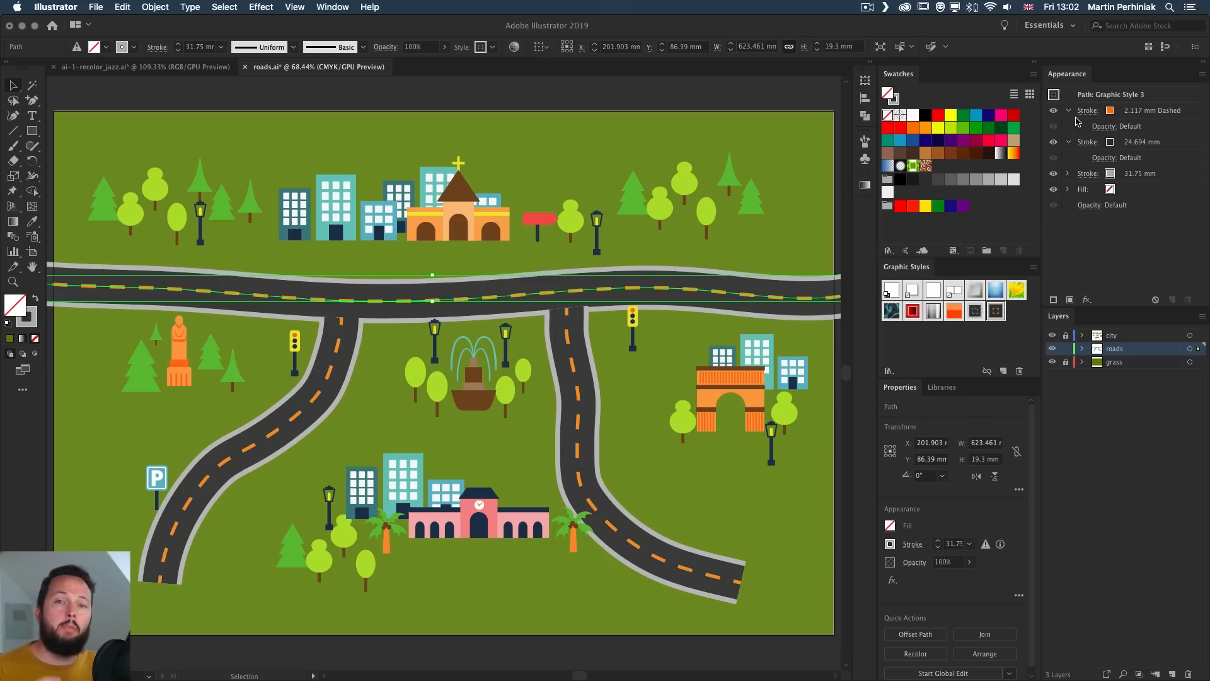
mouse_move(1088, 110)
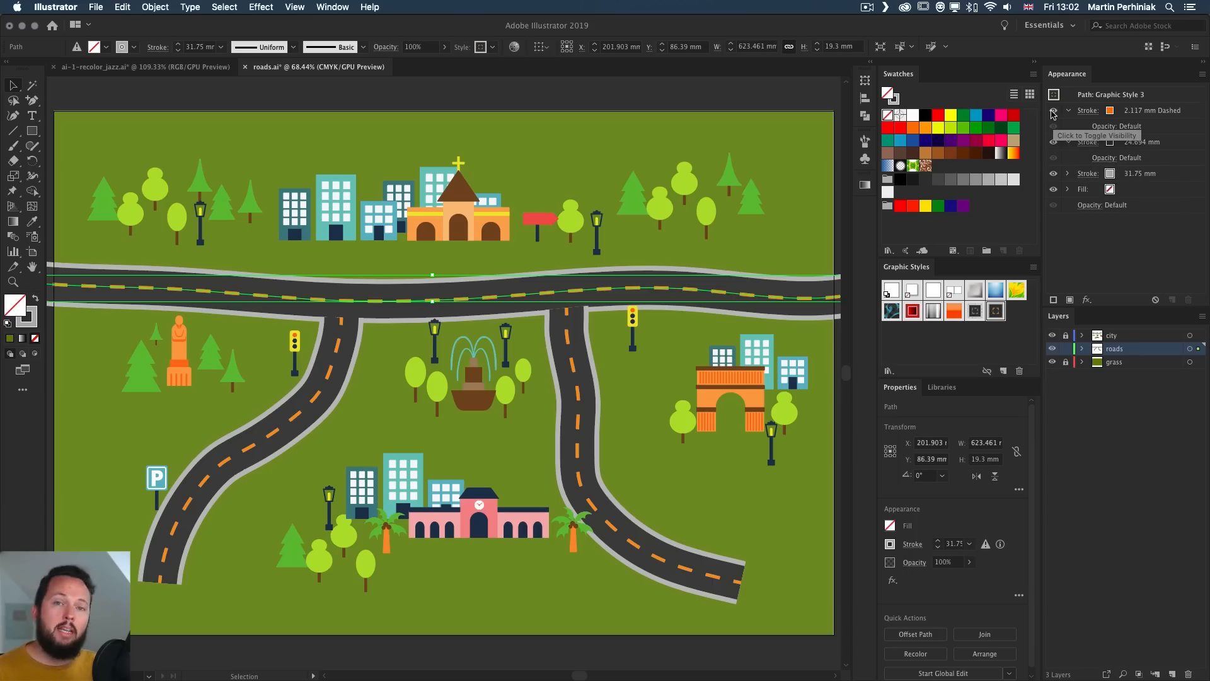
click(1052, 111)
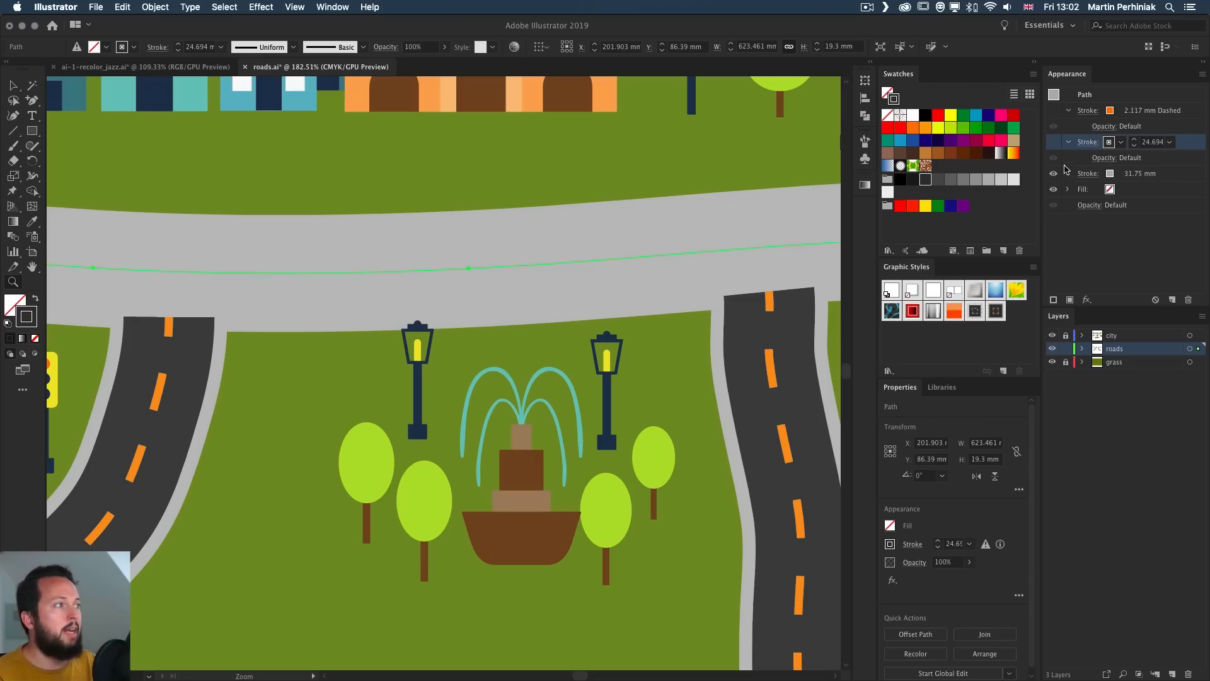
Step: Turn the road's hidden strokes back on in the Appearance panel
click(1052, 141)
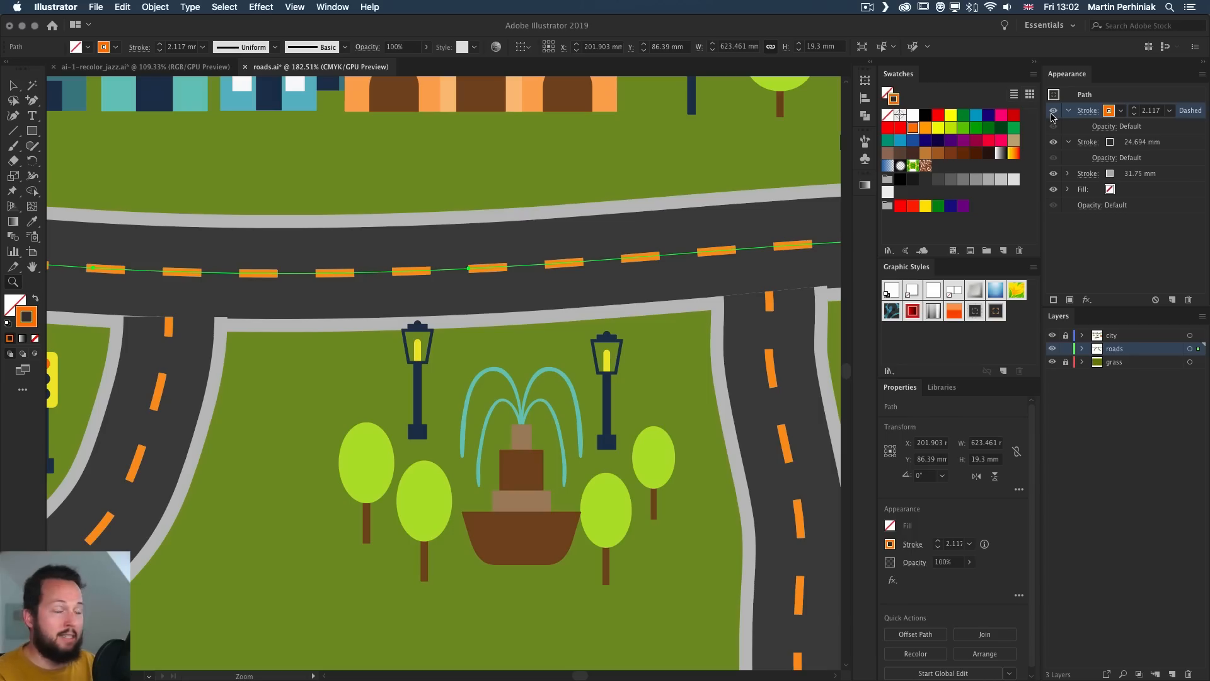
mouse_move(1135, 118)
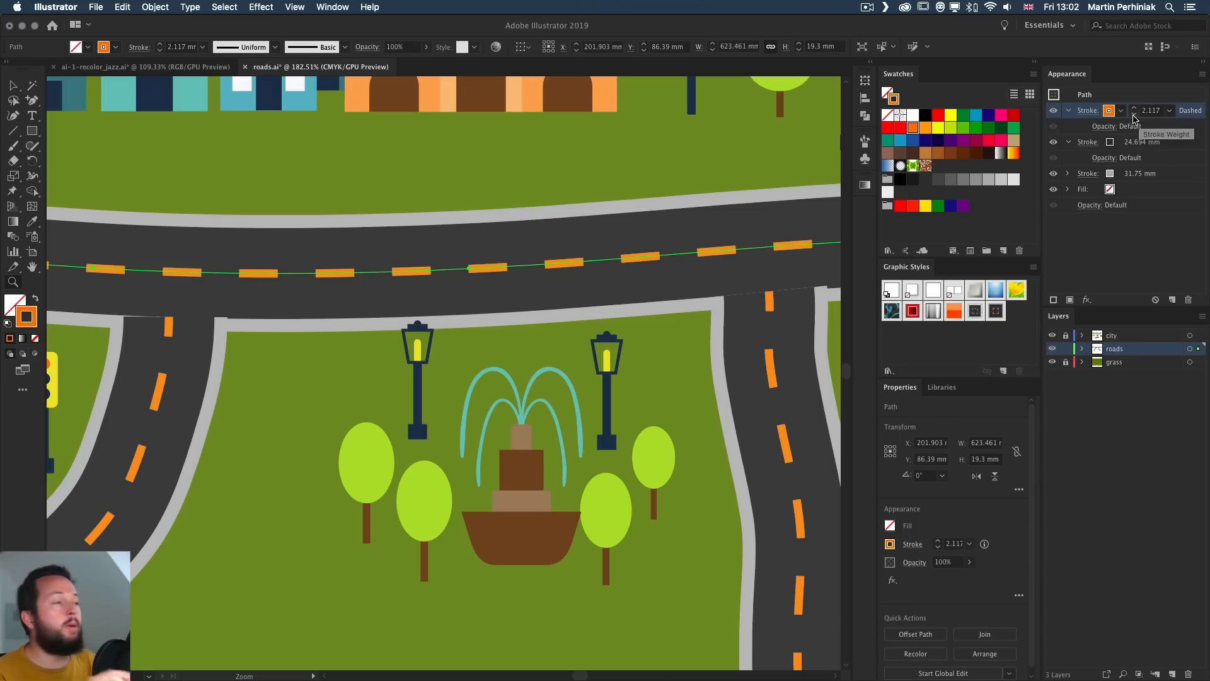
mouse_move(1105, 98)
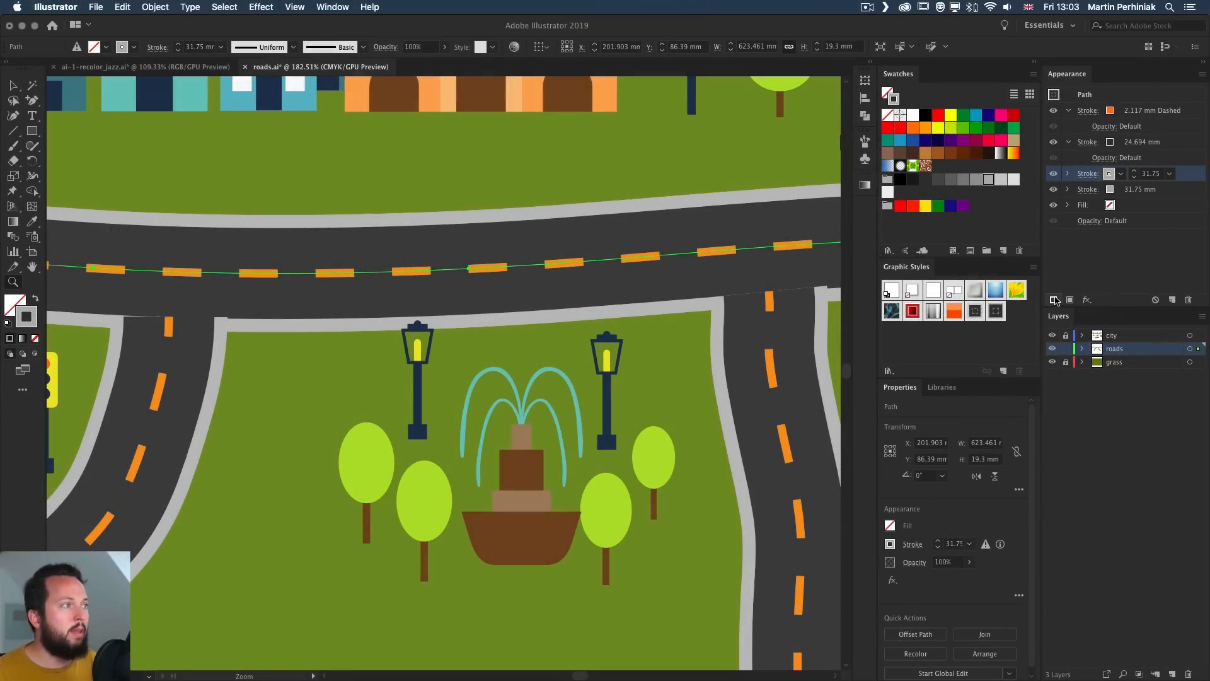
Step: Make the duplicated edge stroke 70% grey and dashed, entering dash values 8 mm and 0
click(1109, 172)
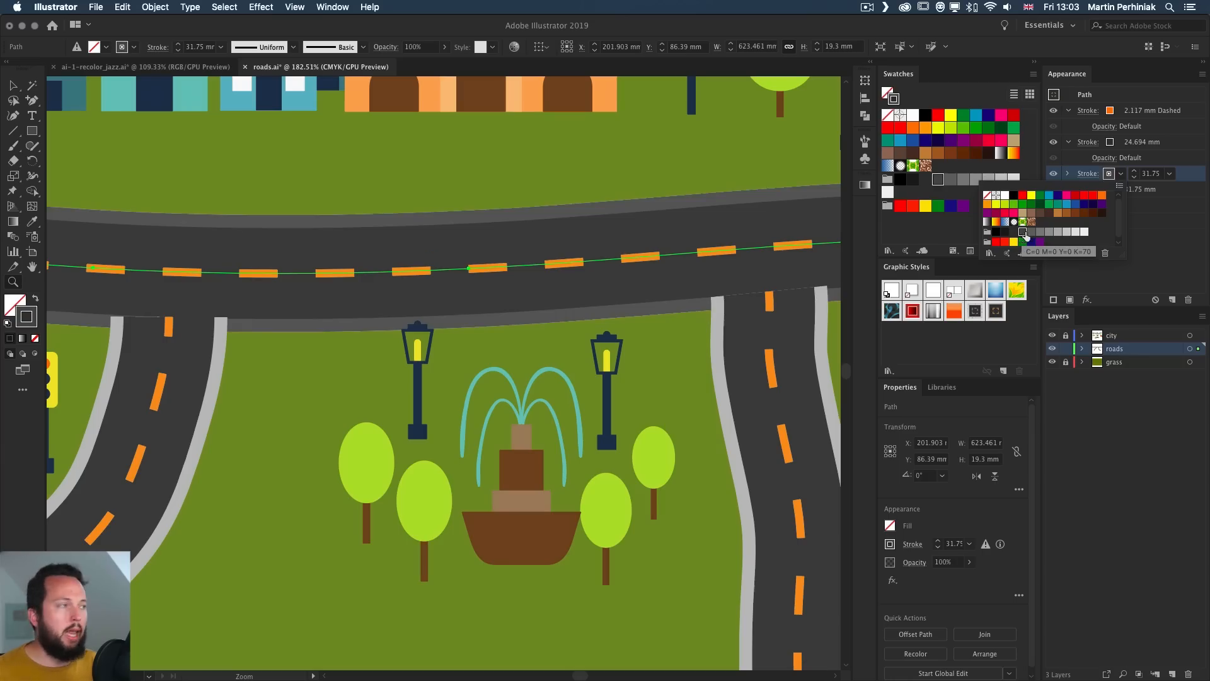
click(1087, 174)
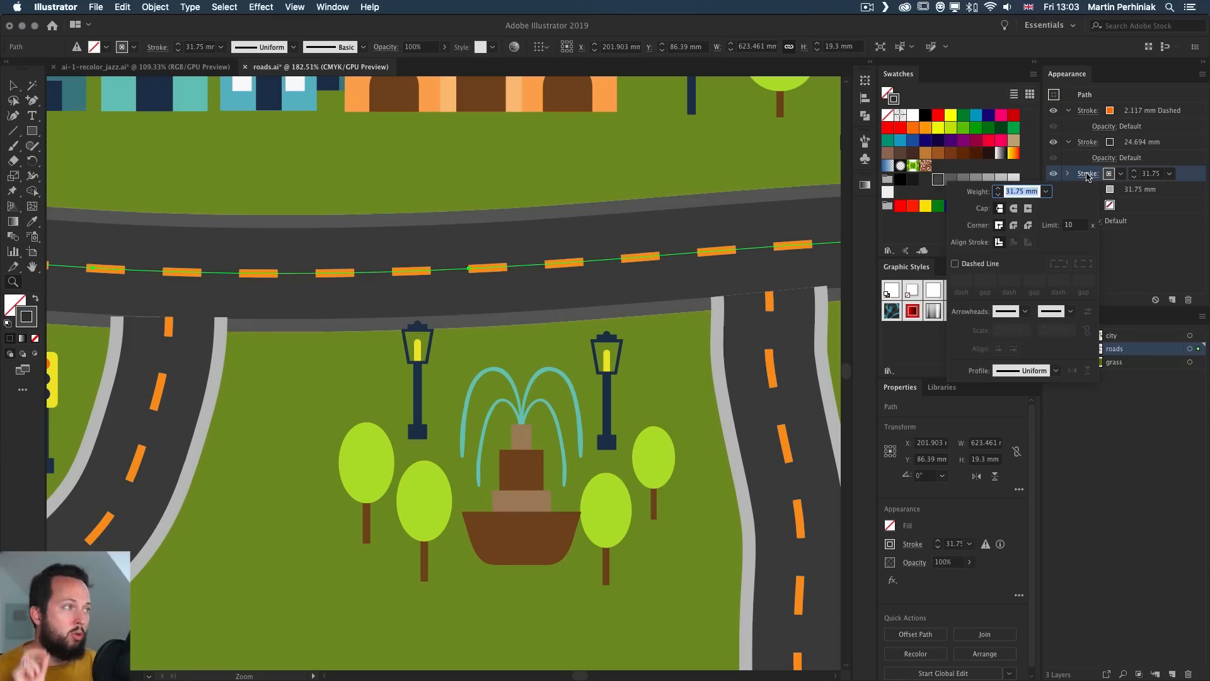
click(955, 263)
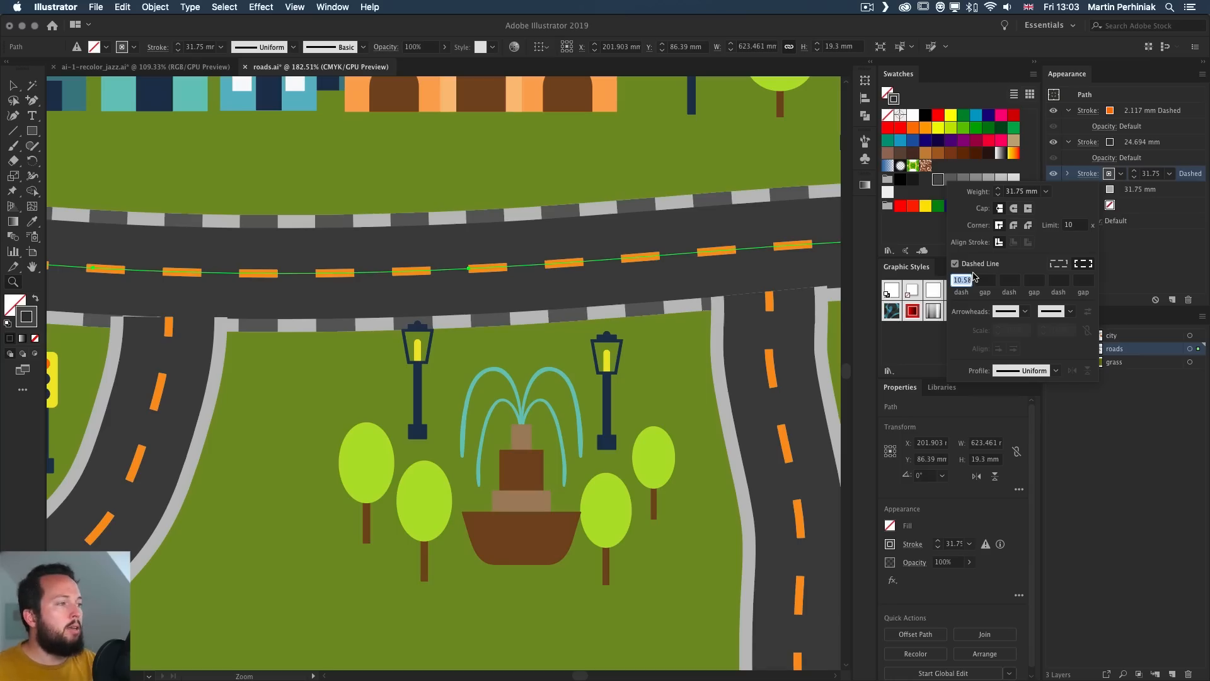
text(8 mm)
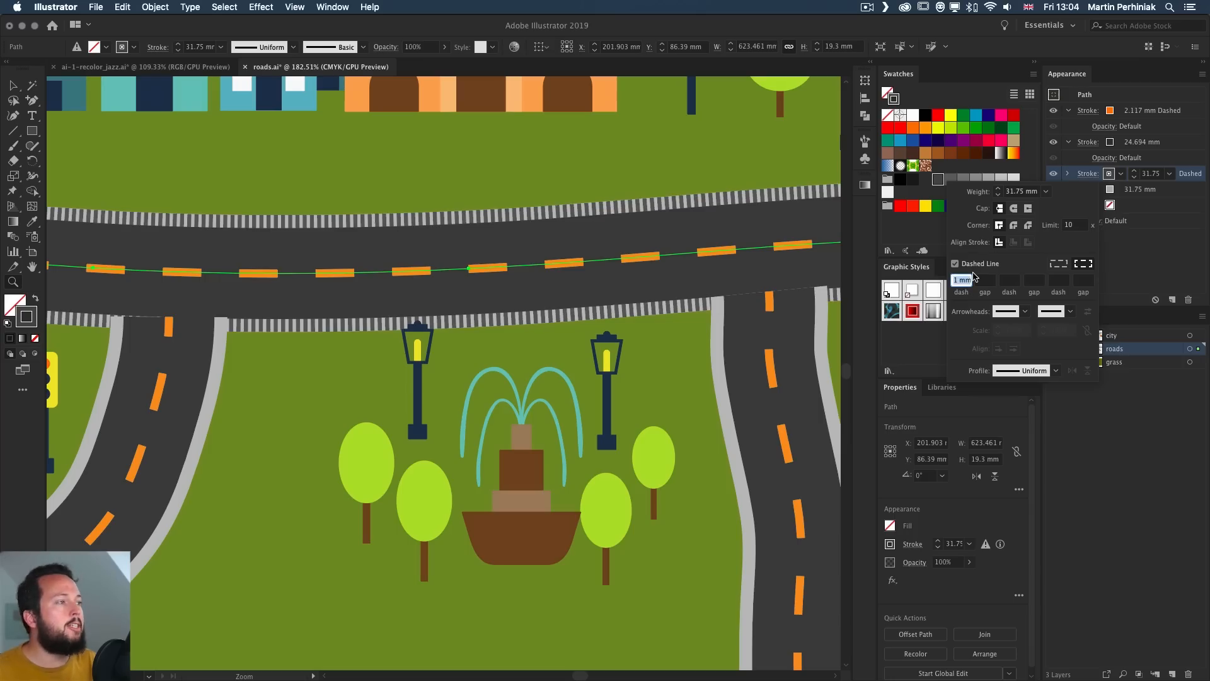
click(973, 279)
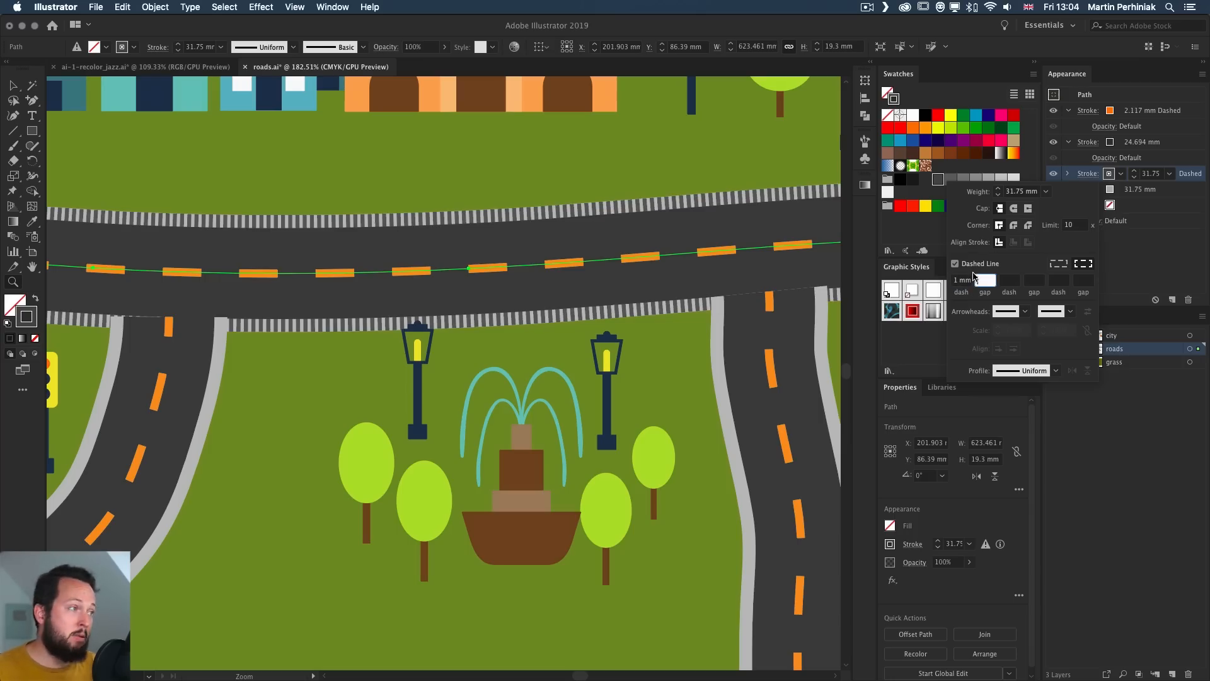
click(980, 279)
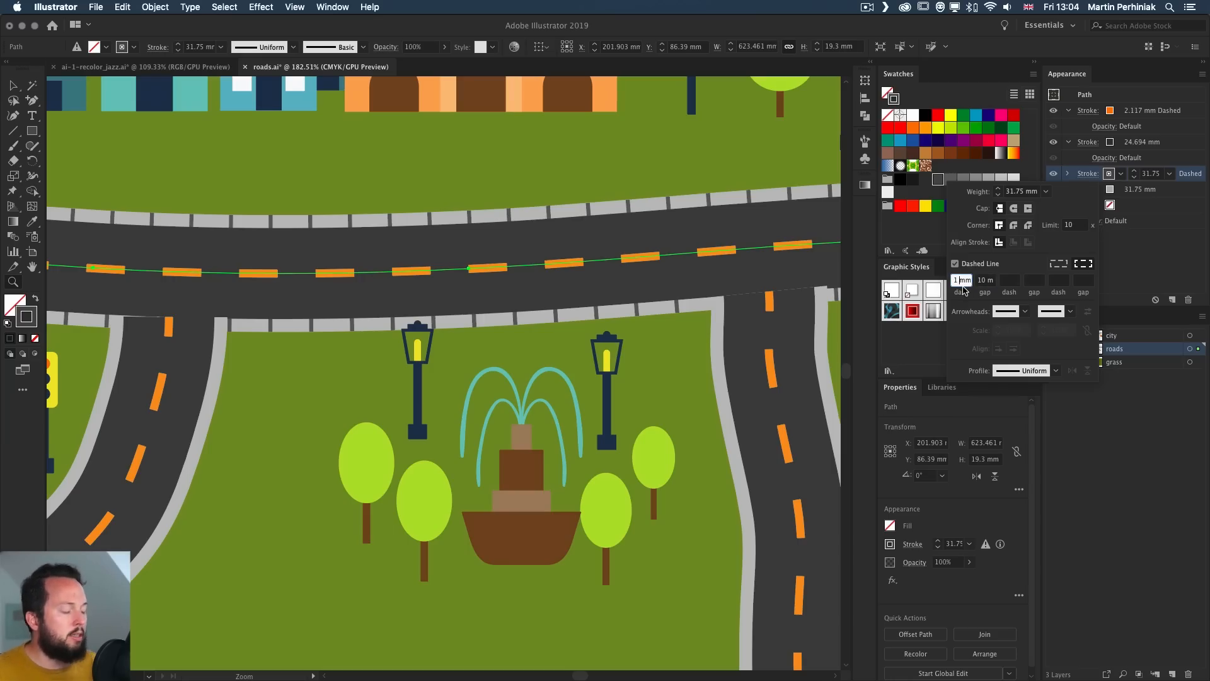
text(0)
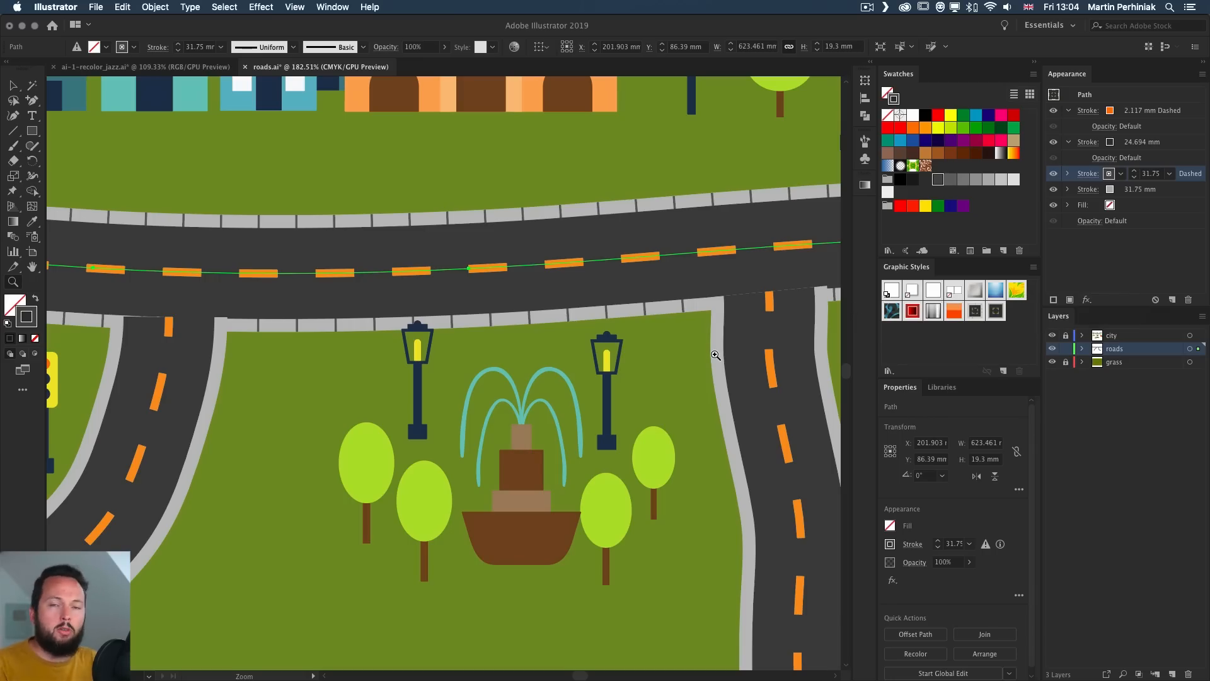
mouse_move(720, 357)
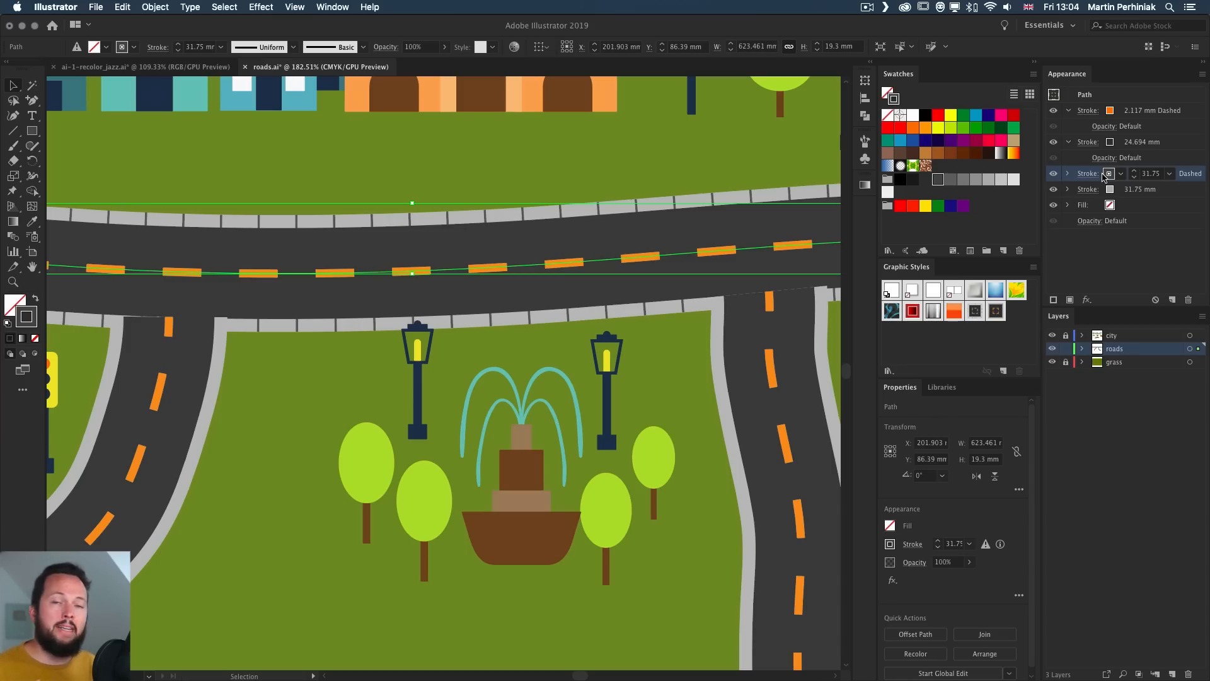
mouse_move(1108, 172)
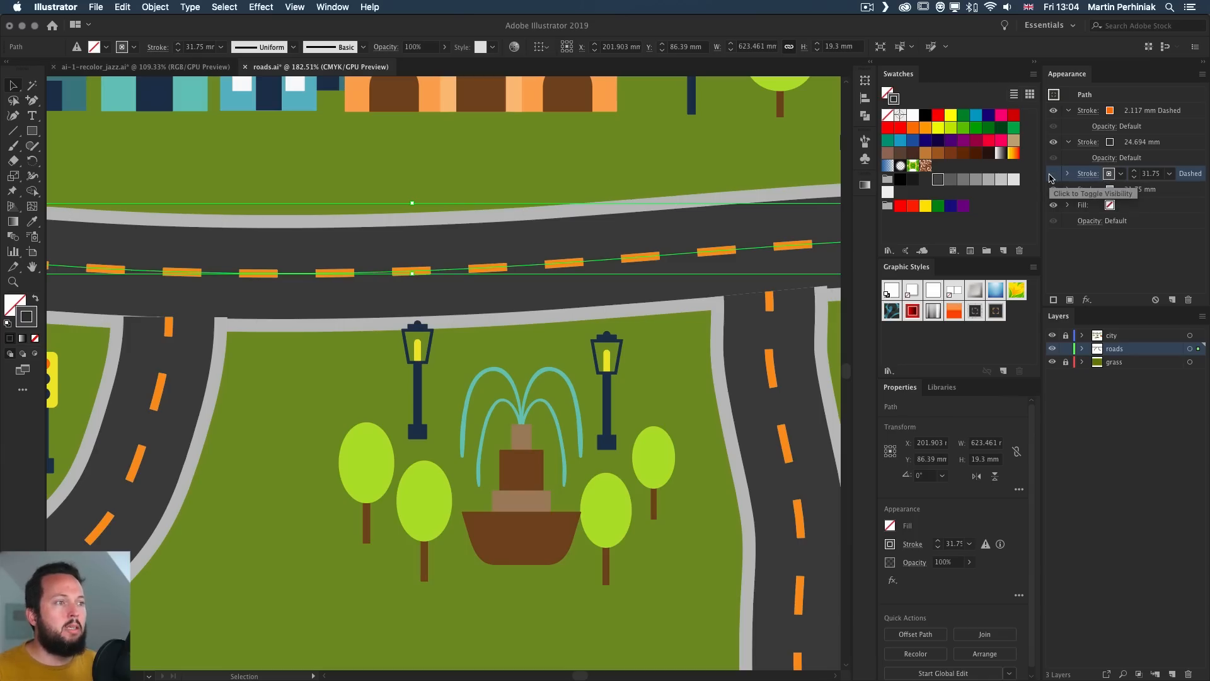
click(1053, 173)
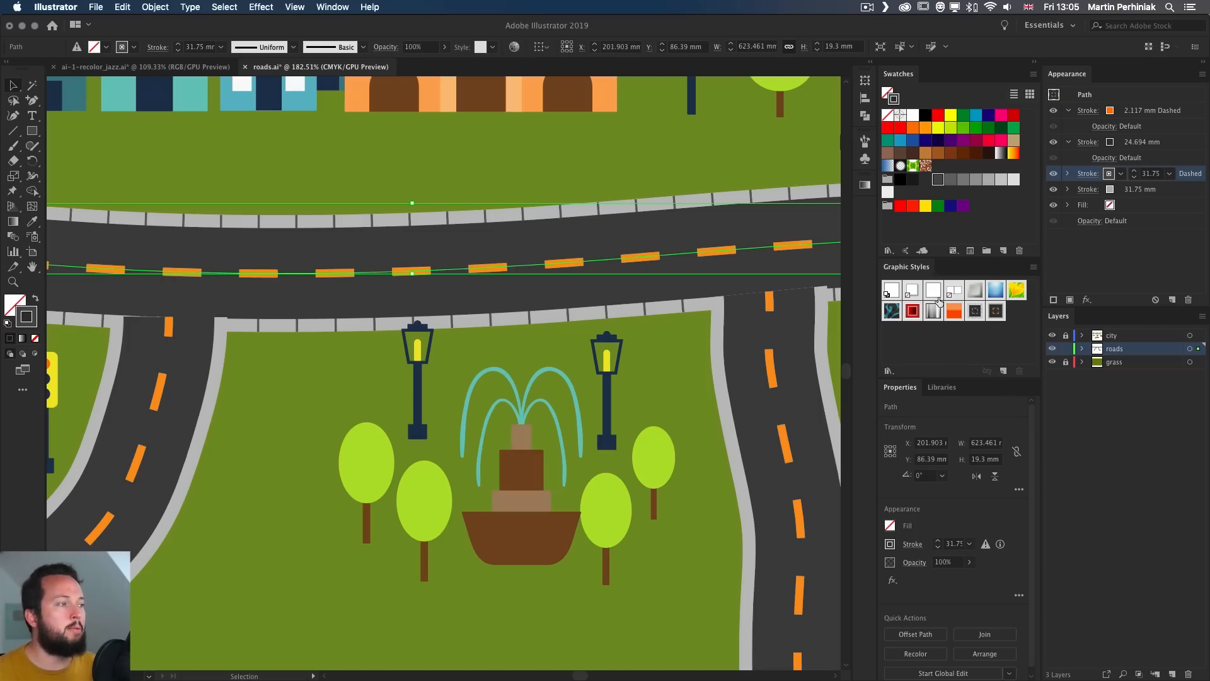
mouse_move(601, 389)
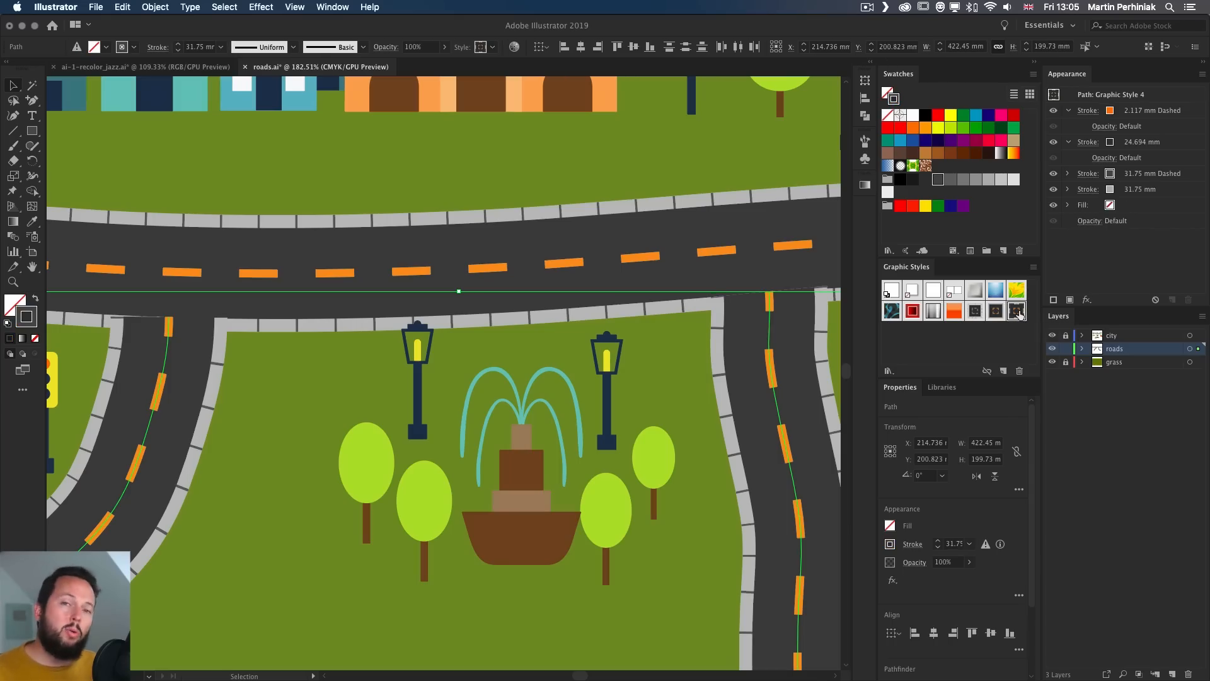
mouse_move(447, 515)
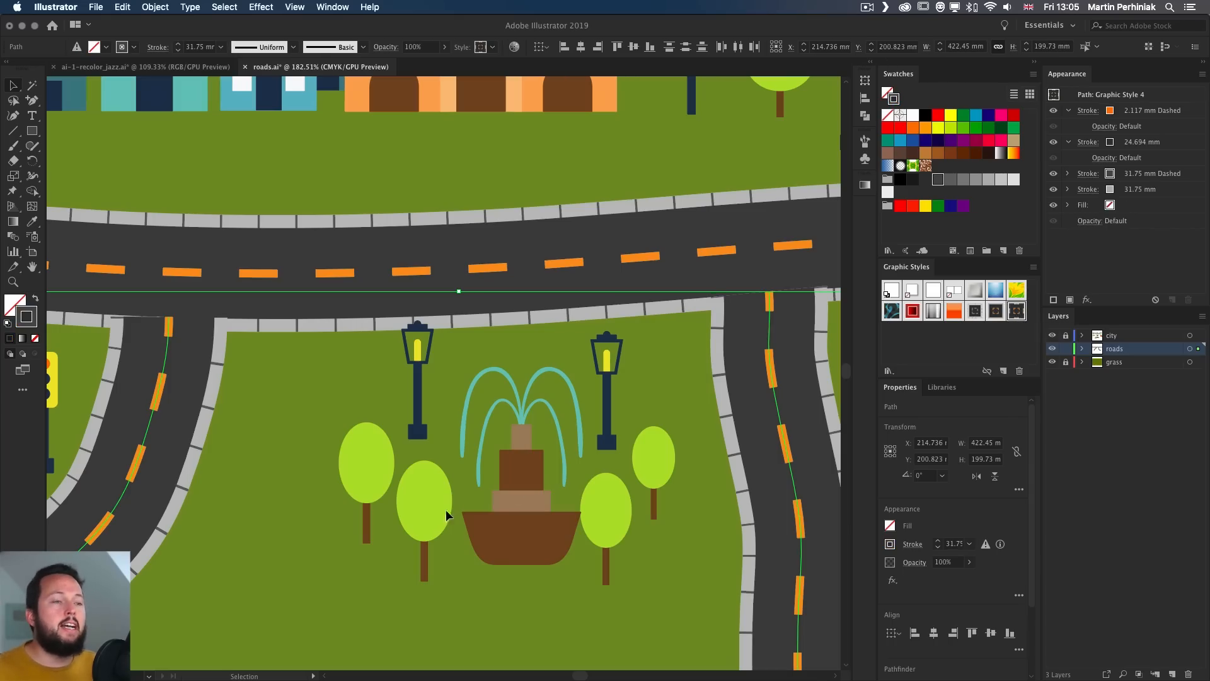